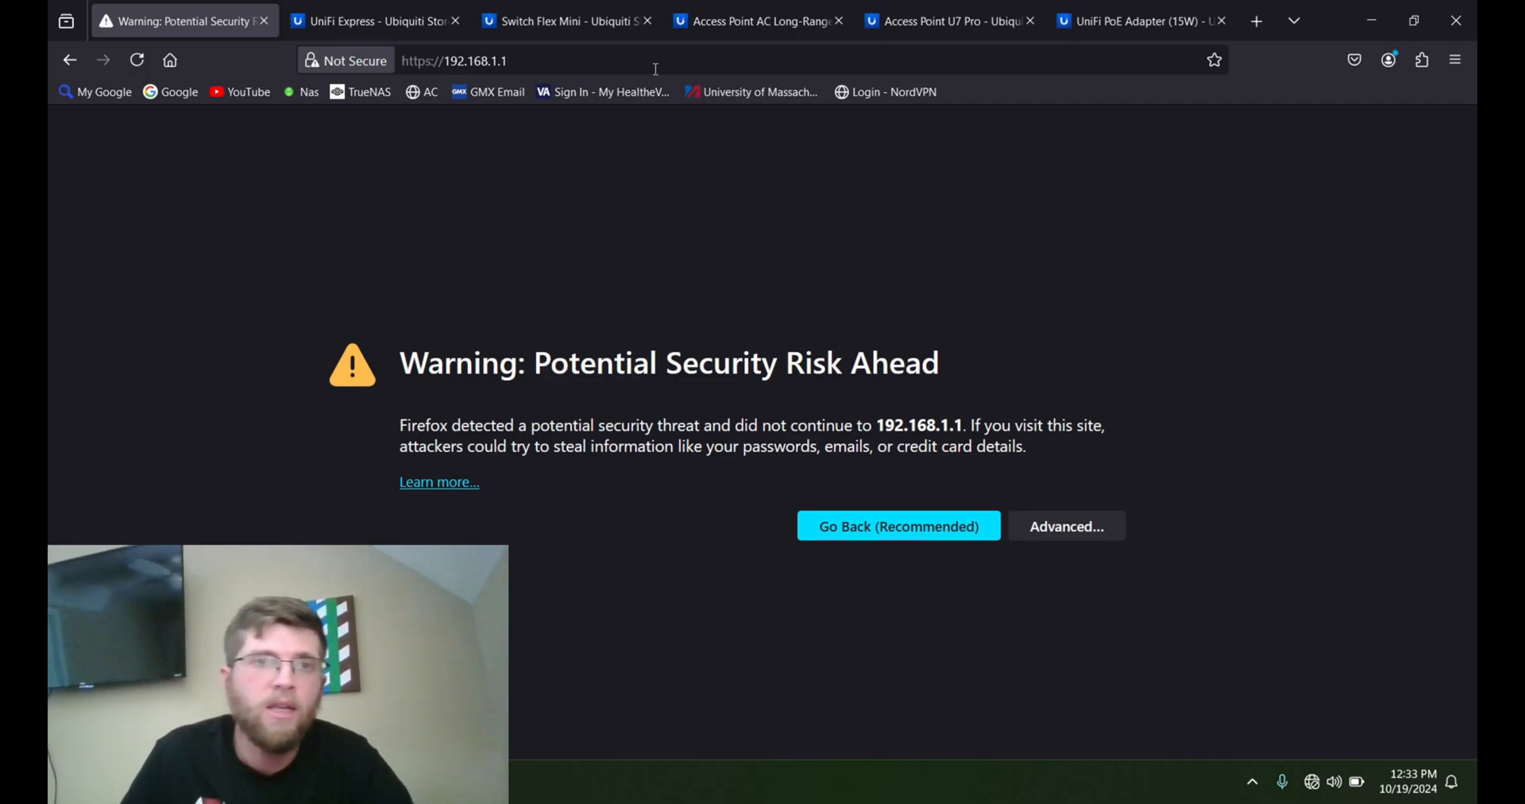
mouse_move(798, 391)
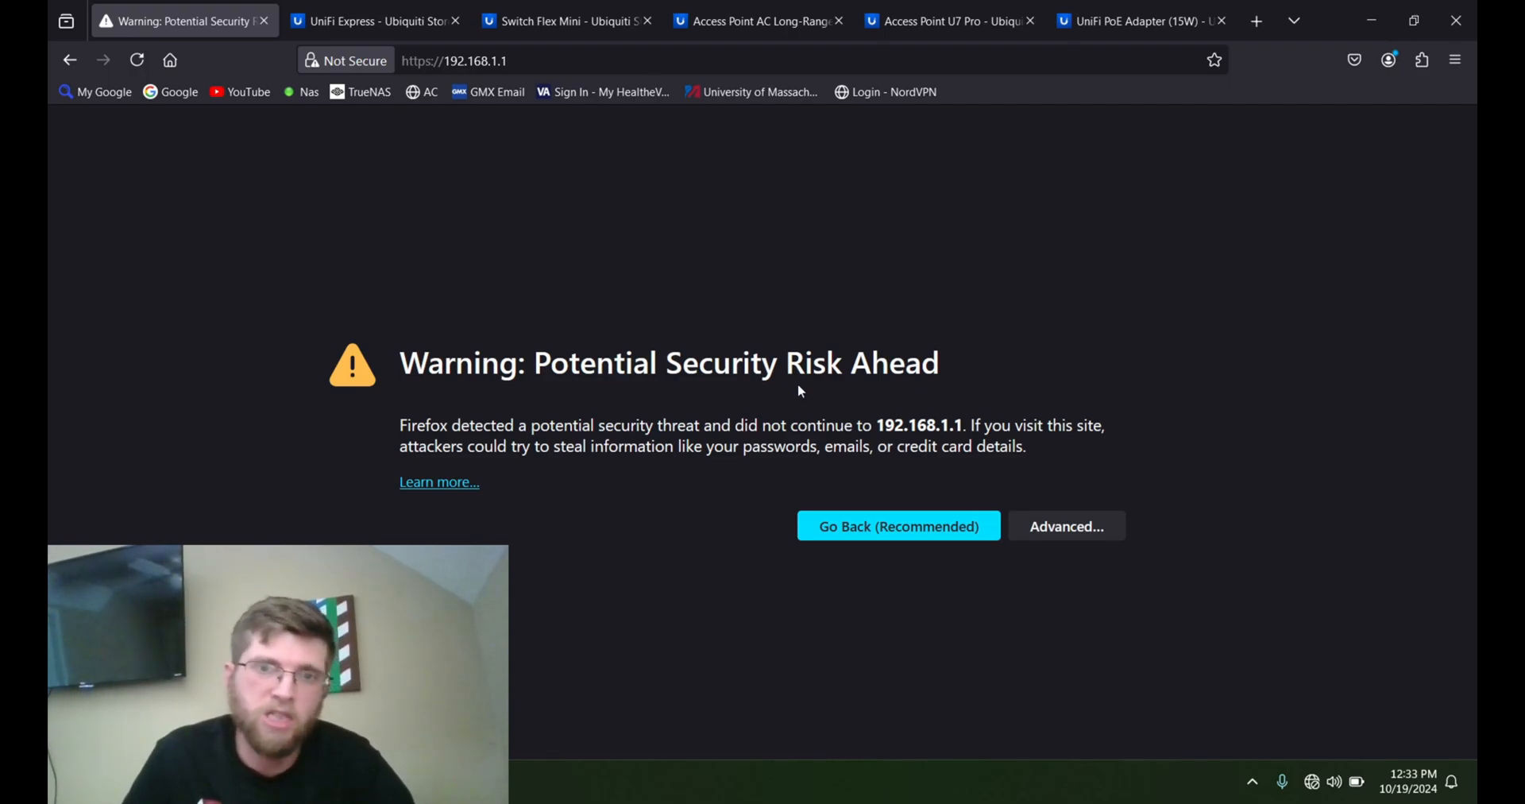
- Accept the certificate risk so the UniFi Express setup page at 192.168.1.1 loads
left_click(1064, 526)
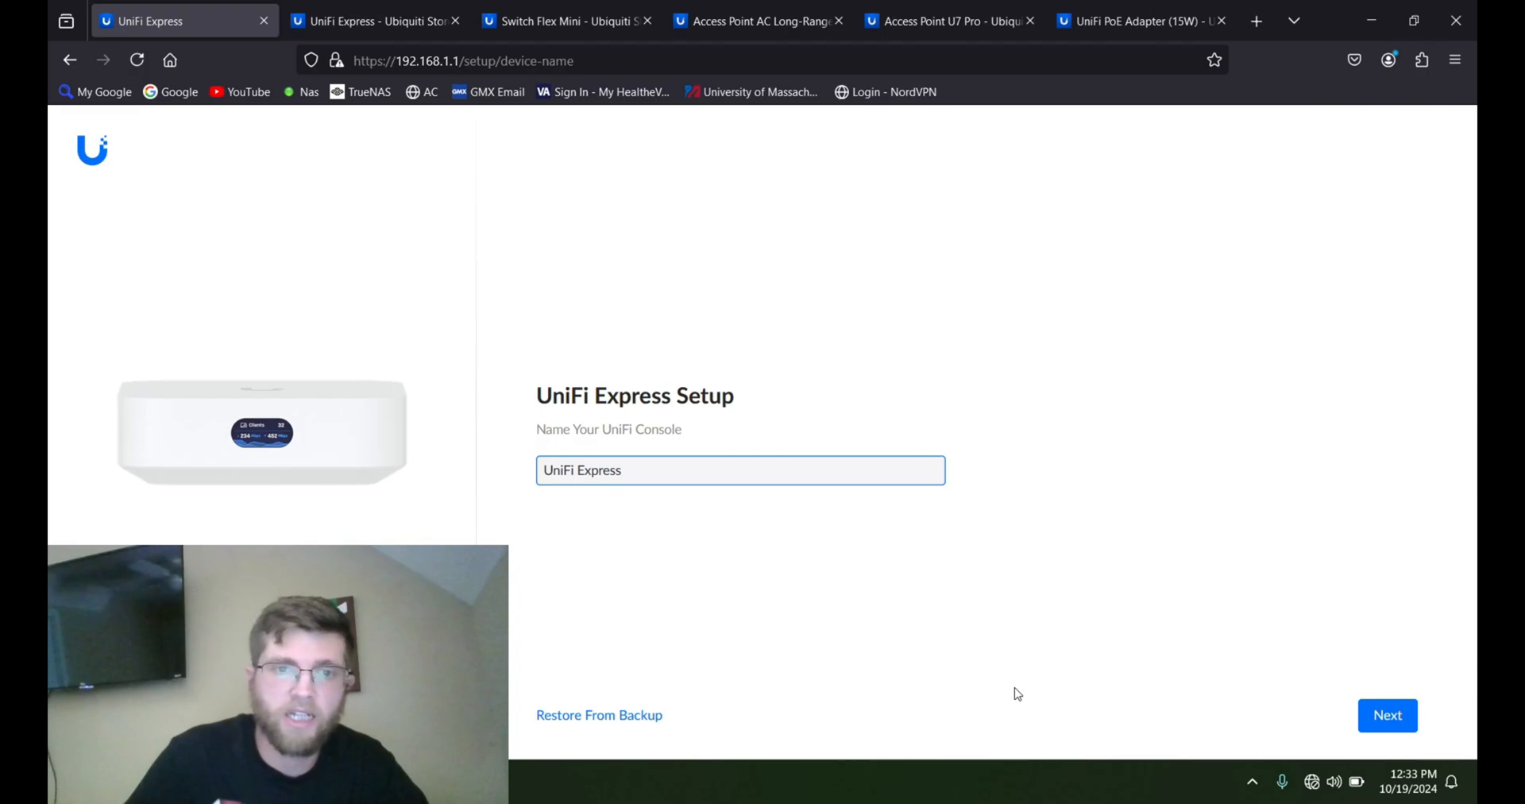
- Name the console 'UniFi Express Youtube' and continue to the next setup step
left_click(642, 470)
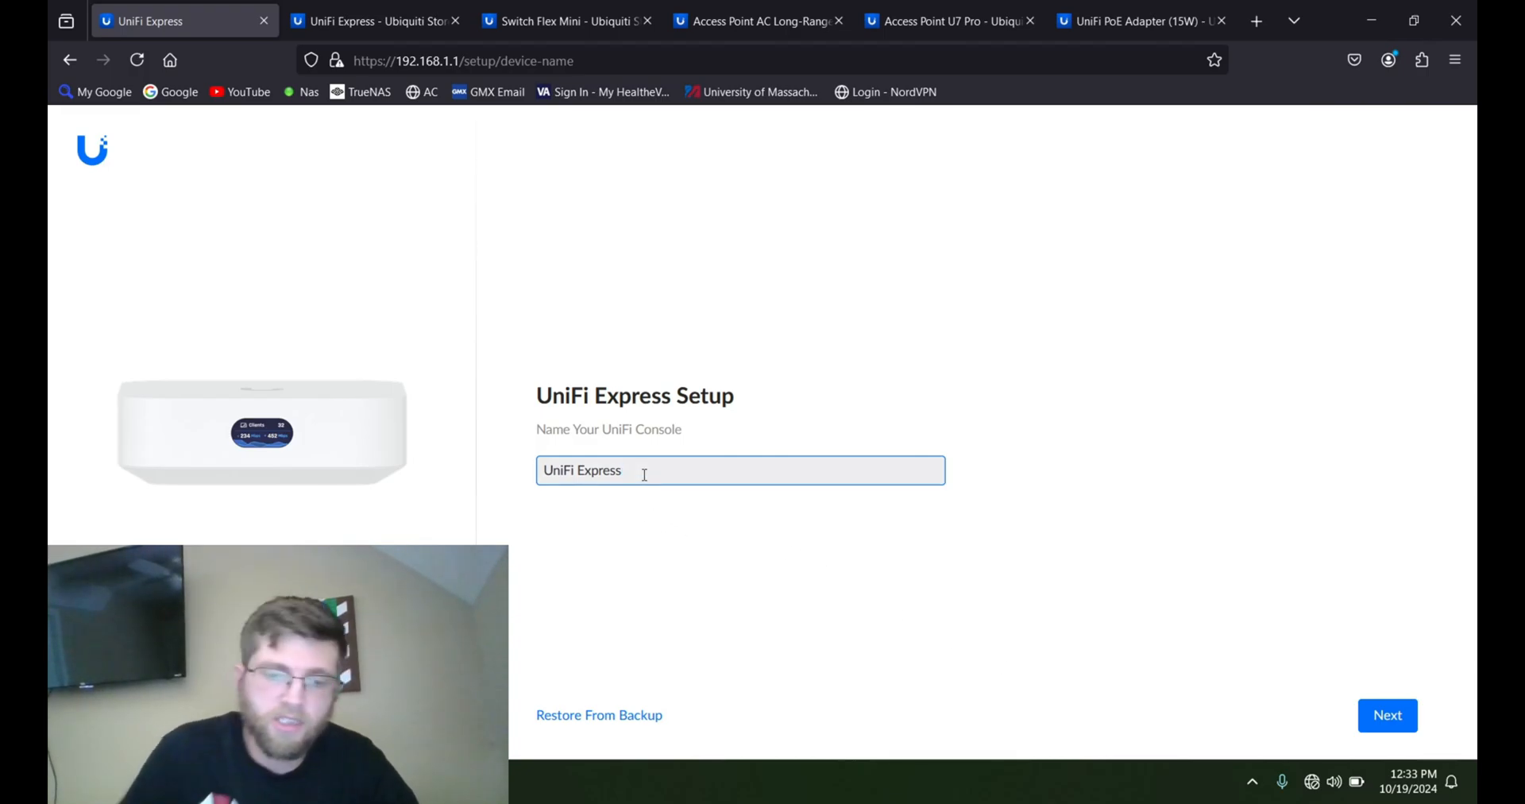
type("You")
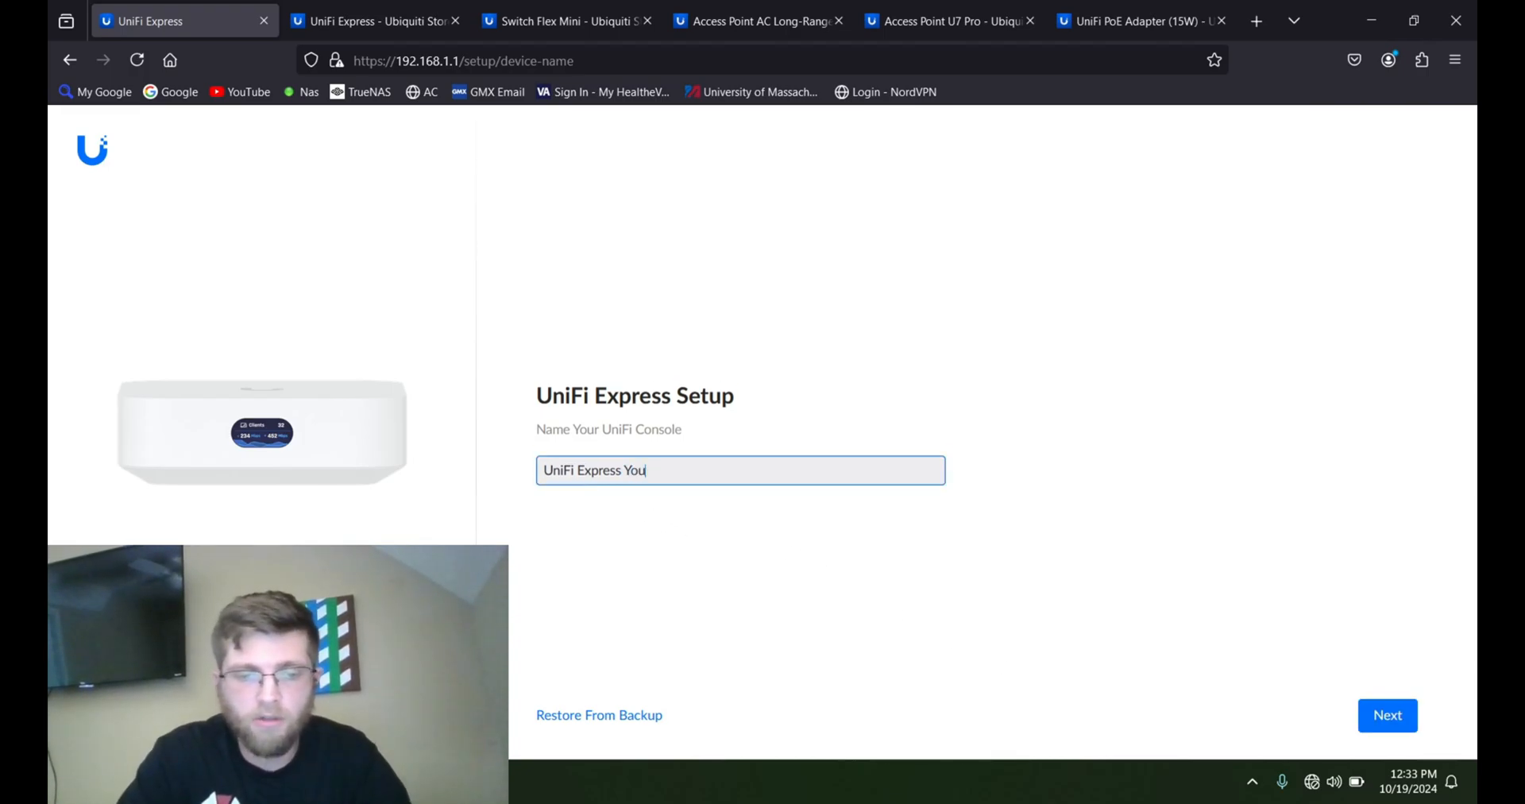
type("tube")
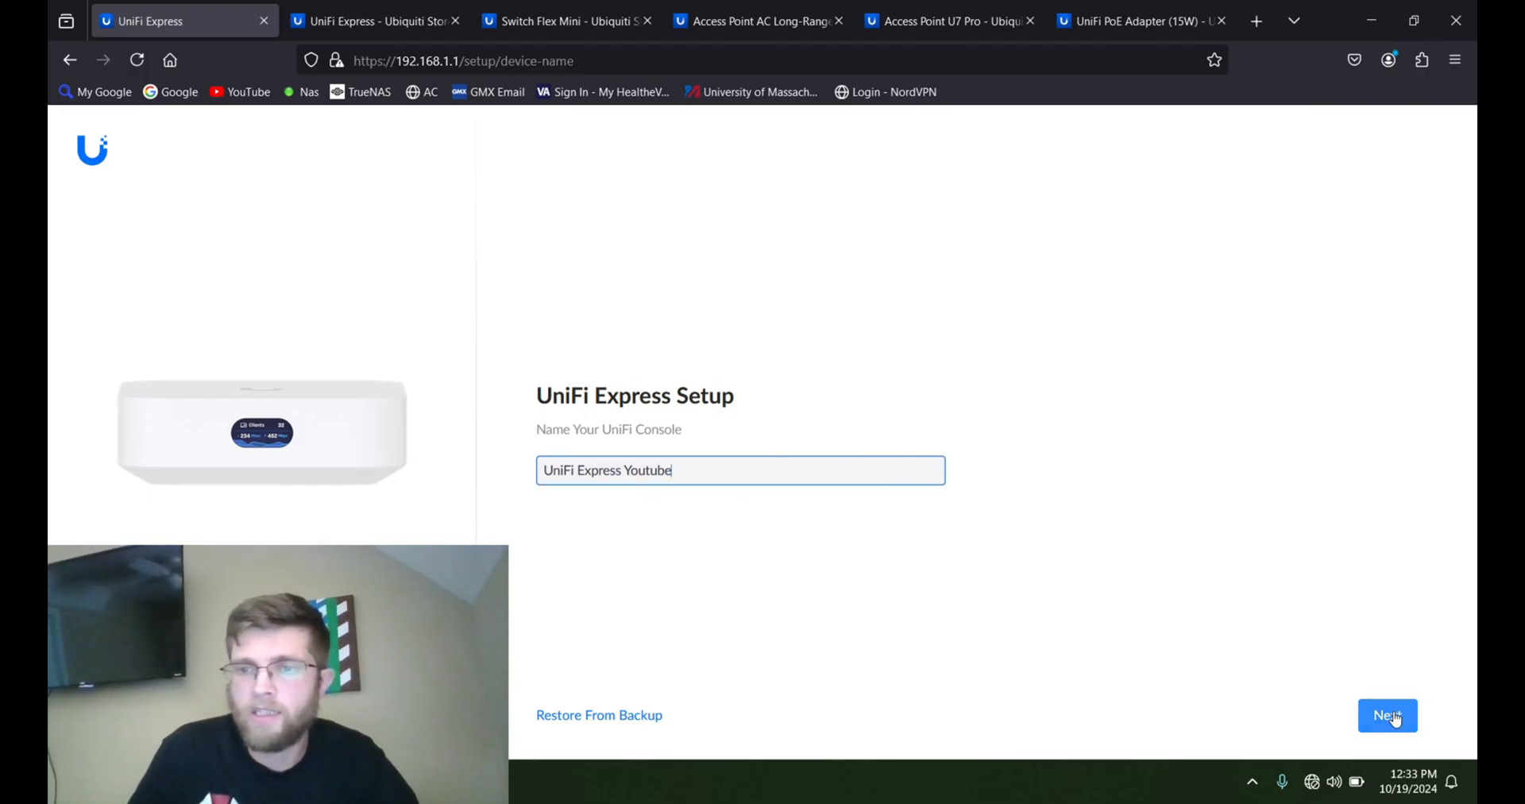
left_click(1386, 715)
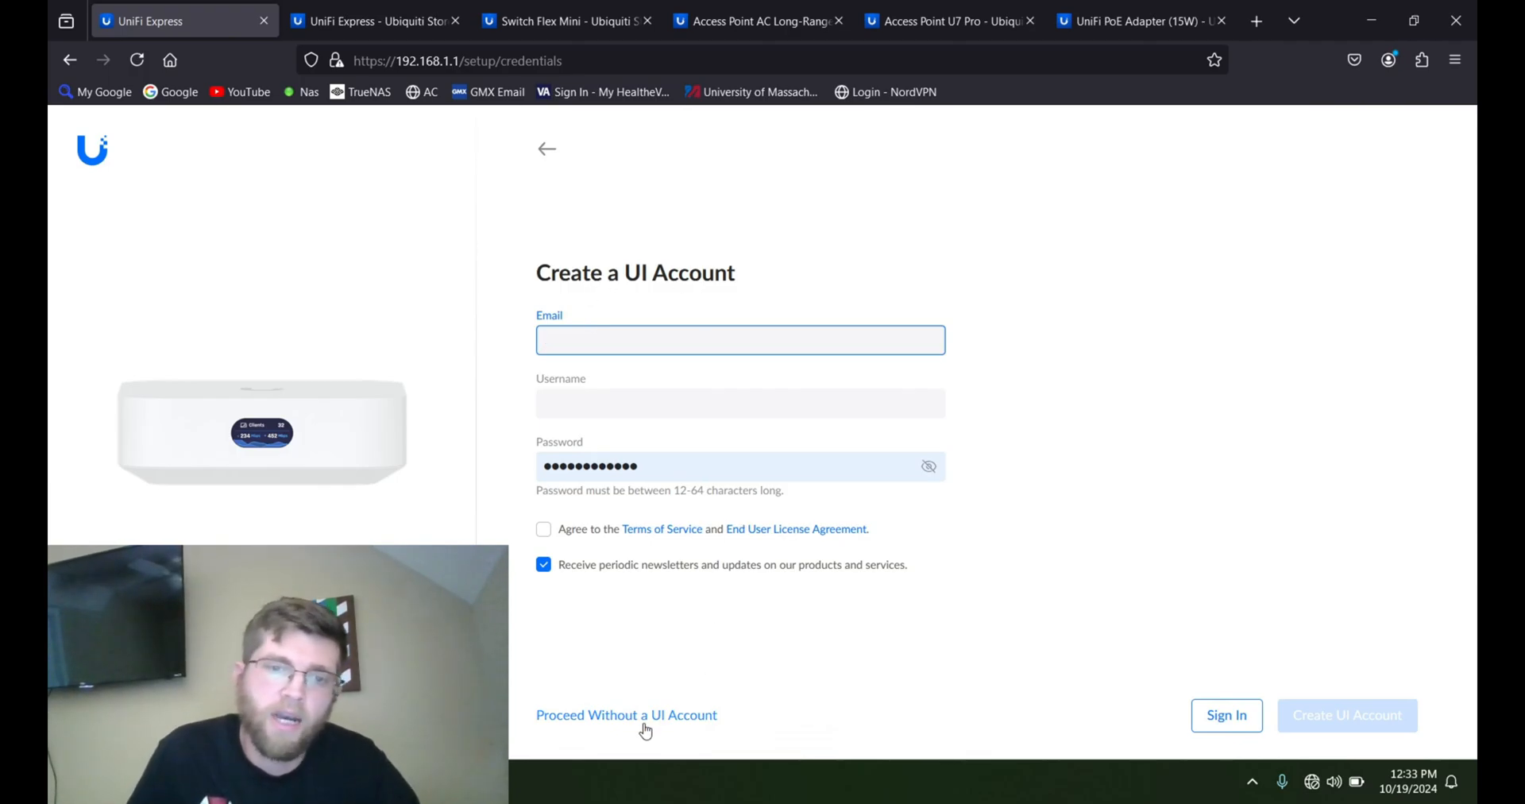
- Proceed without a UI account, agree to the terms, and enter a console password
left_click(626, 715)
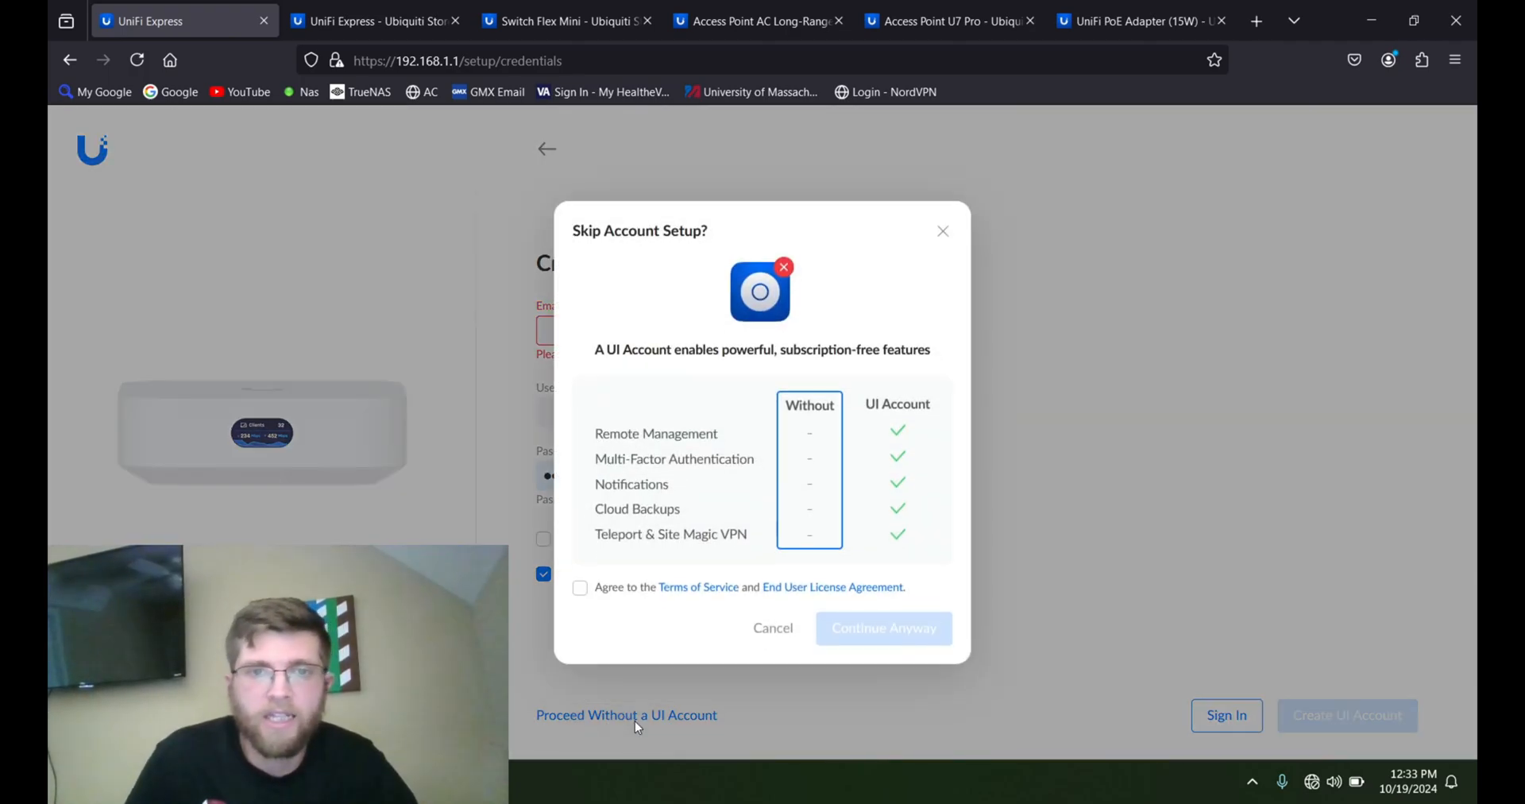
left_click(580, 586)
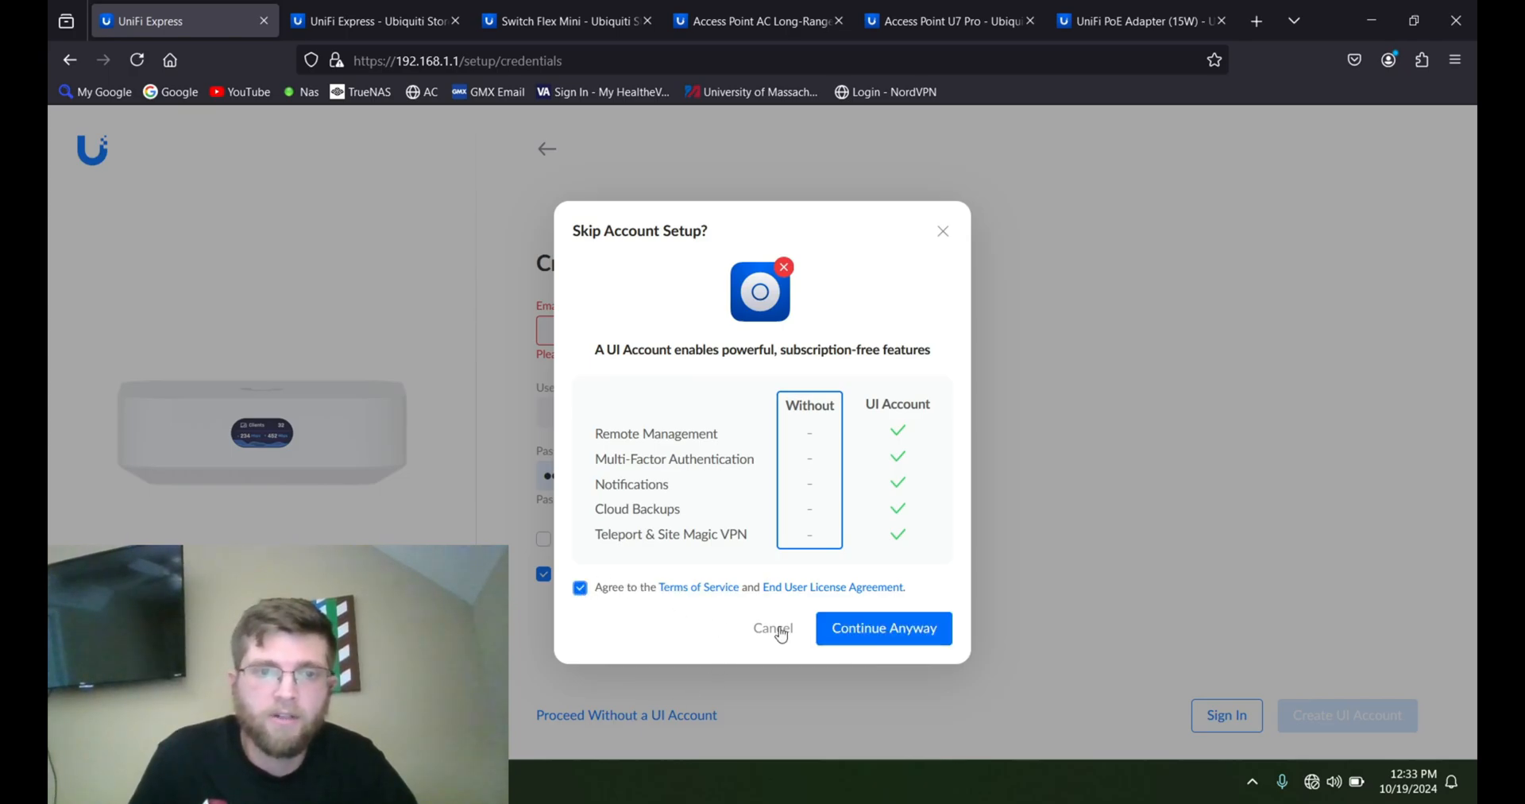
left_click(881, 627)
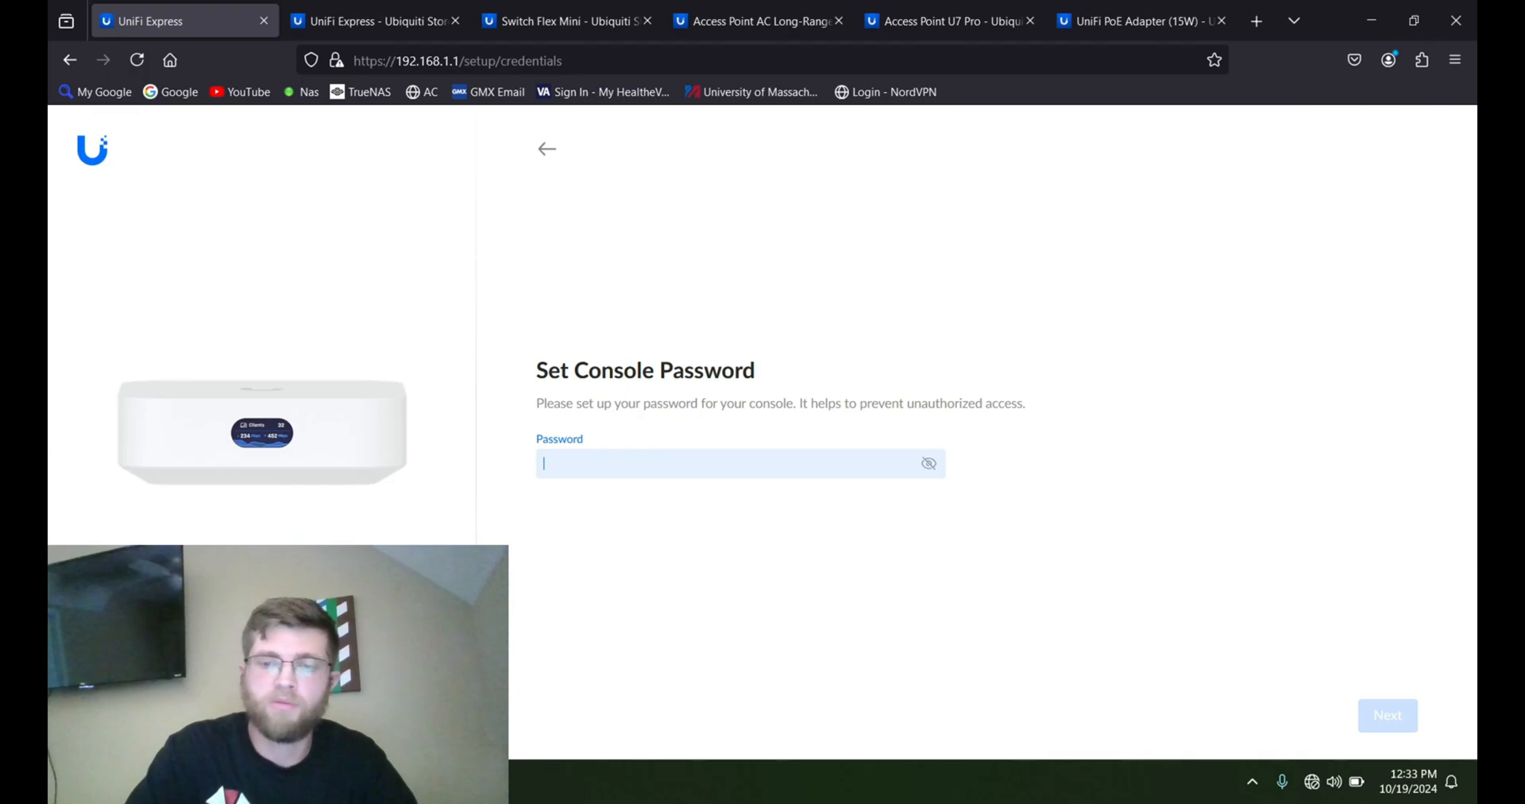
type("••")
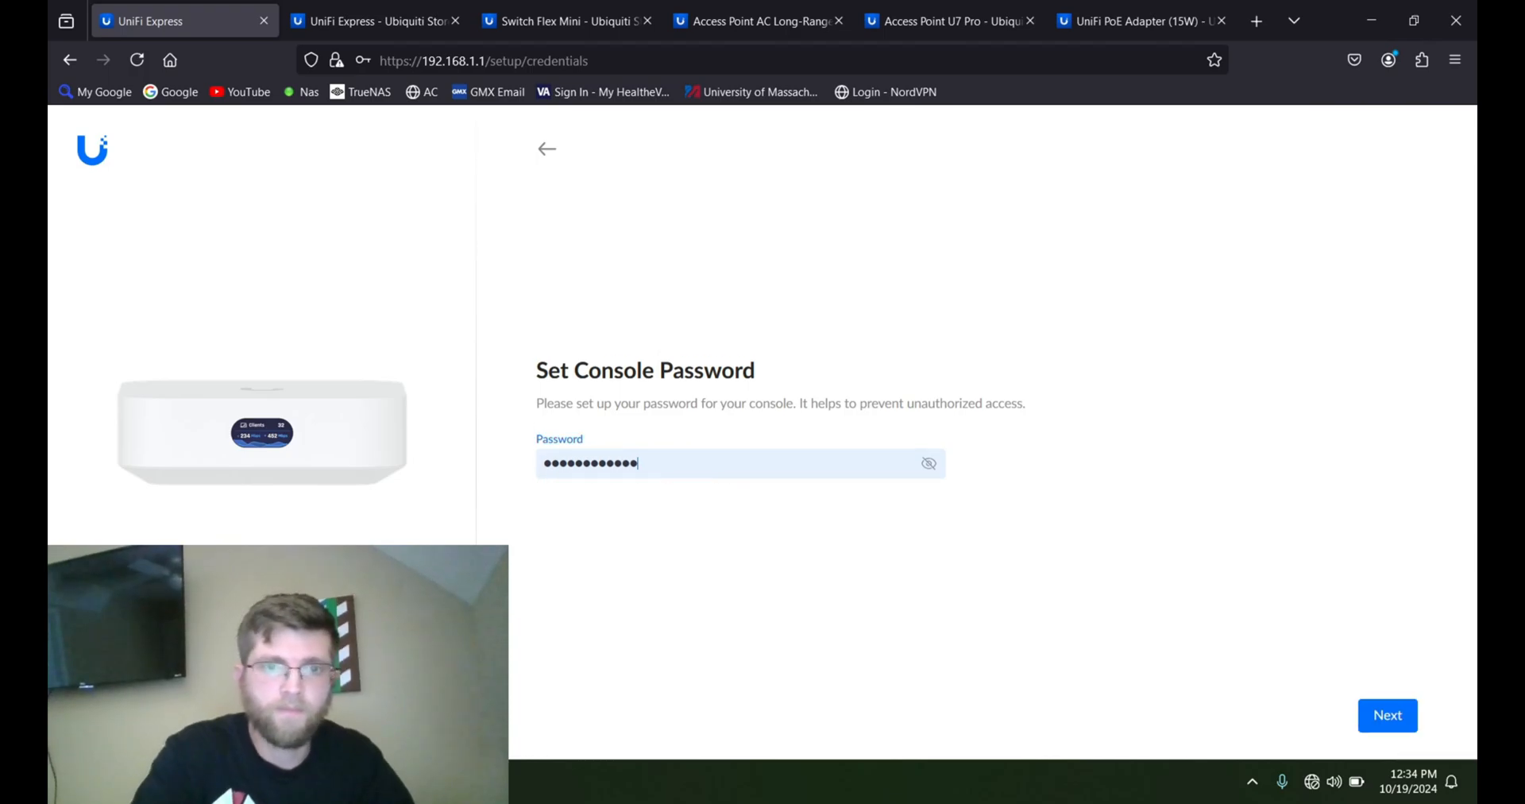
- Submit the console password and update it in Firefox's saved passwords
left_click(1385, 715)
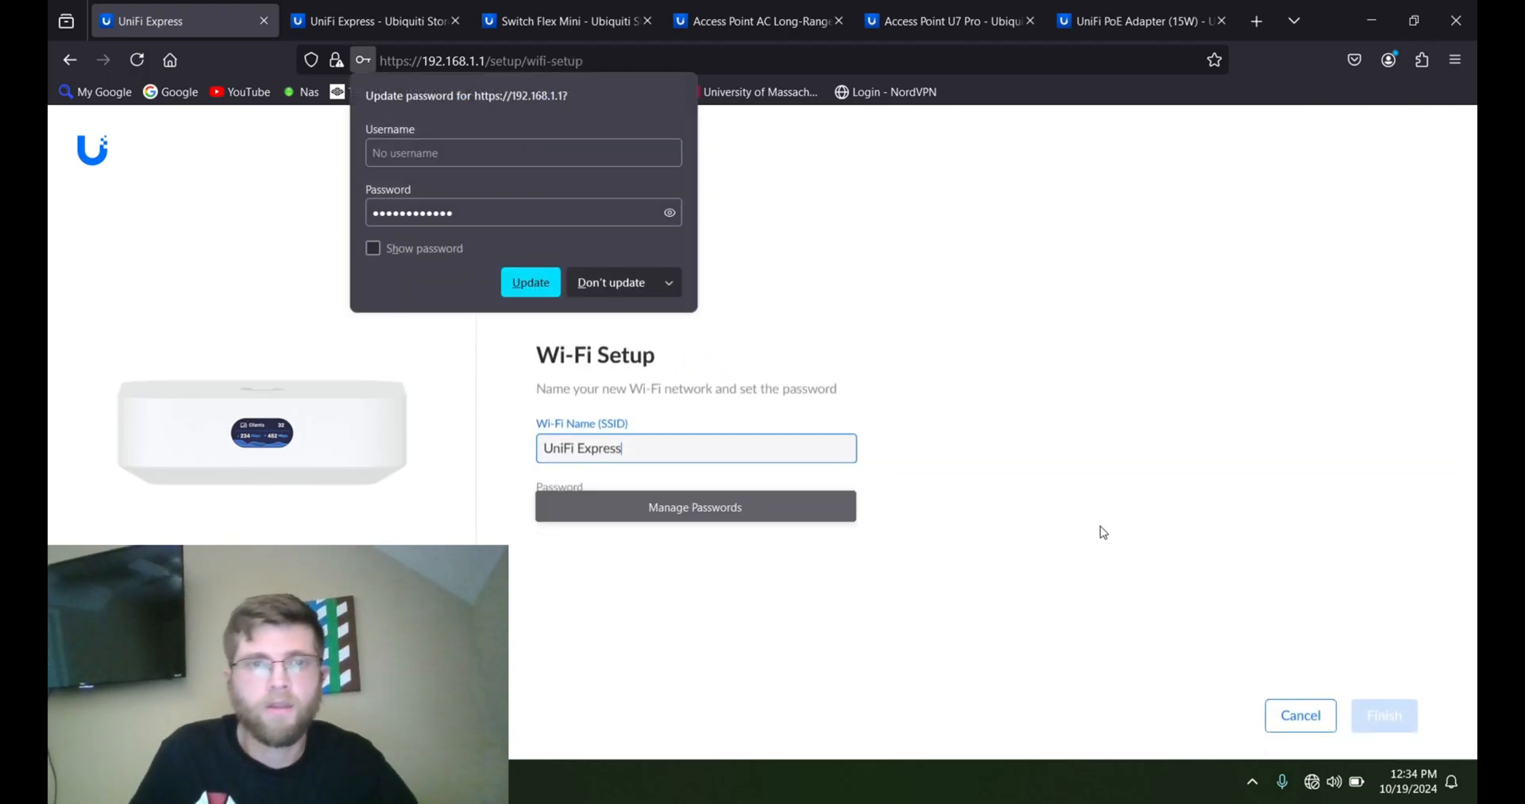
left_click(530, 283)
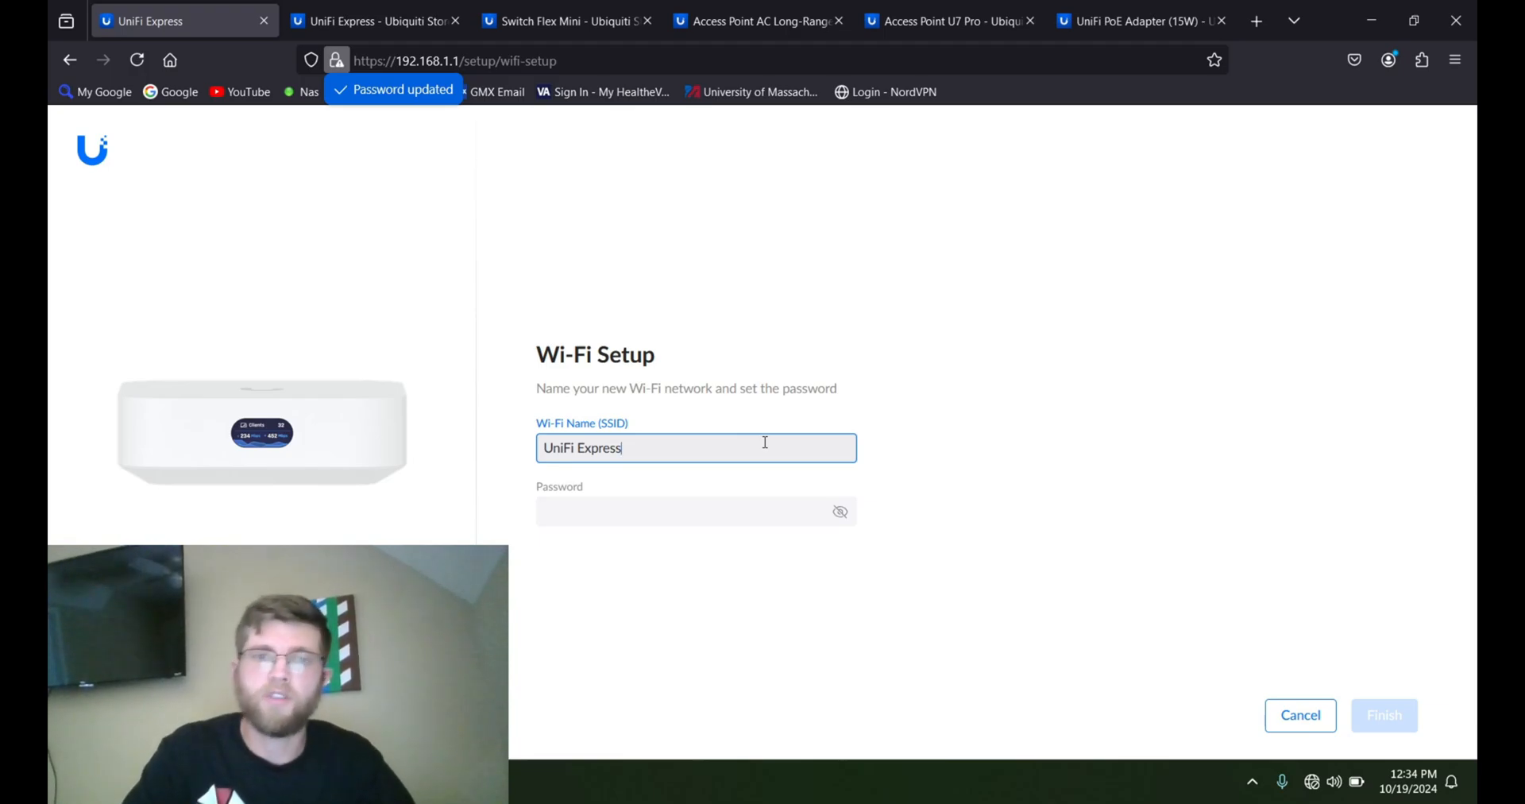
- Name the Wi-Fi network 'UniFi Express Youtube', set and reveal its password, and finish setup
type("Youtube")
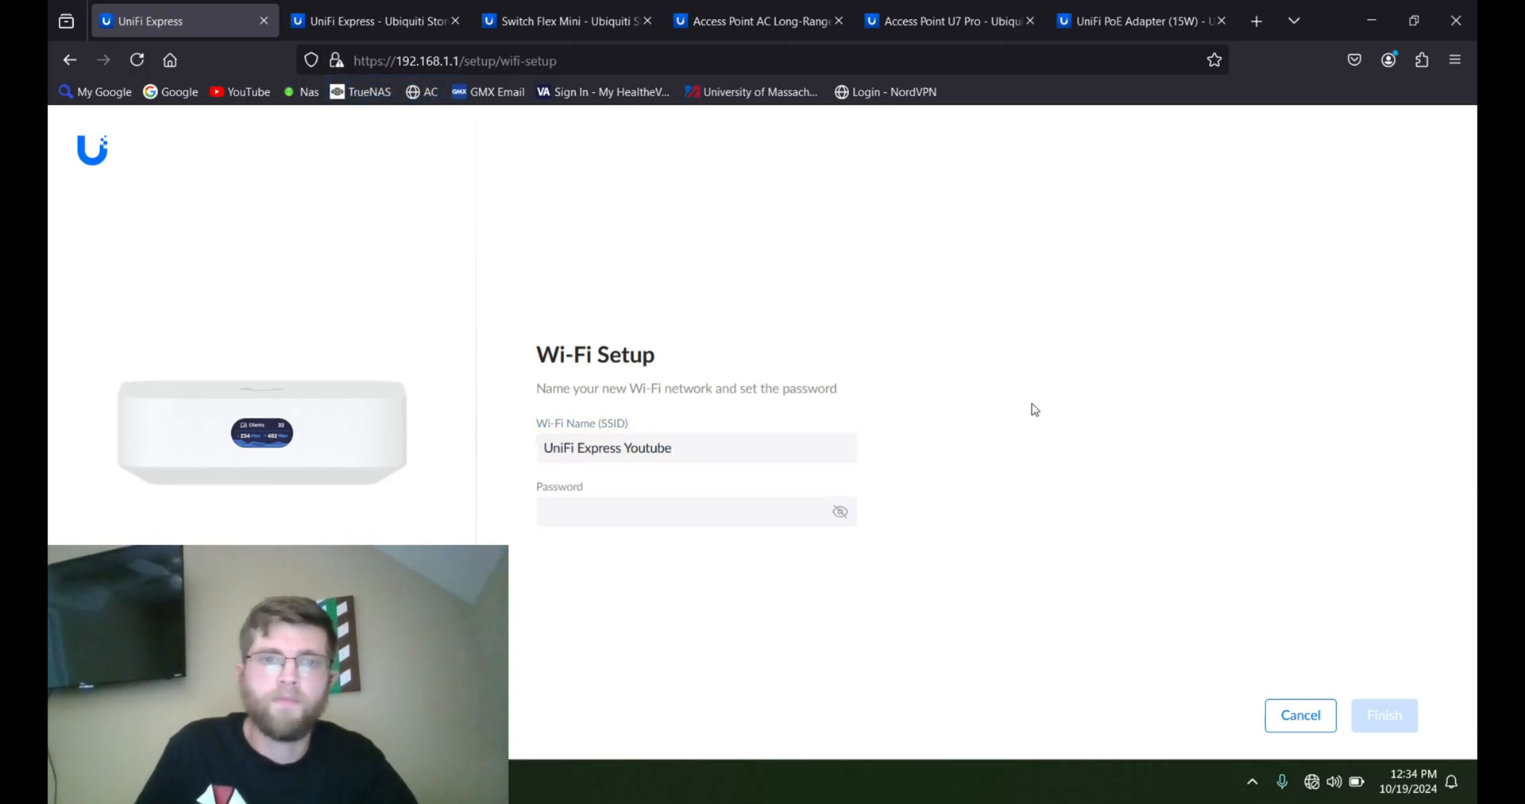
type("••")
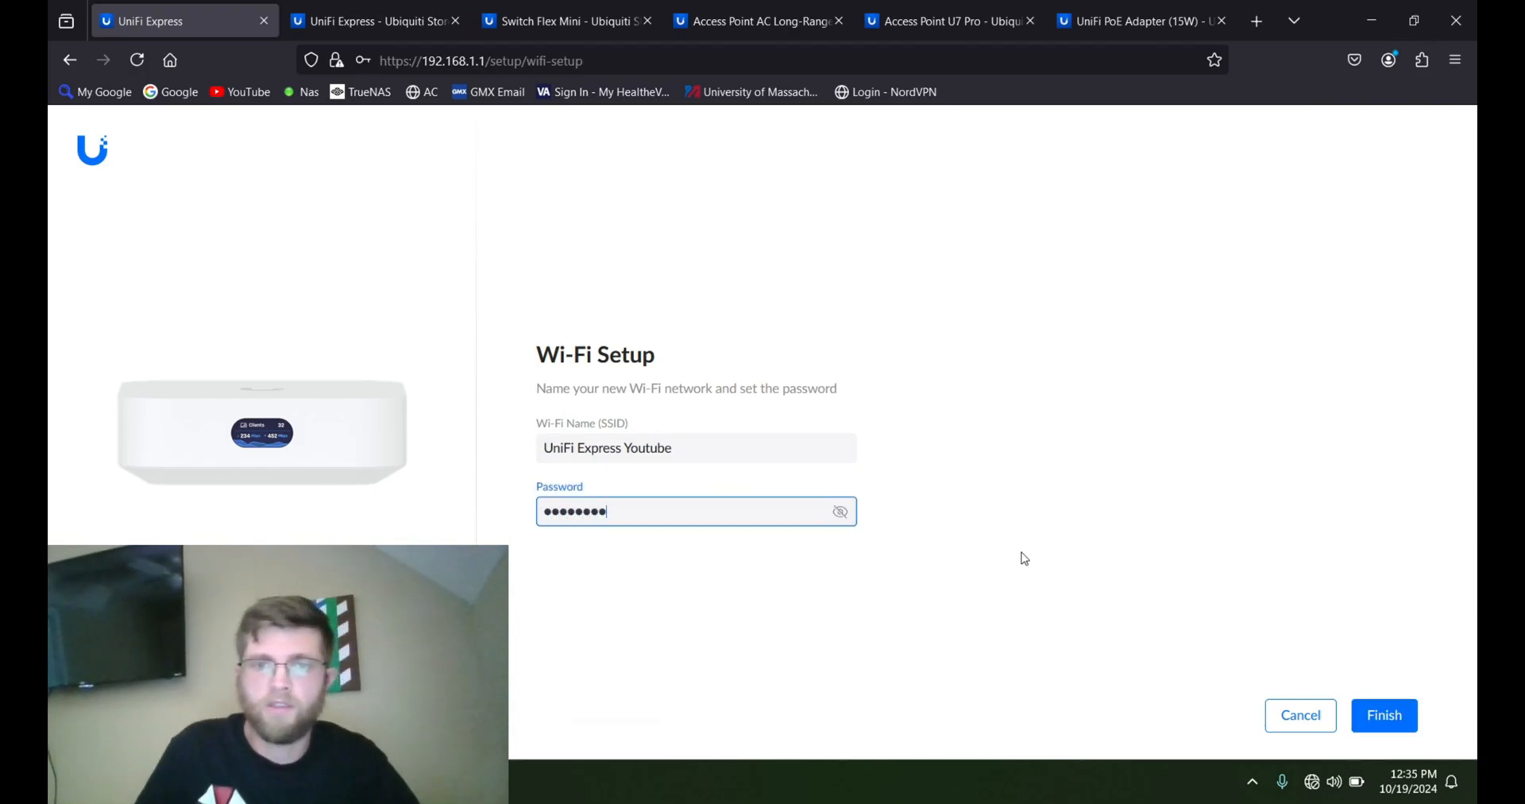
left_click(838, 511)
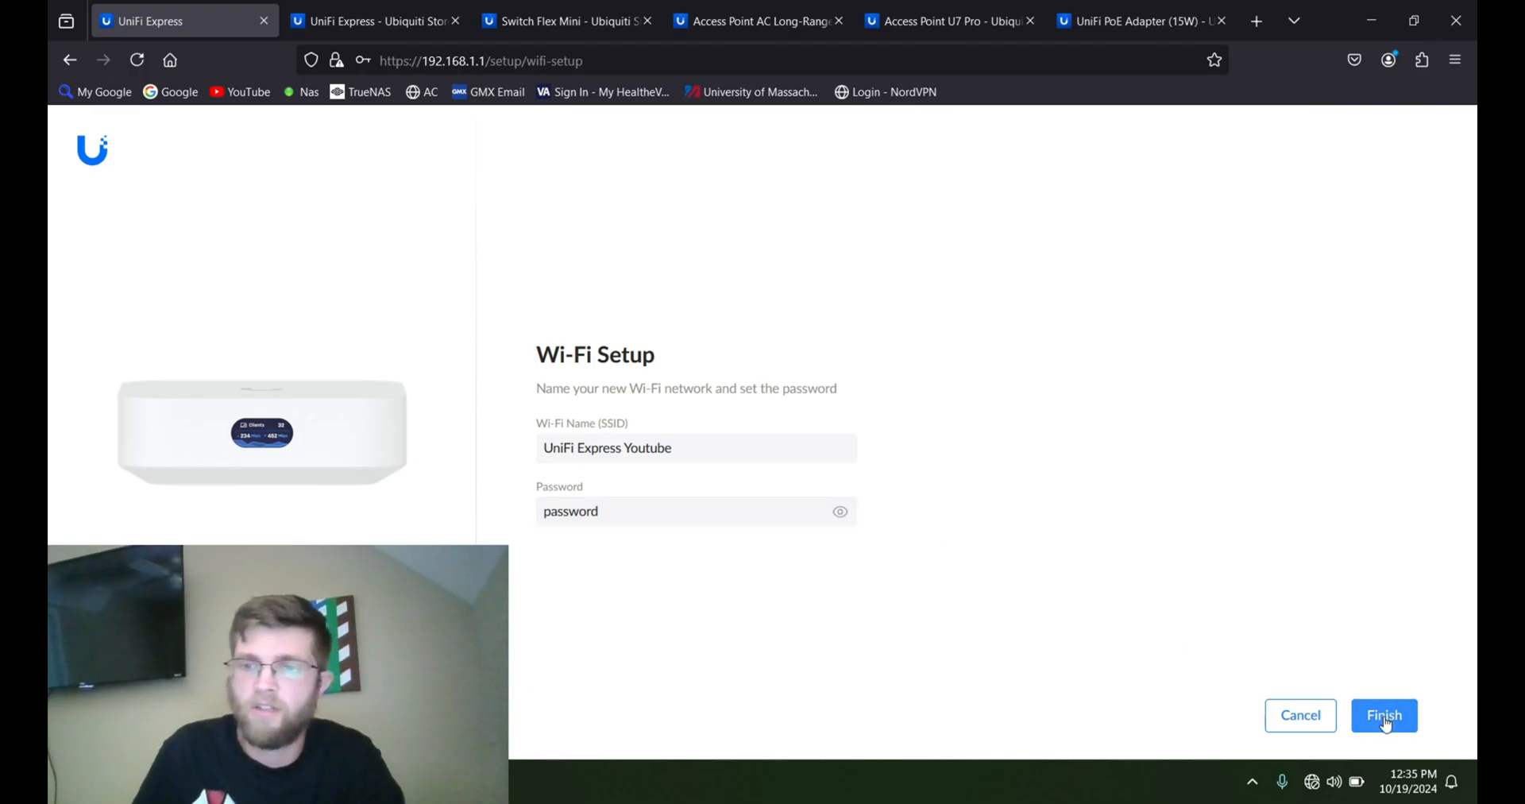
left_click(1383, 715)
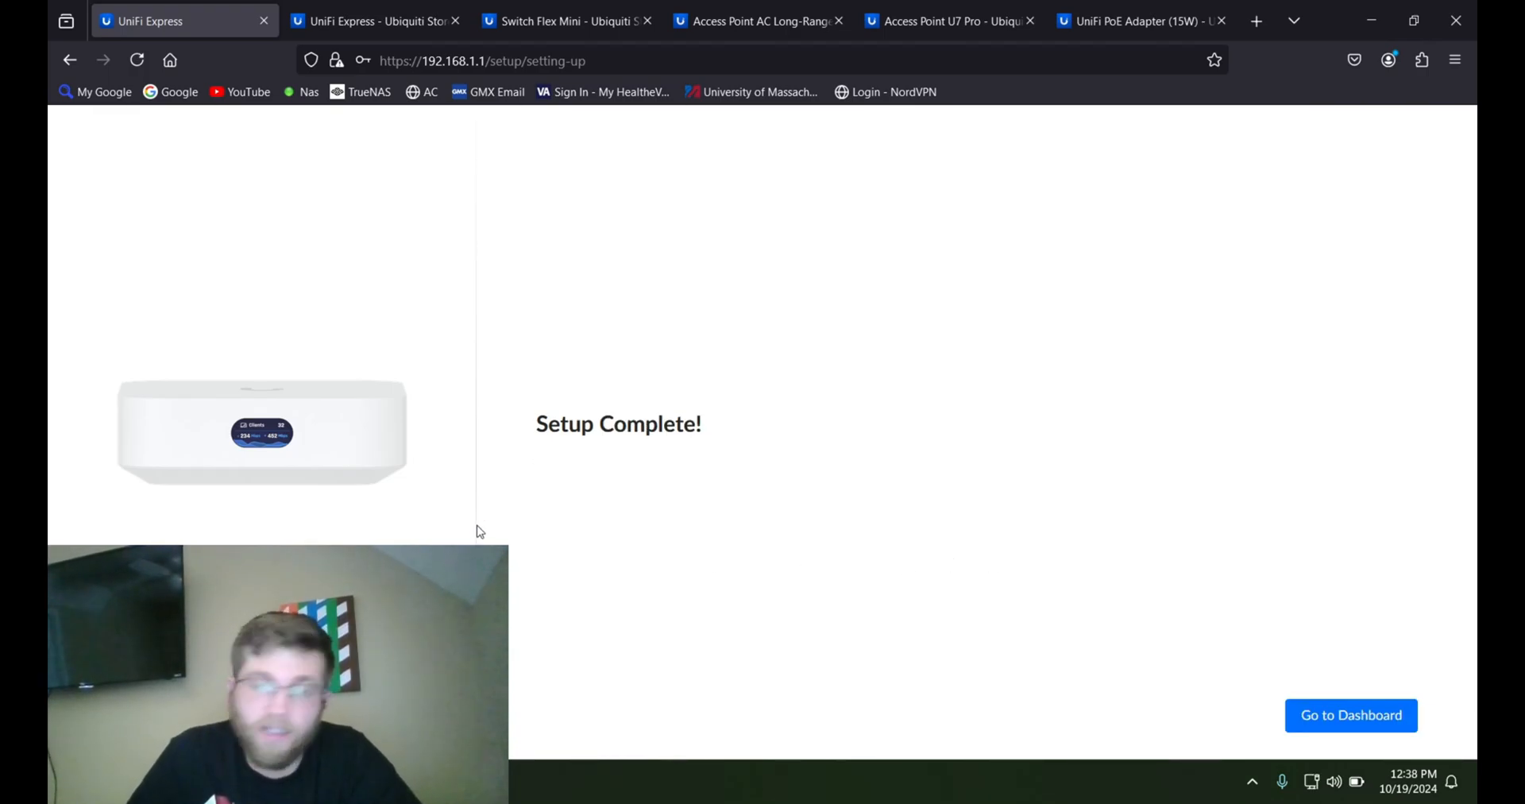
mouse_move(516, 533)
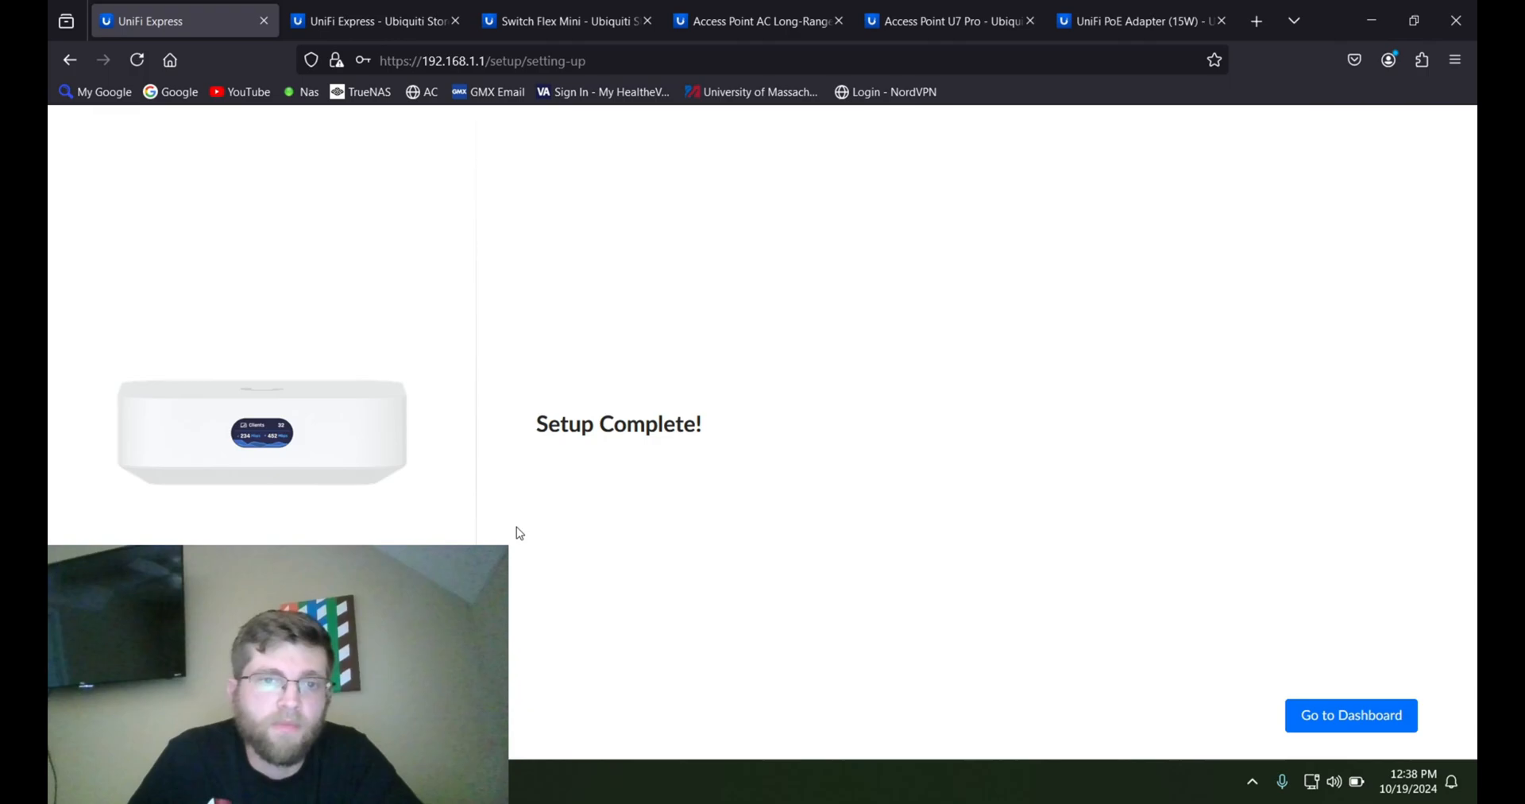
mouse_move(656, 457)
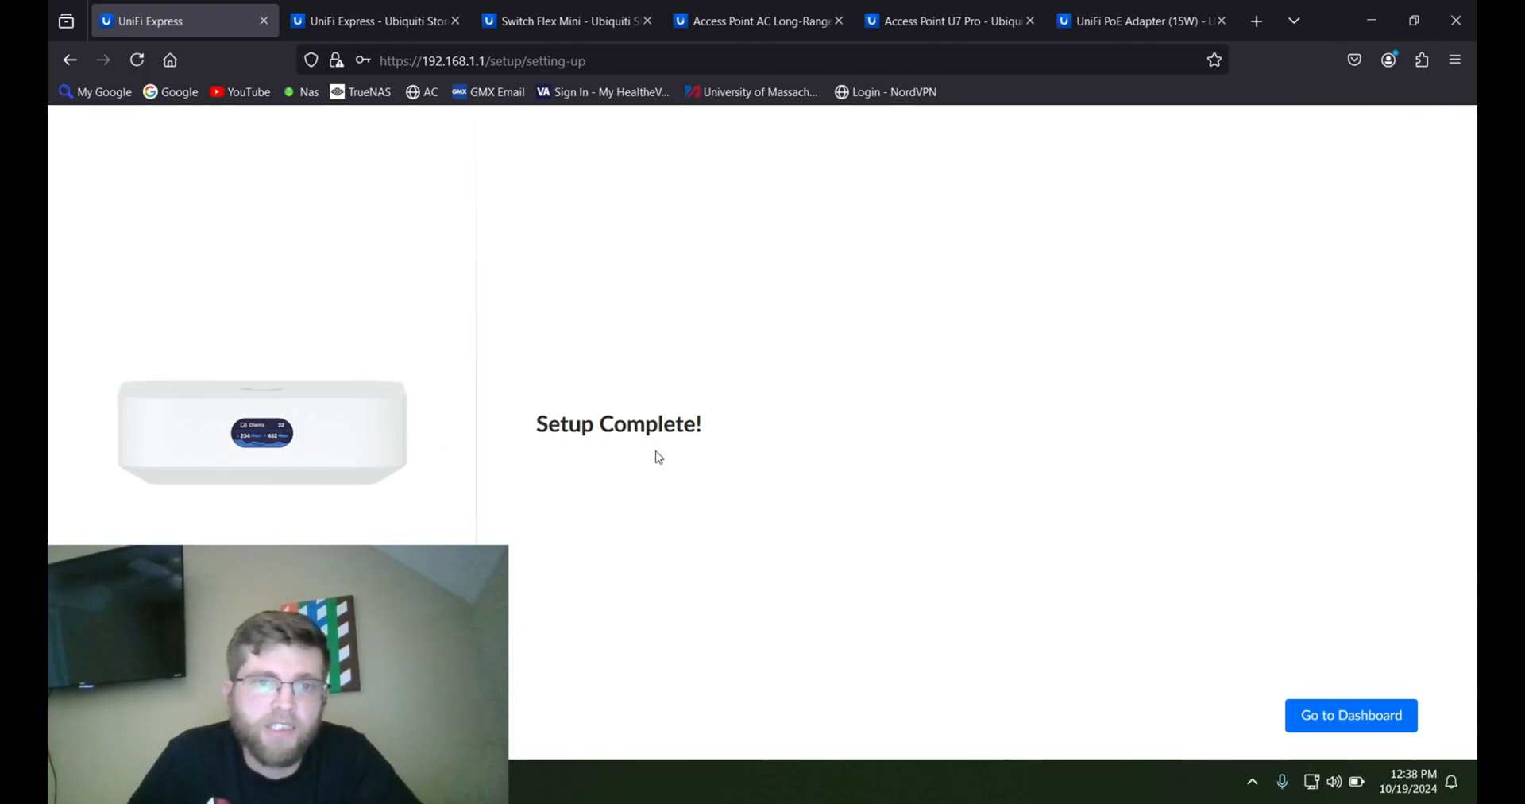
- Go to the console dashboard and launch the Network application
left_click(1350, 715)
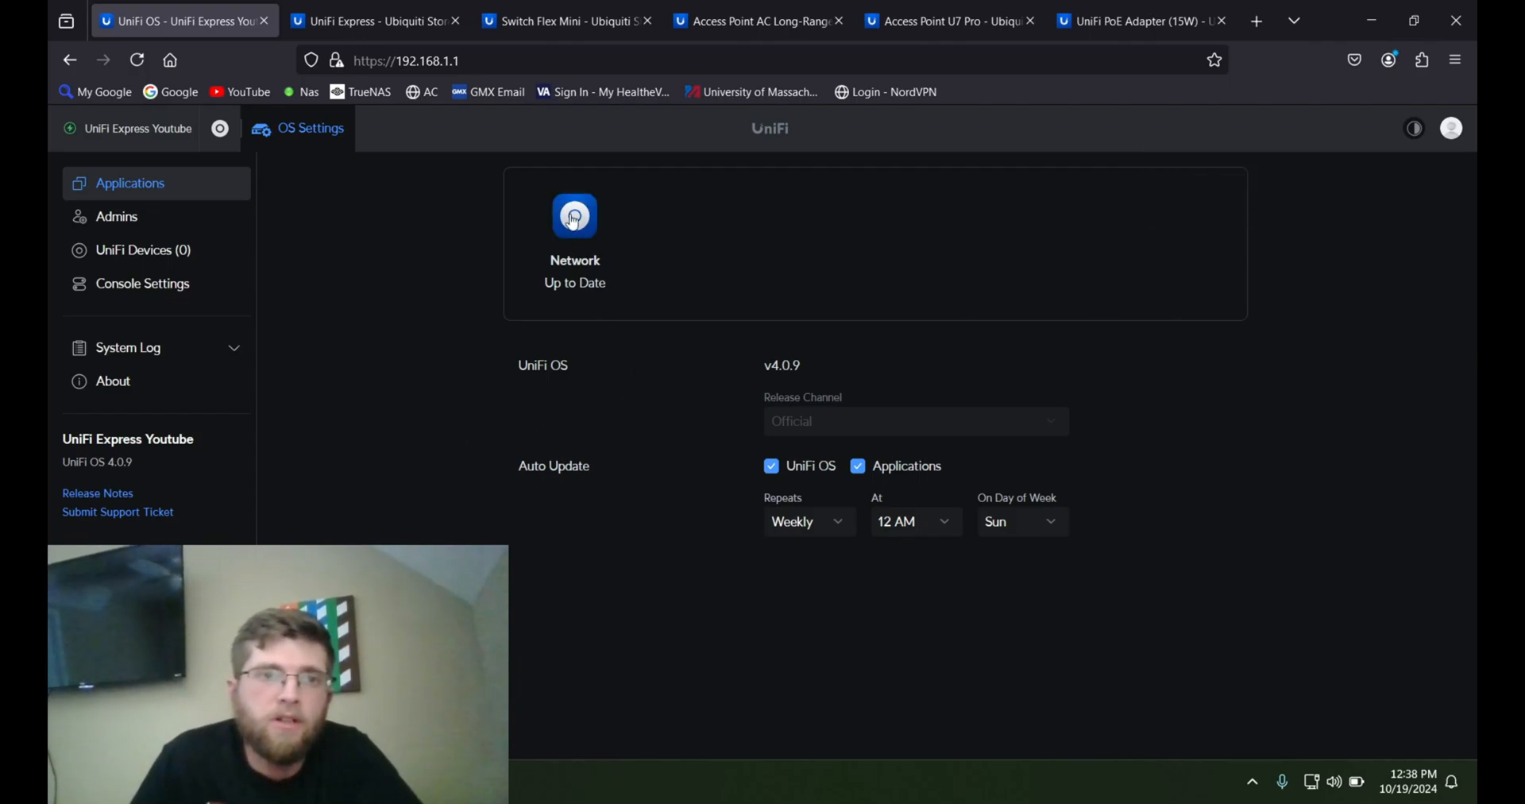
left_click(573, 216)
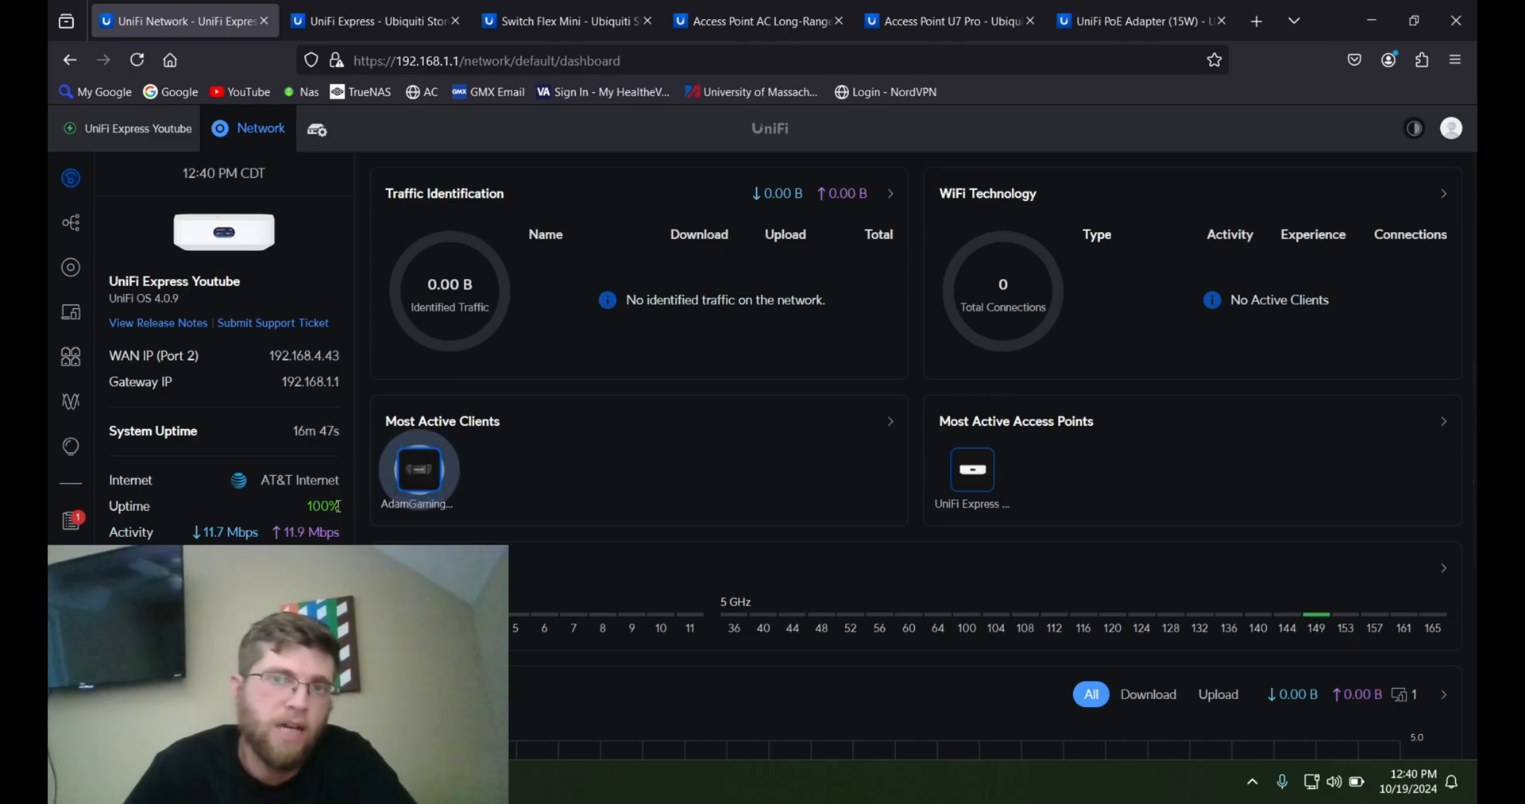
mouse_move(189, 501)
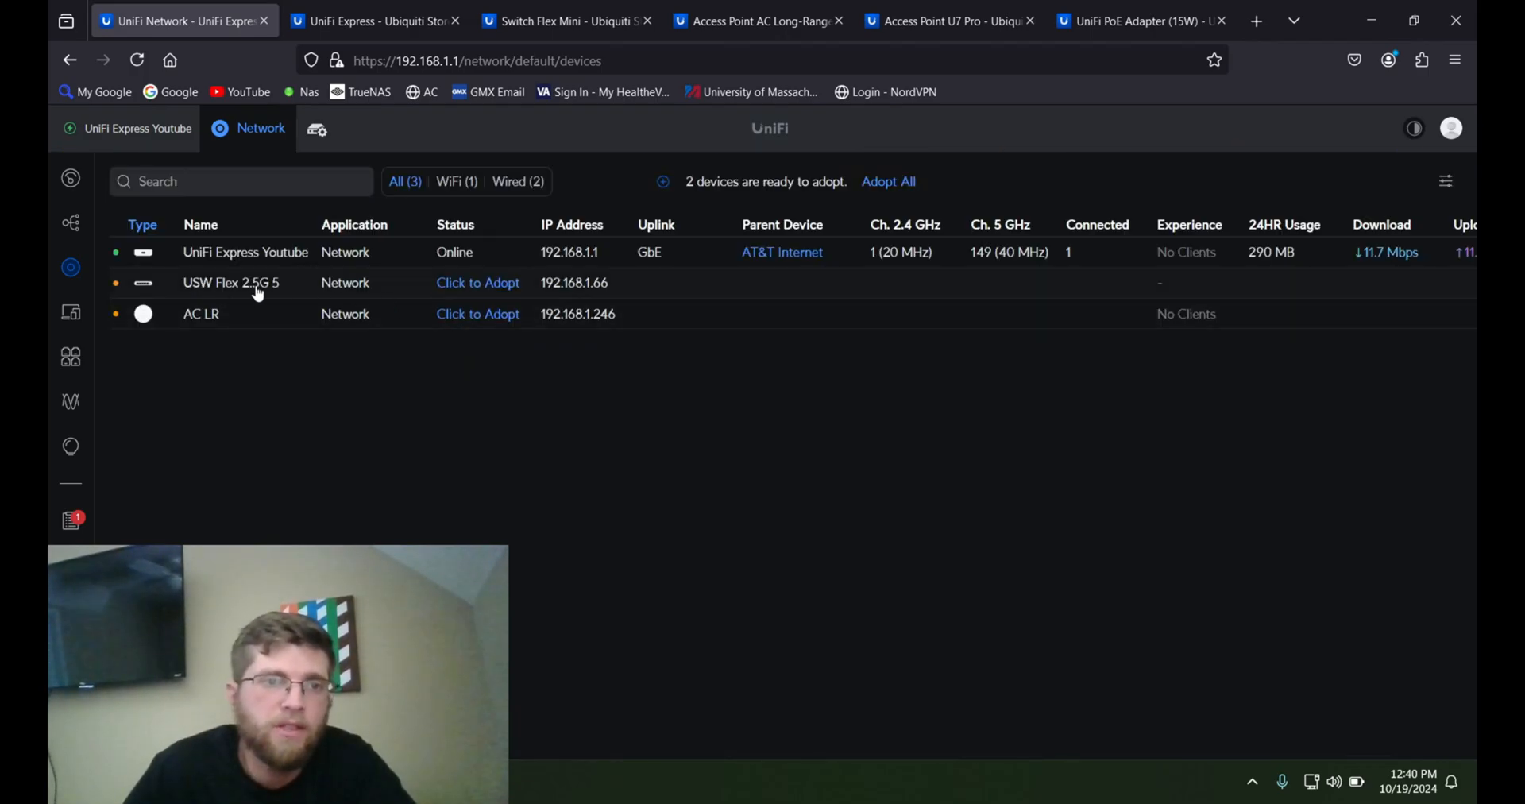
- Adopt the USW Flex 2.5G 5 switch and the AC LR access point, then return to the dashboard
left_click(478, 283)
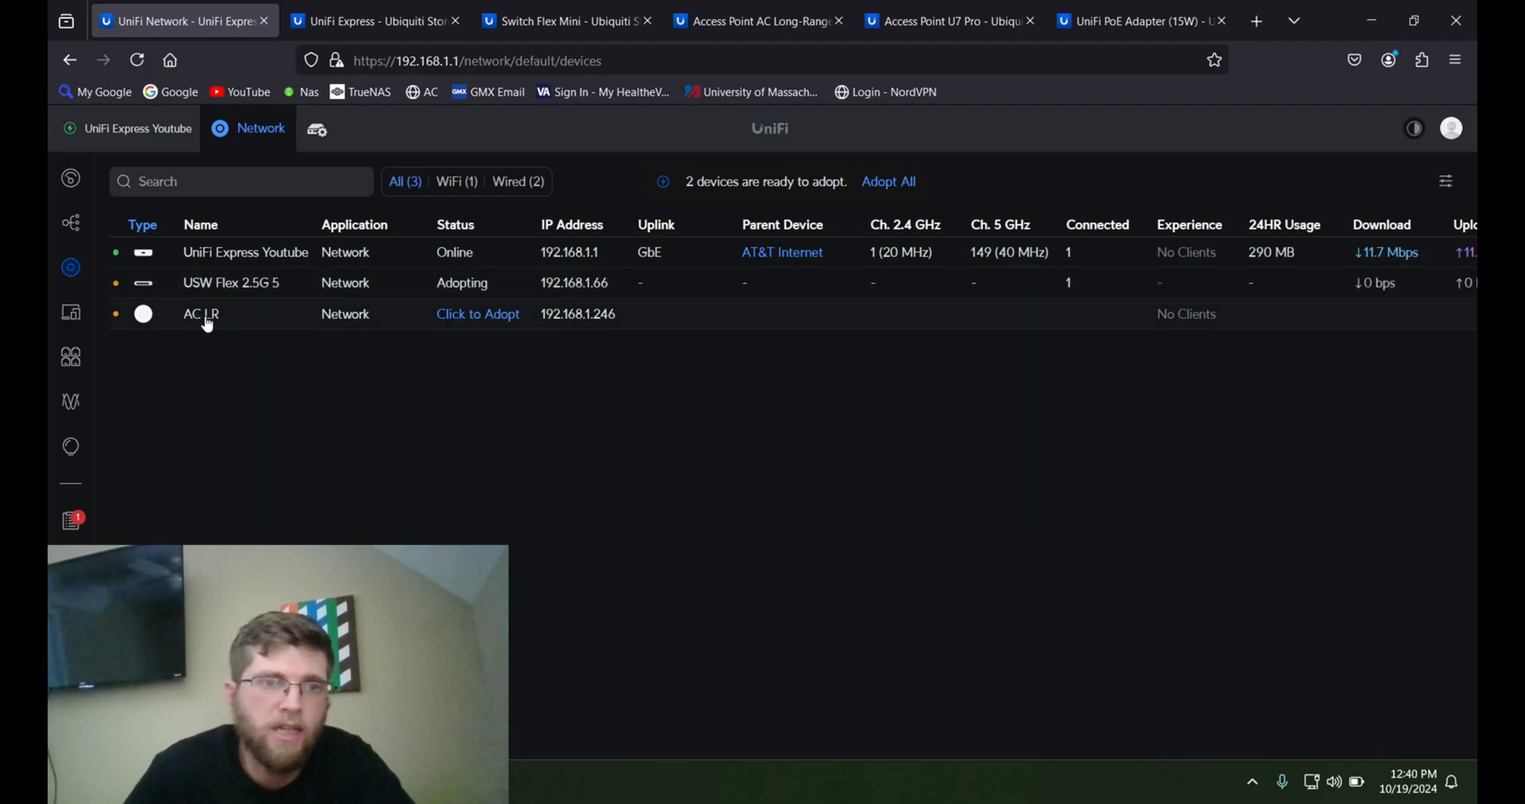
left_click(478, 313)
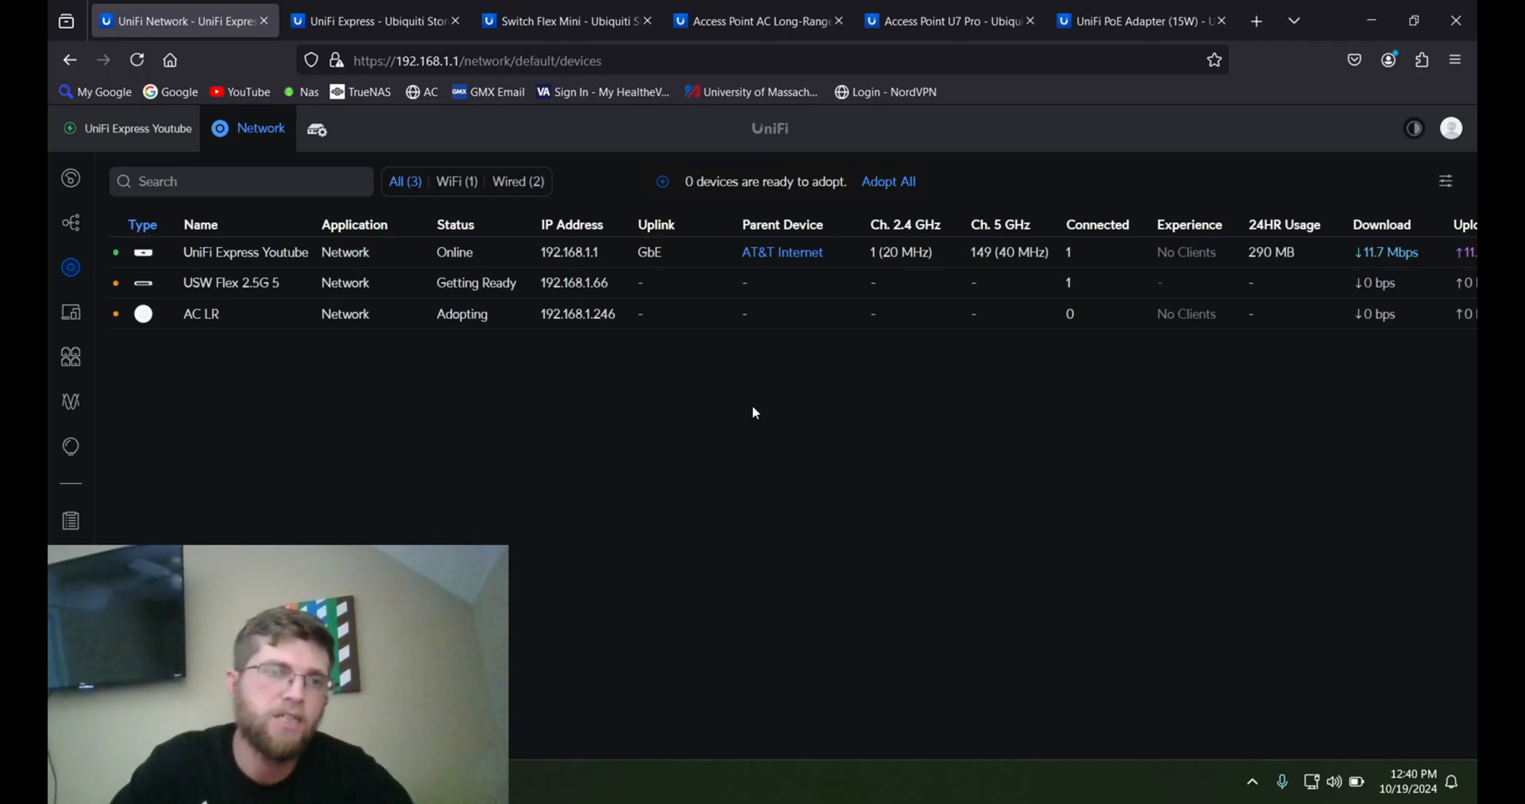
left_click(68, 176)
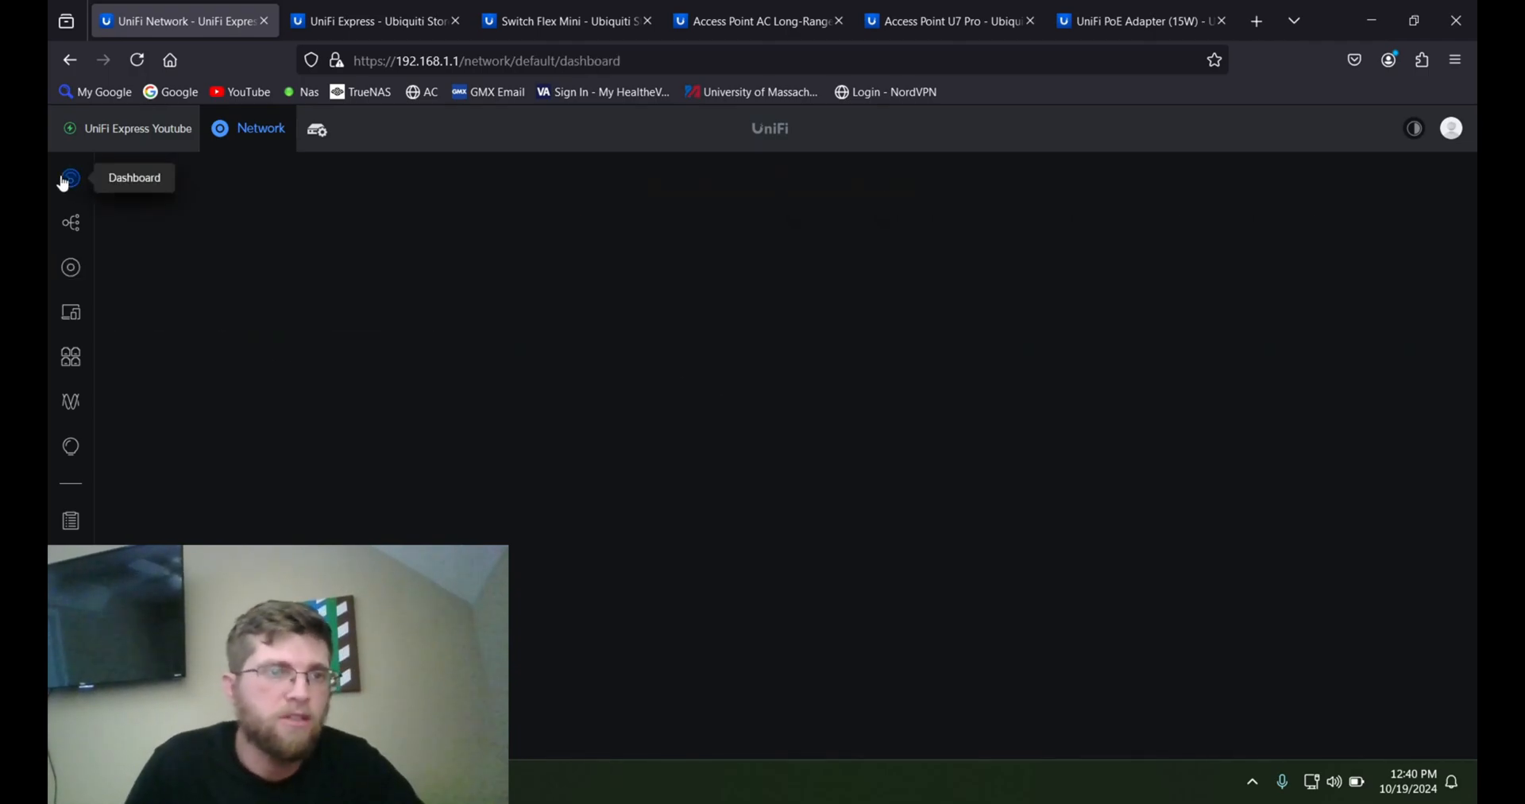
- Reload the dashboard overview while both devices are adopting
left_click(69, 178)
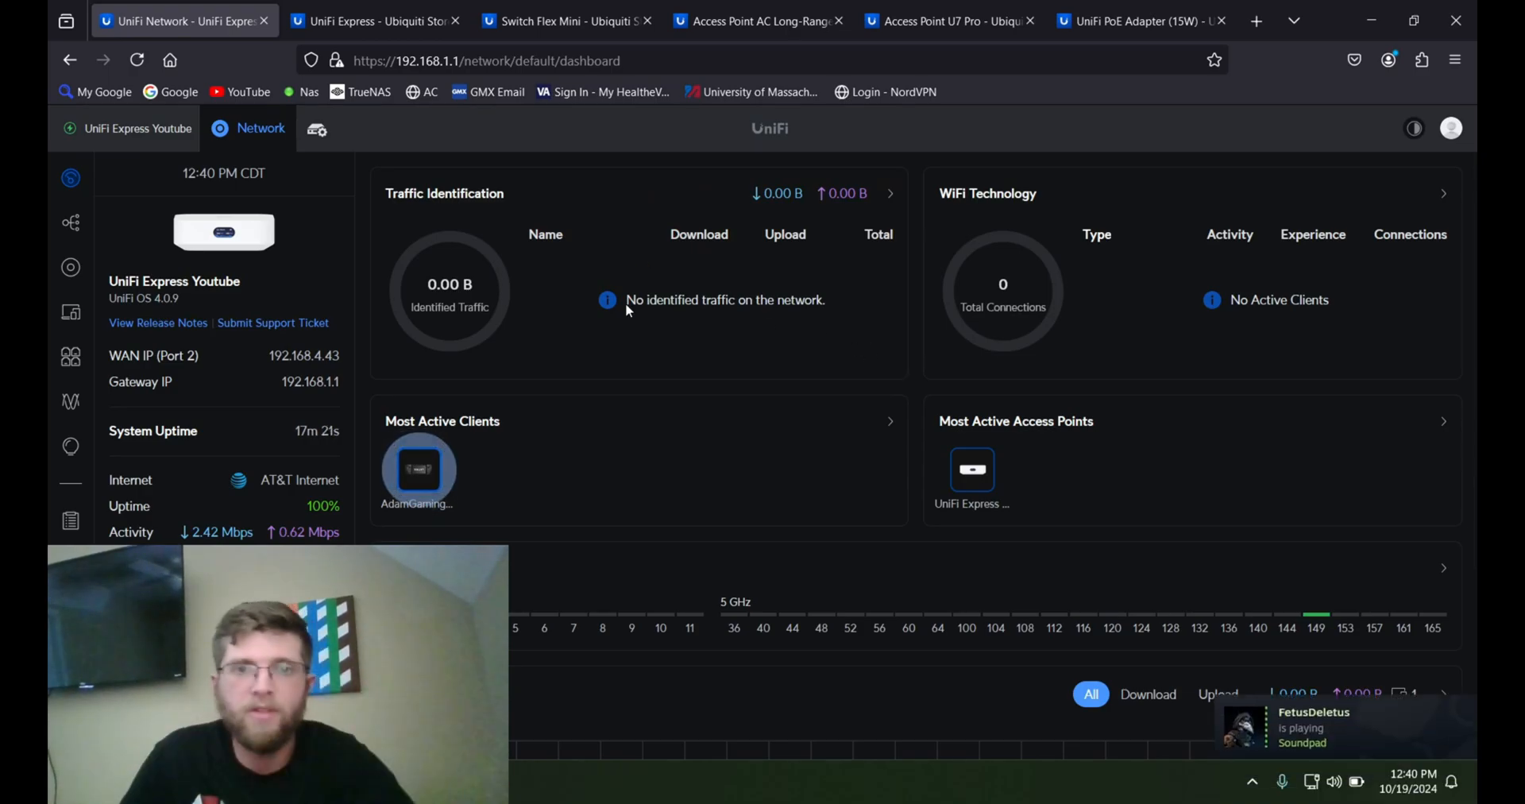
mouse_move(70, 444)
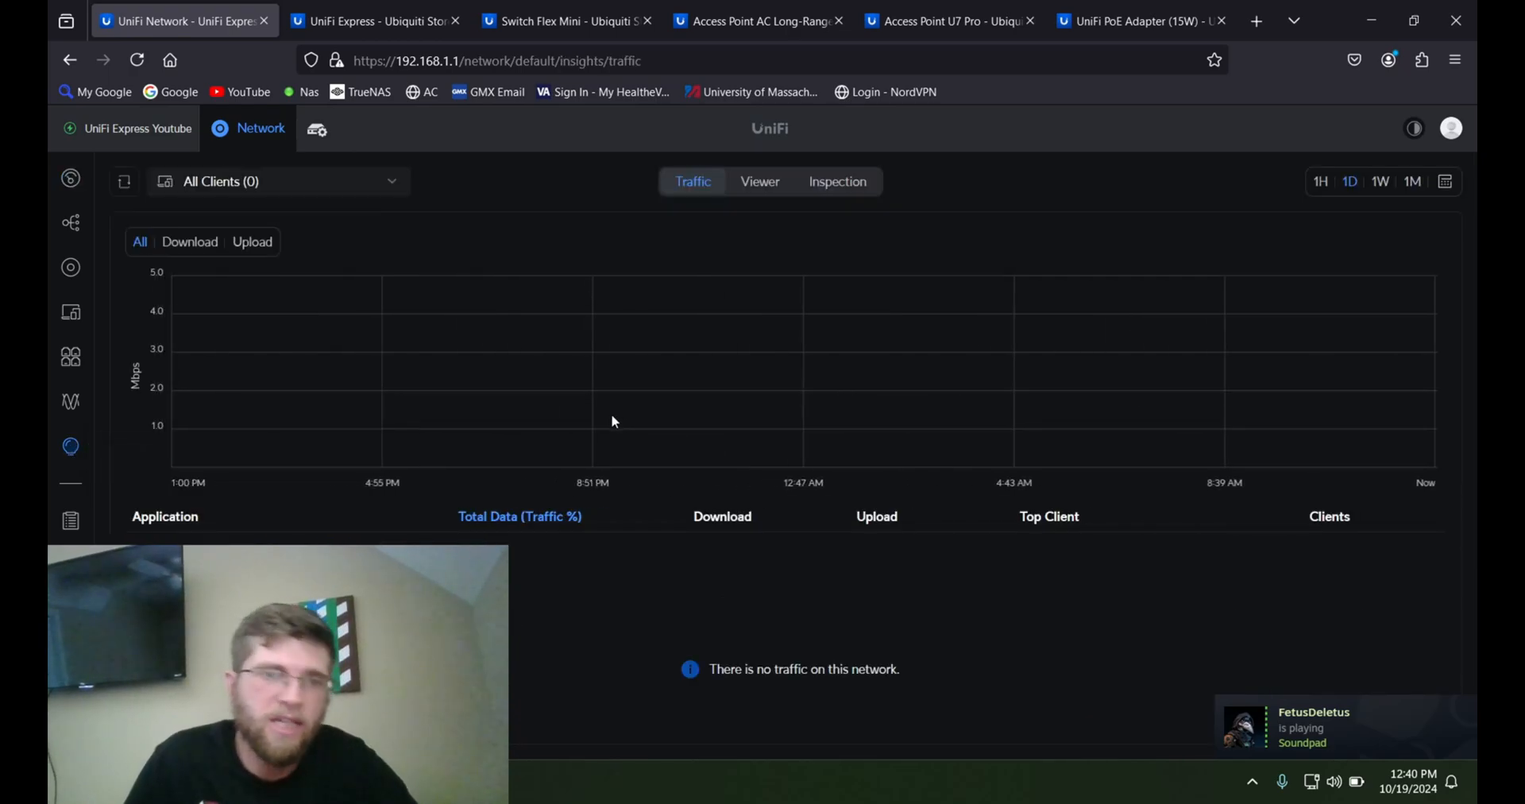
mouse_move(751, 467)
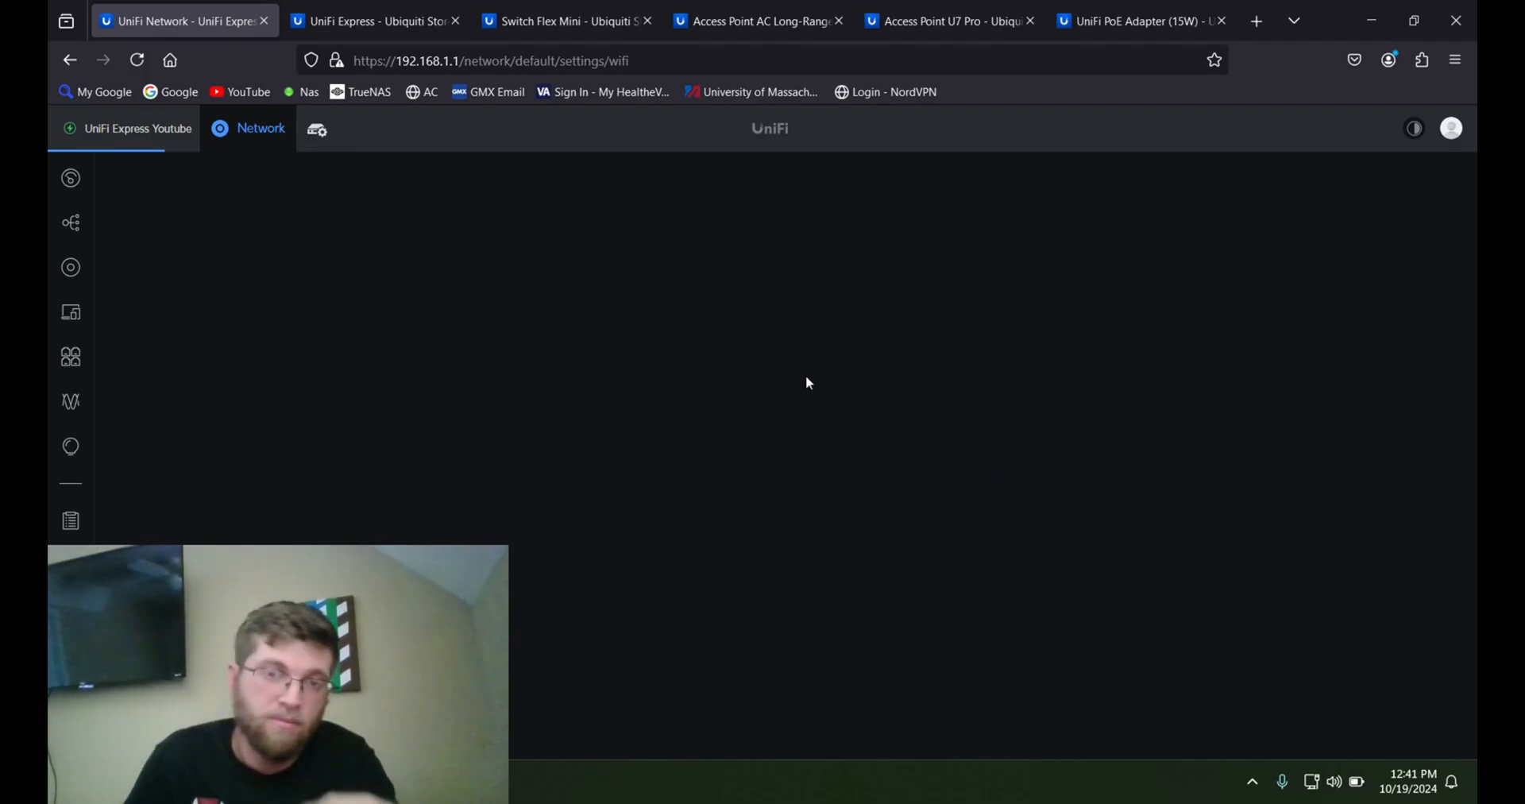
- Review the Default network and Primary (WAN1) internet details, then move to VPN settings
left_click(1414, 127)
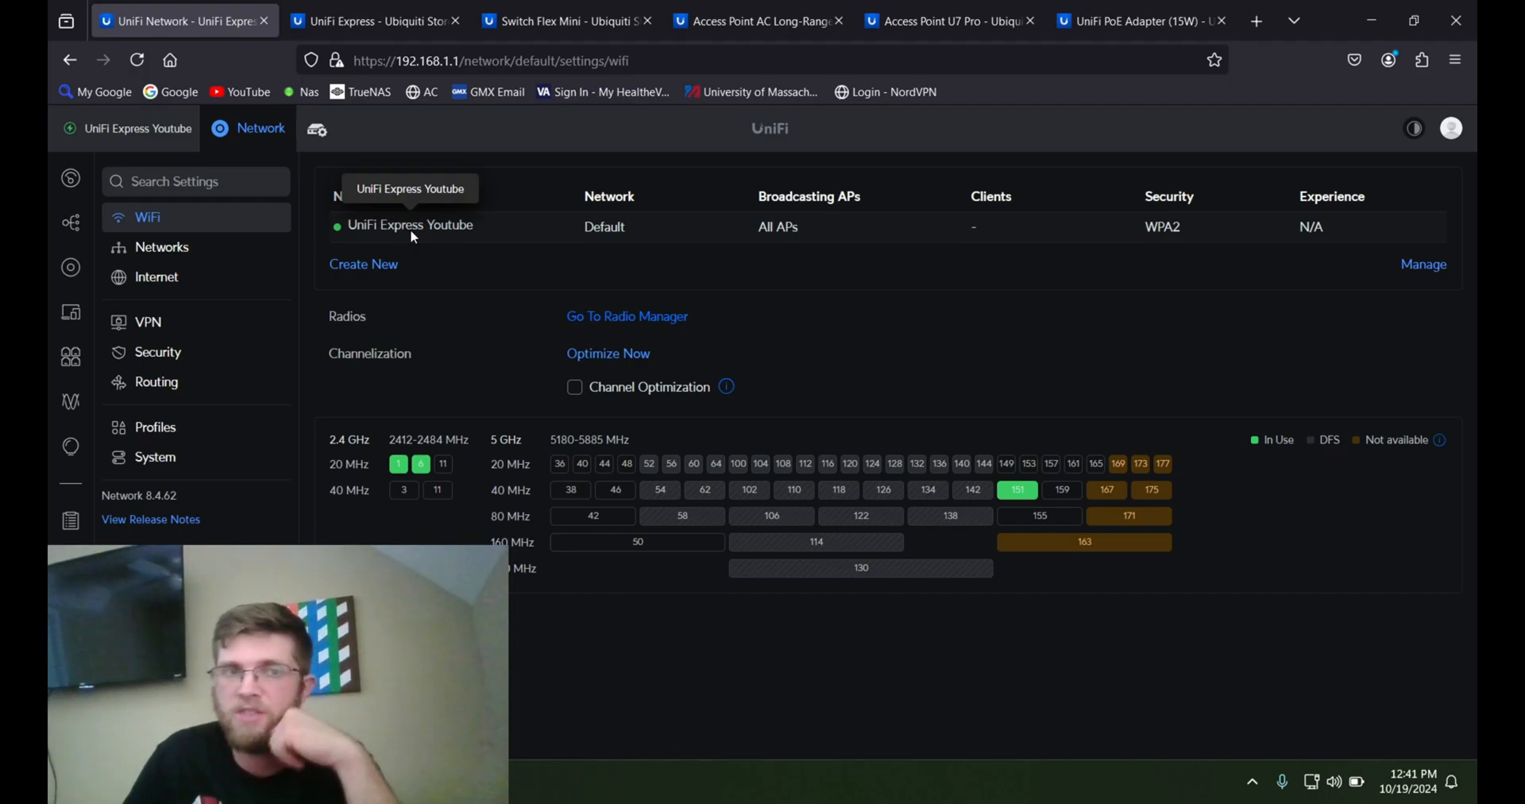
left_click(162, 246)
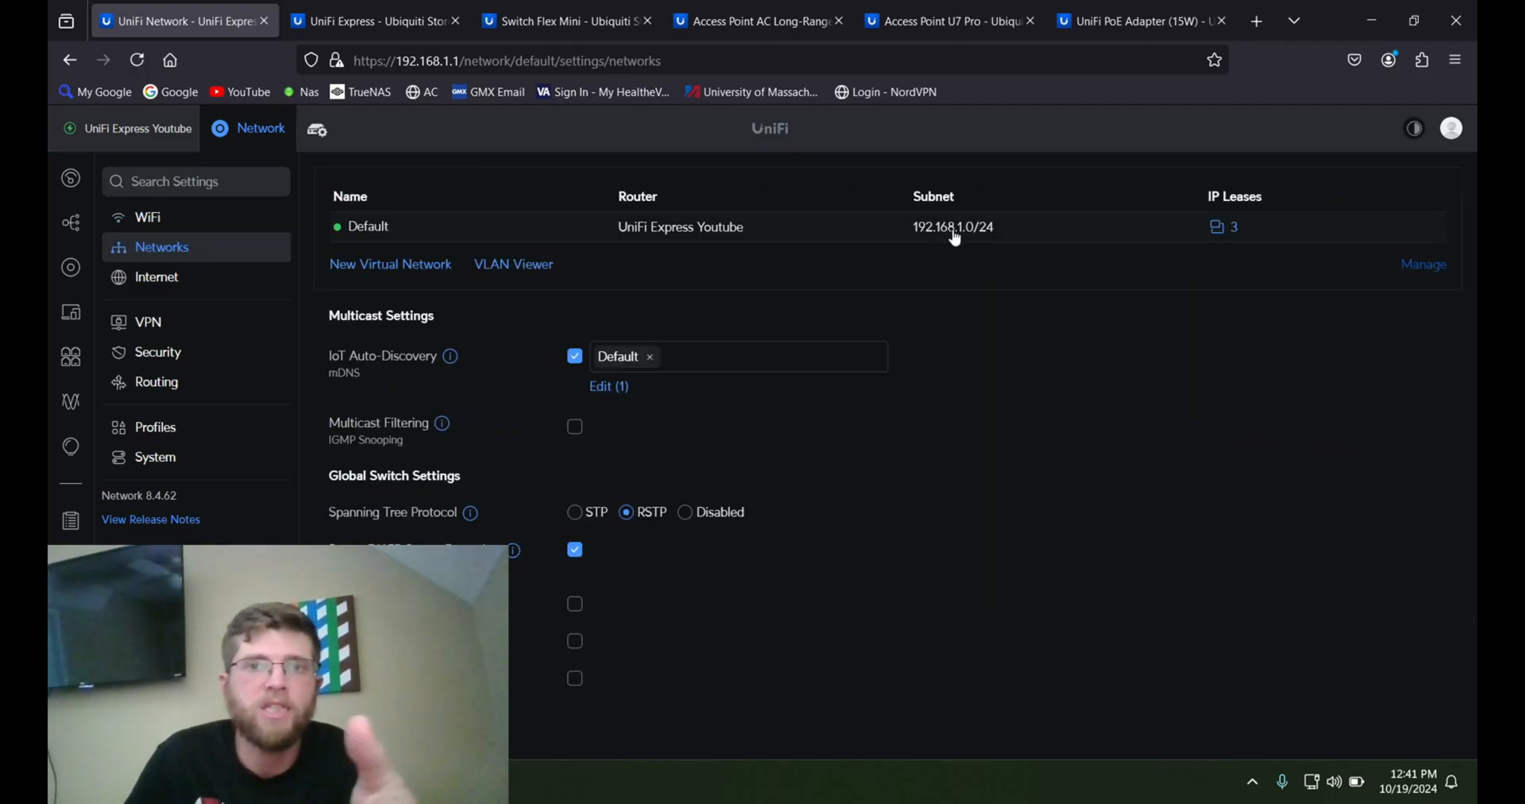
mouse_move(1012, 247)
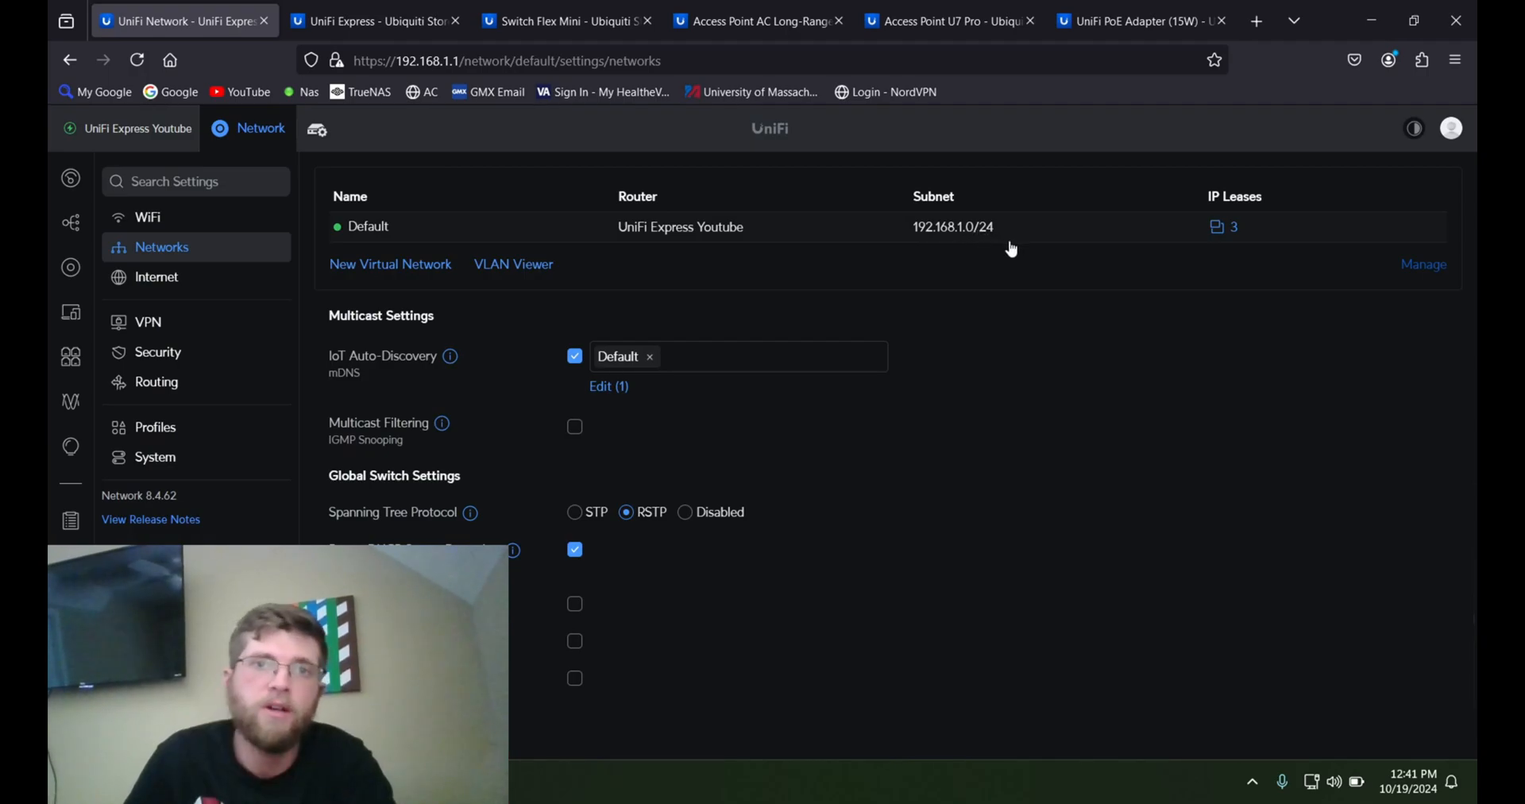
mouse_move(926, 238)
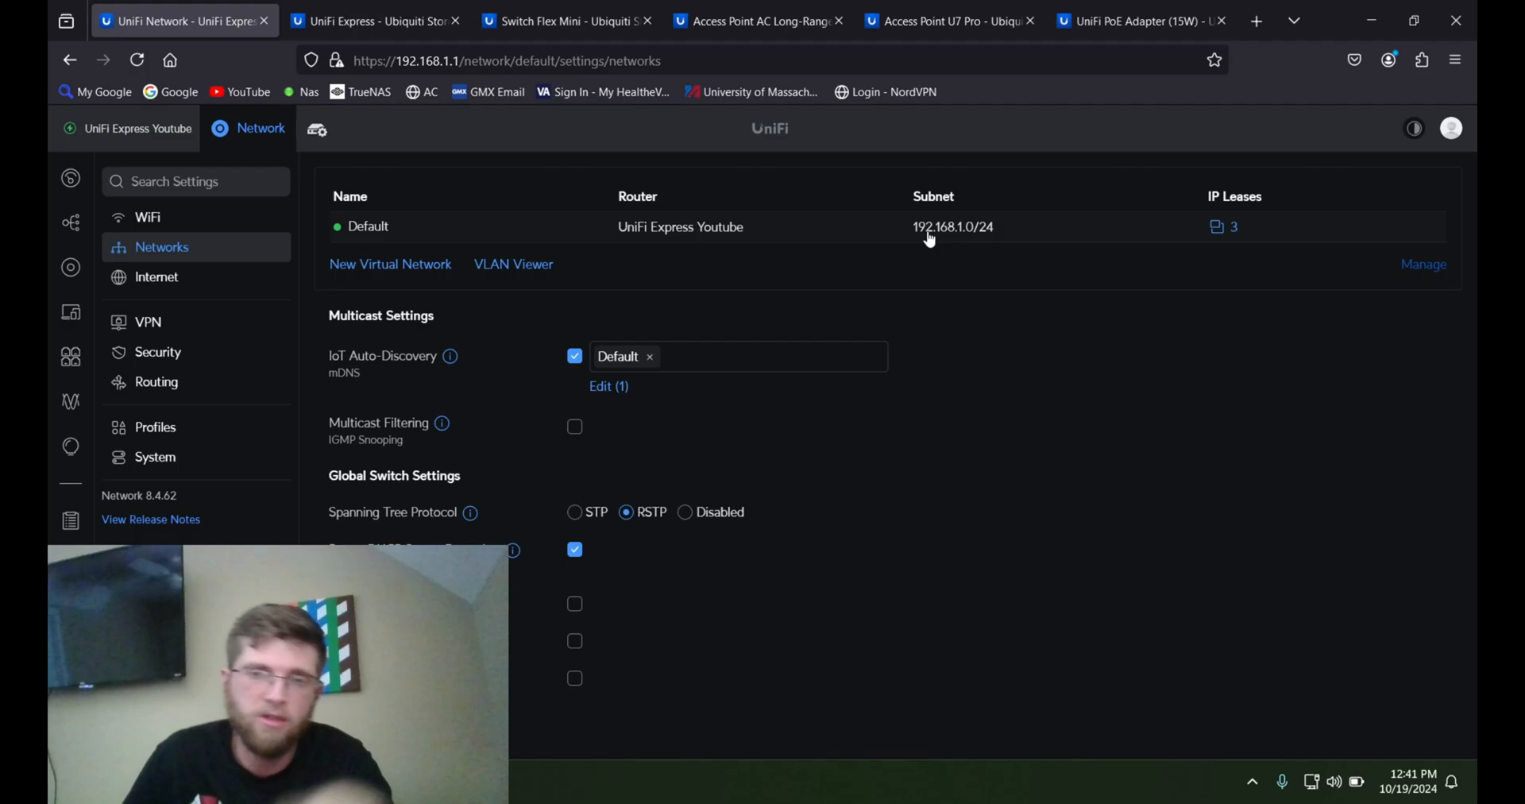
mouse_move(563, 289)
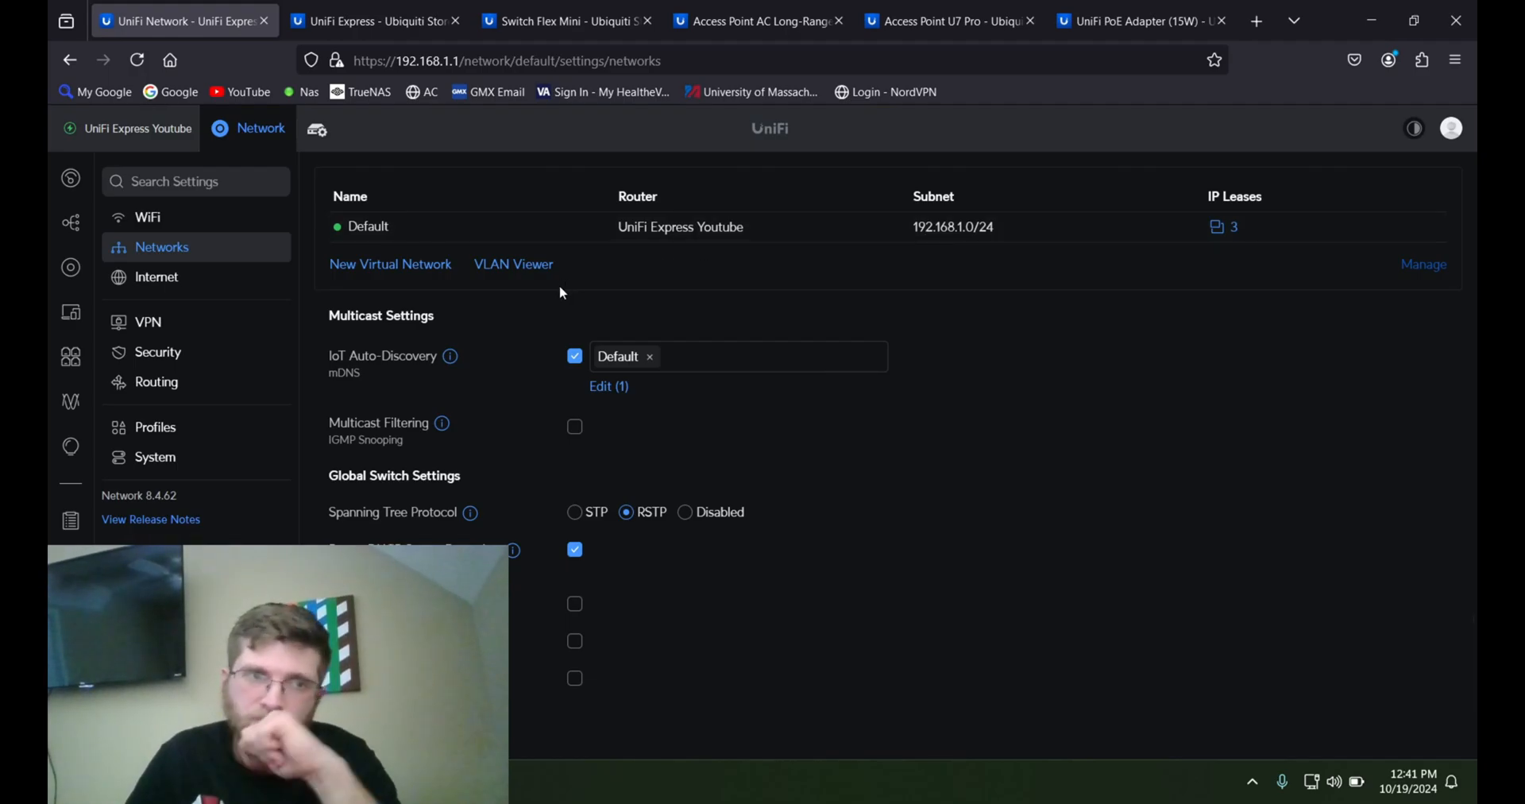
mouse_move(160, 288)
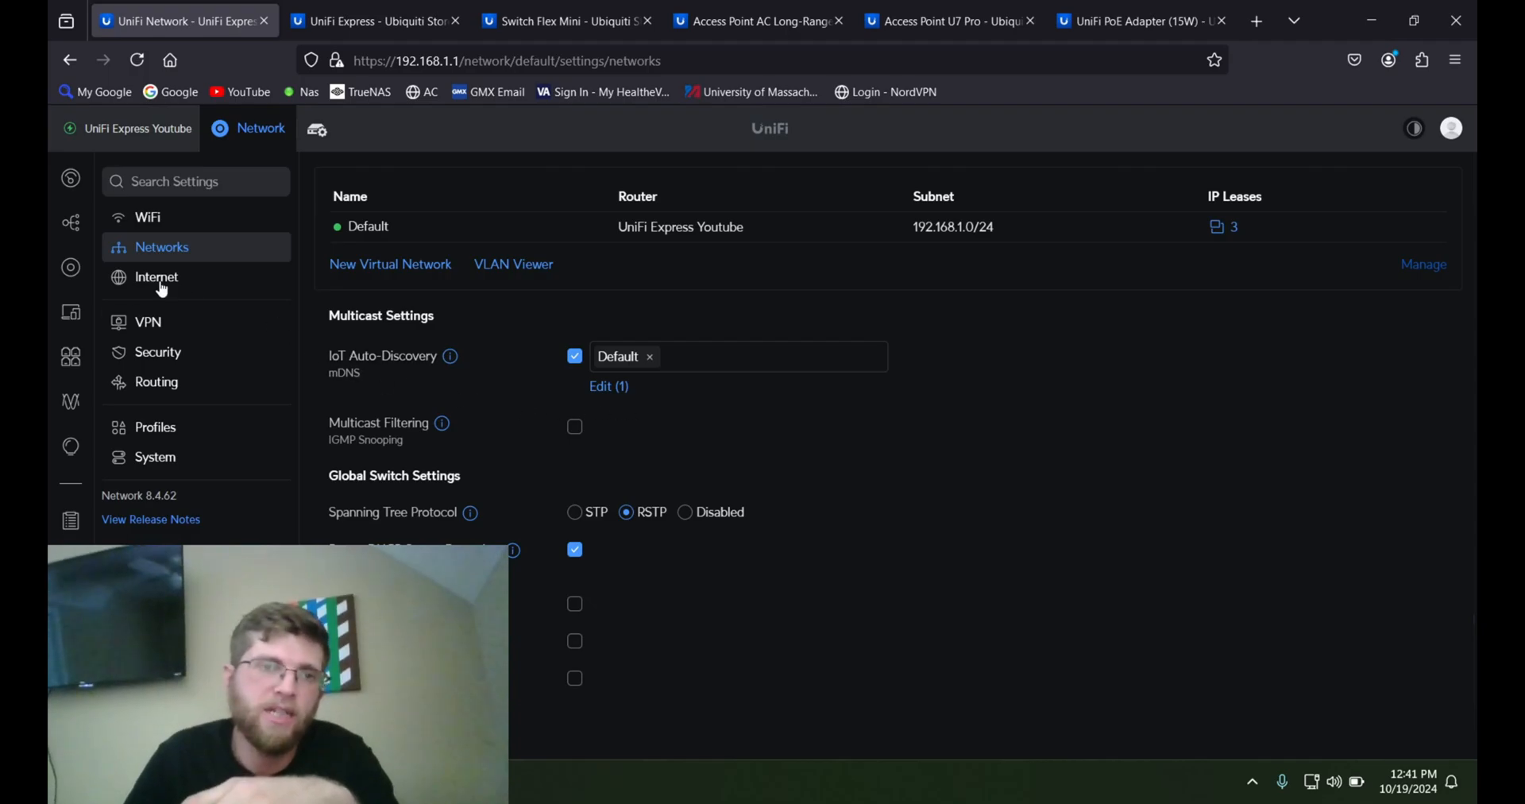
left_click(157, 277)
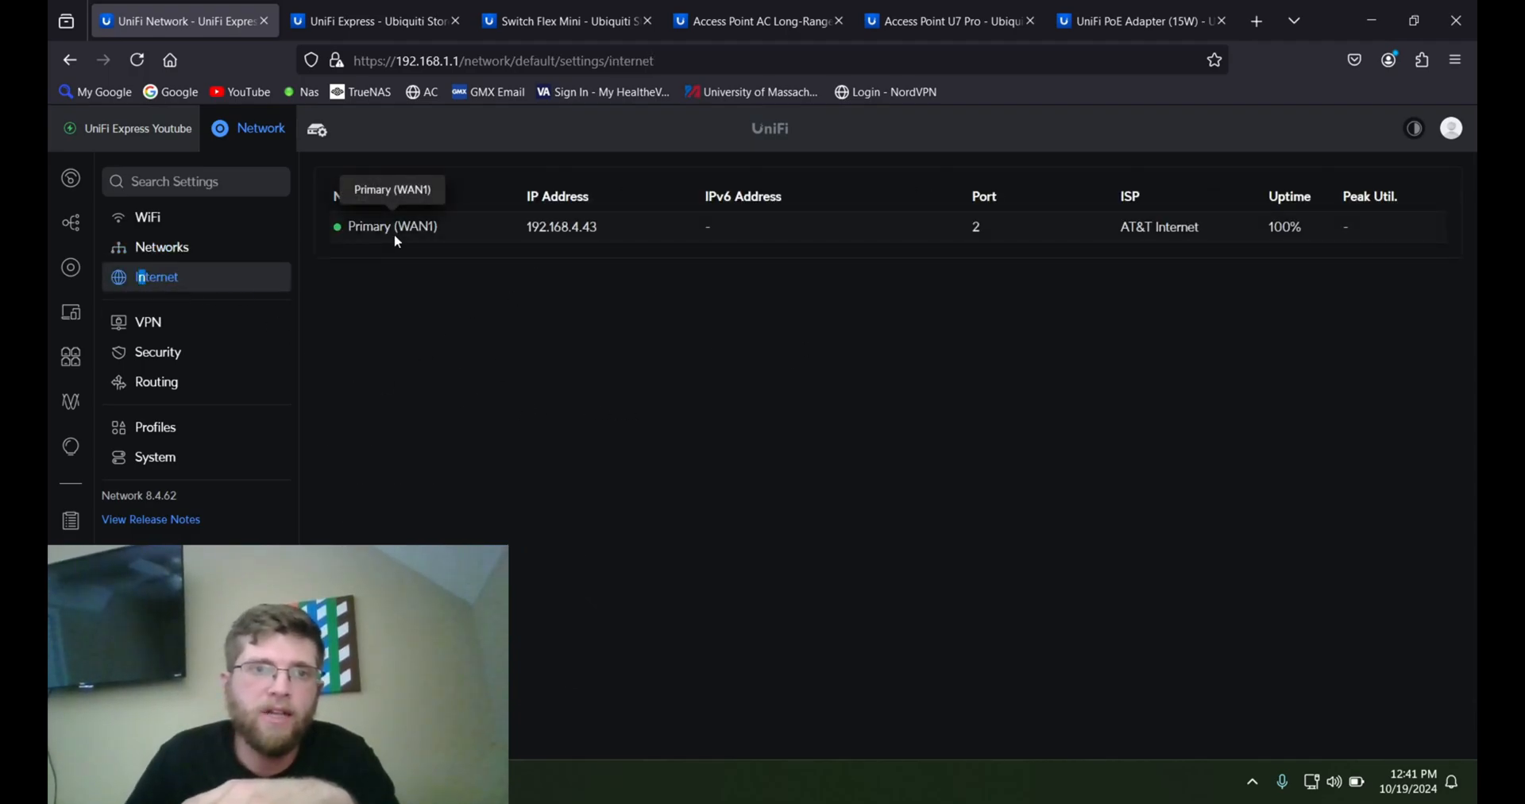
mouse_move(894, 248)
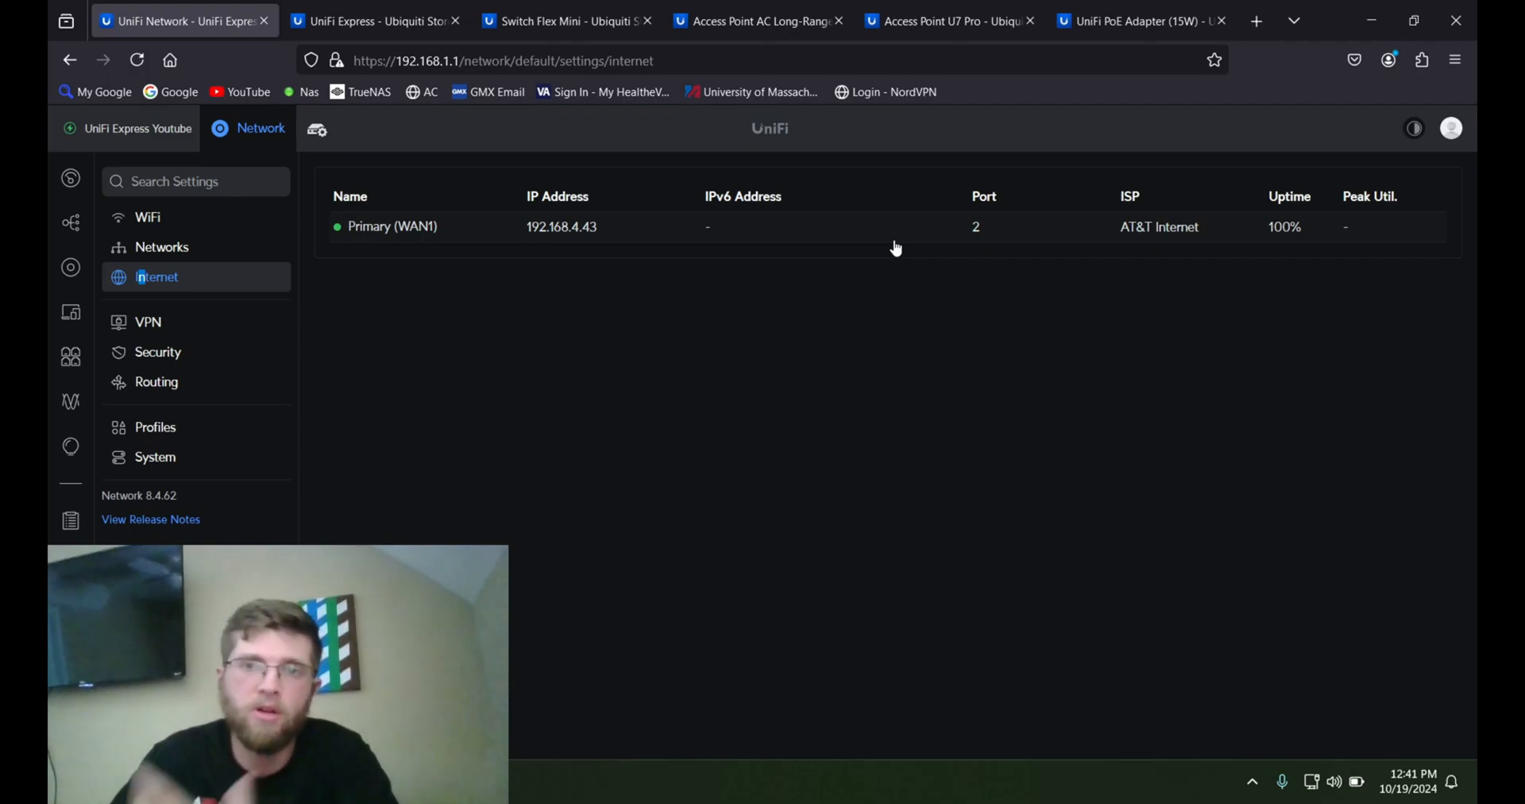
left_click(393, 225)
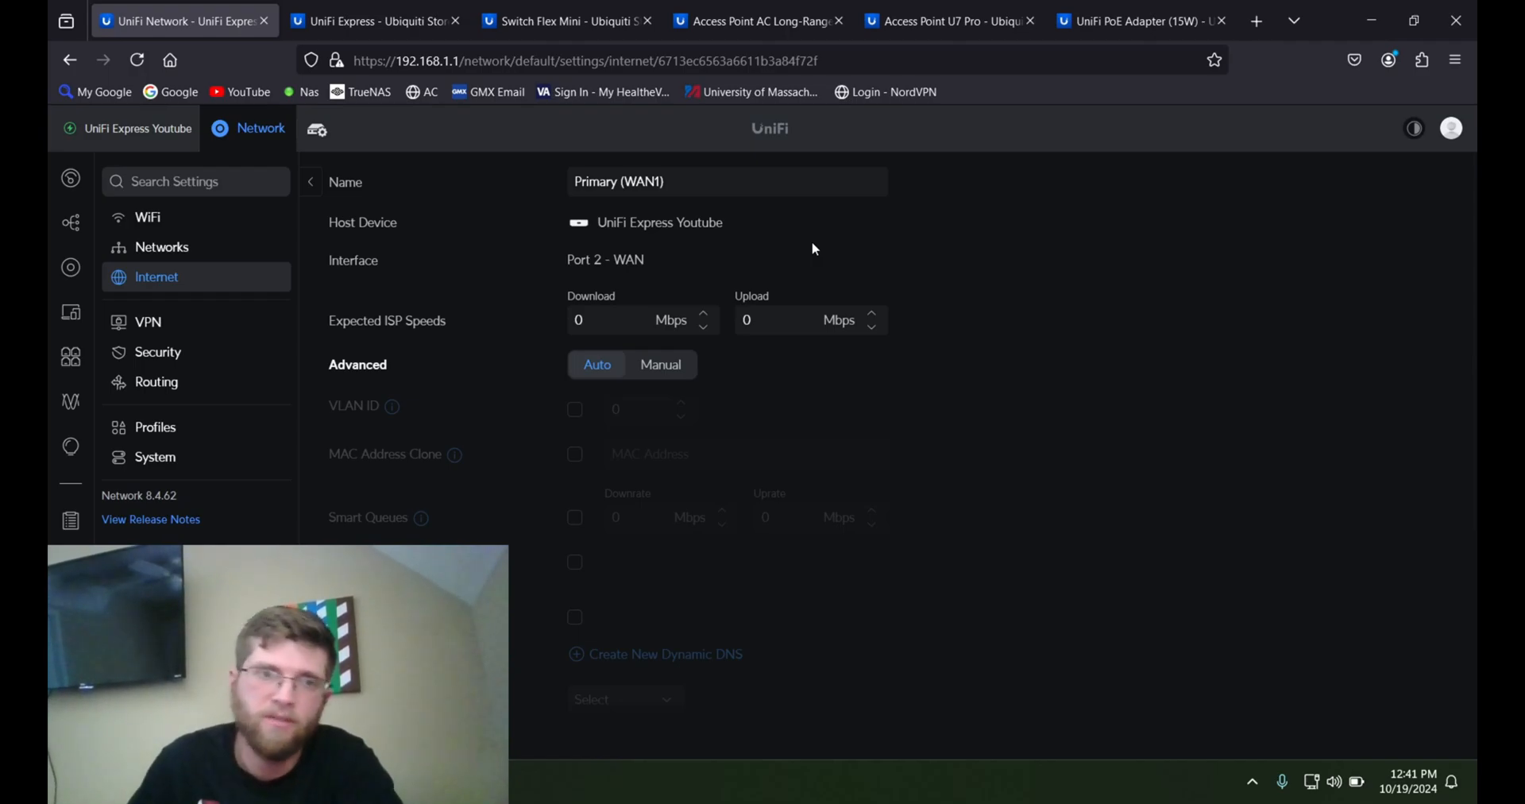
left_click(148, 322)
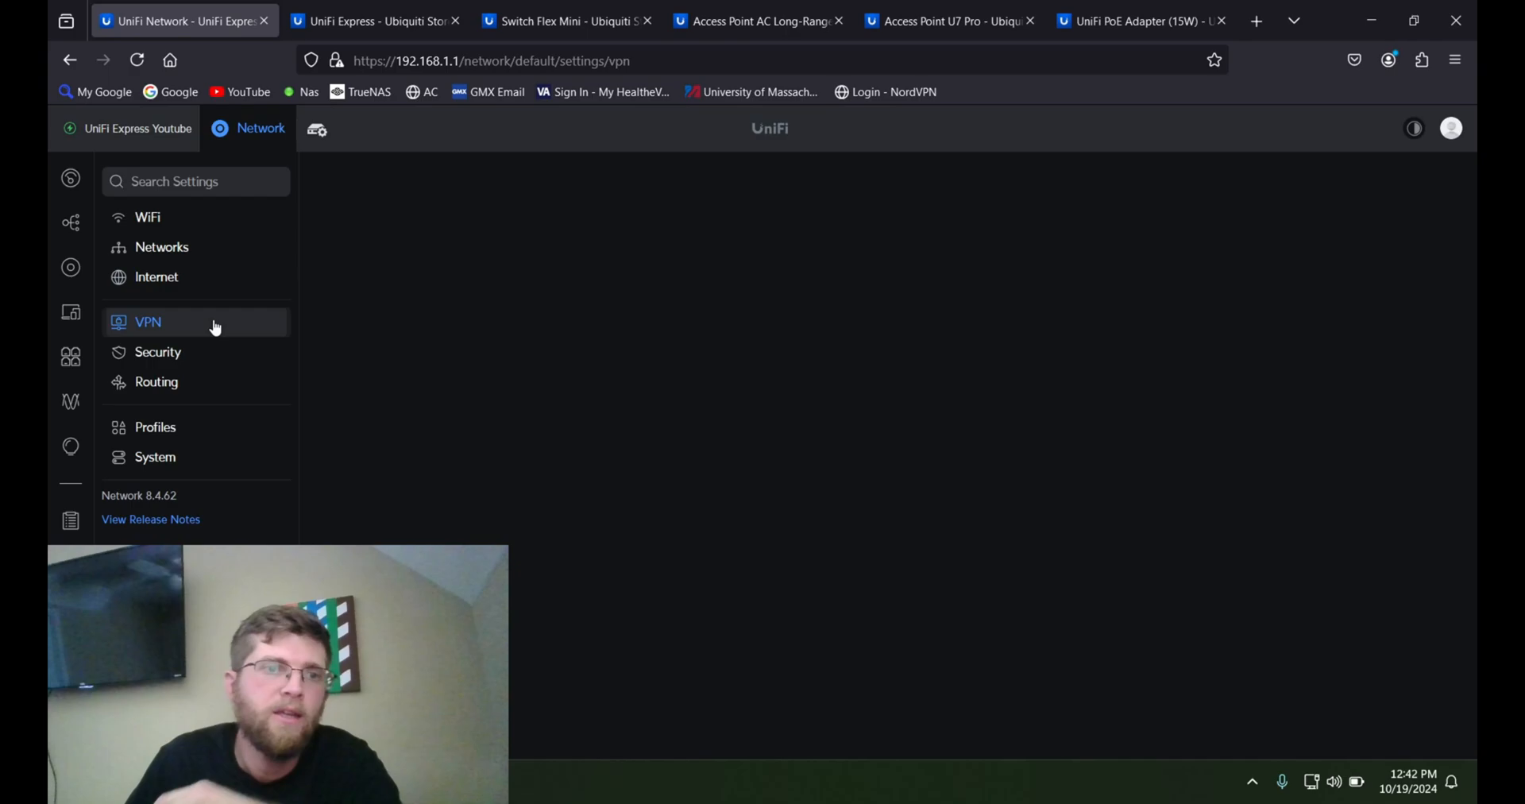
- View Teleport and the WireGuard VPN Server form, then the Security general settings
left_click(148, 323)
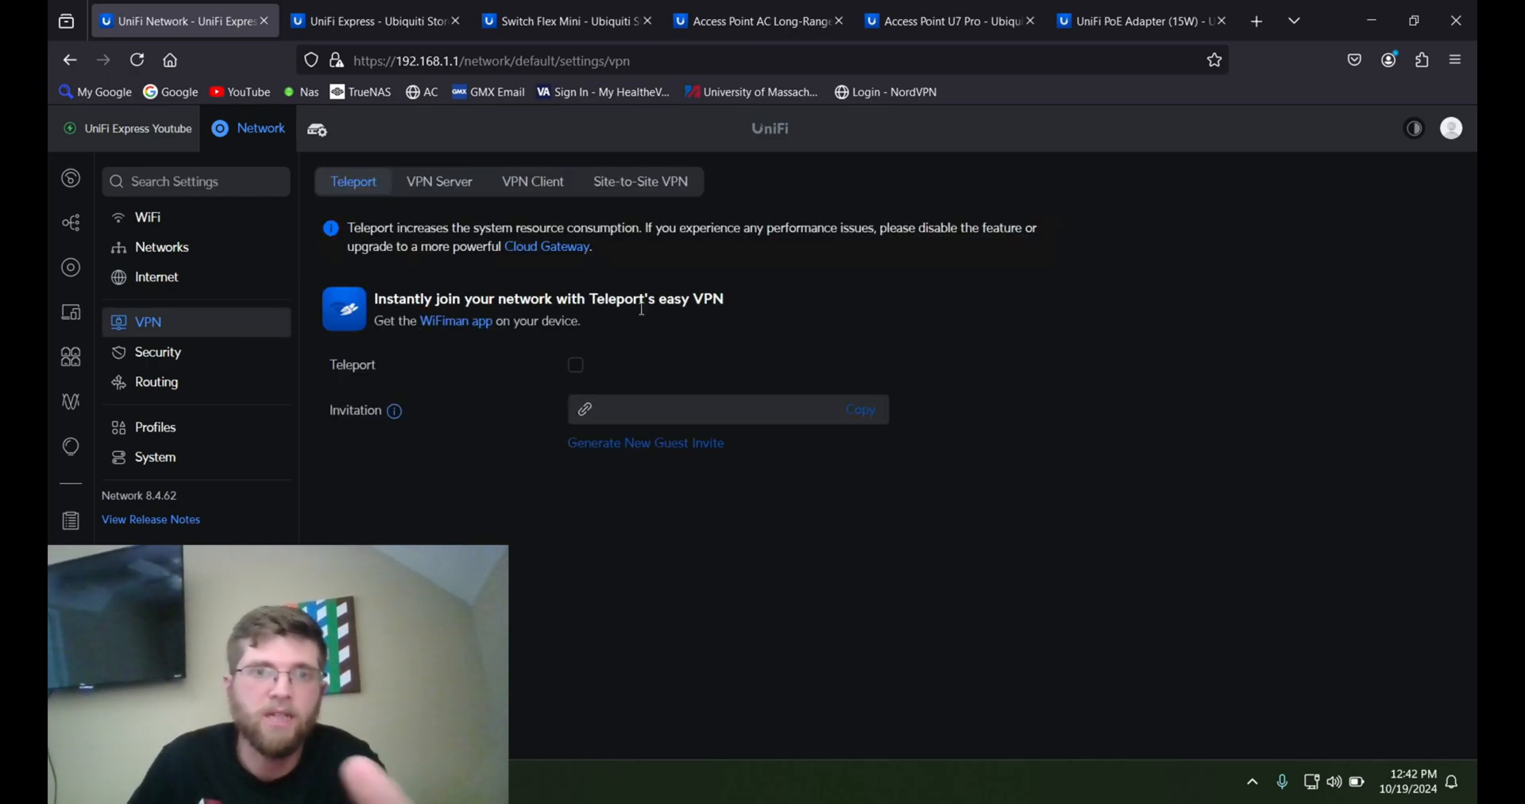
mouse_move(438, 181)
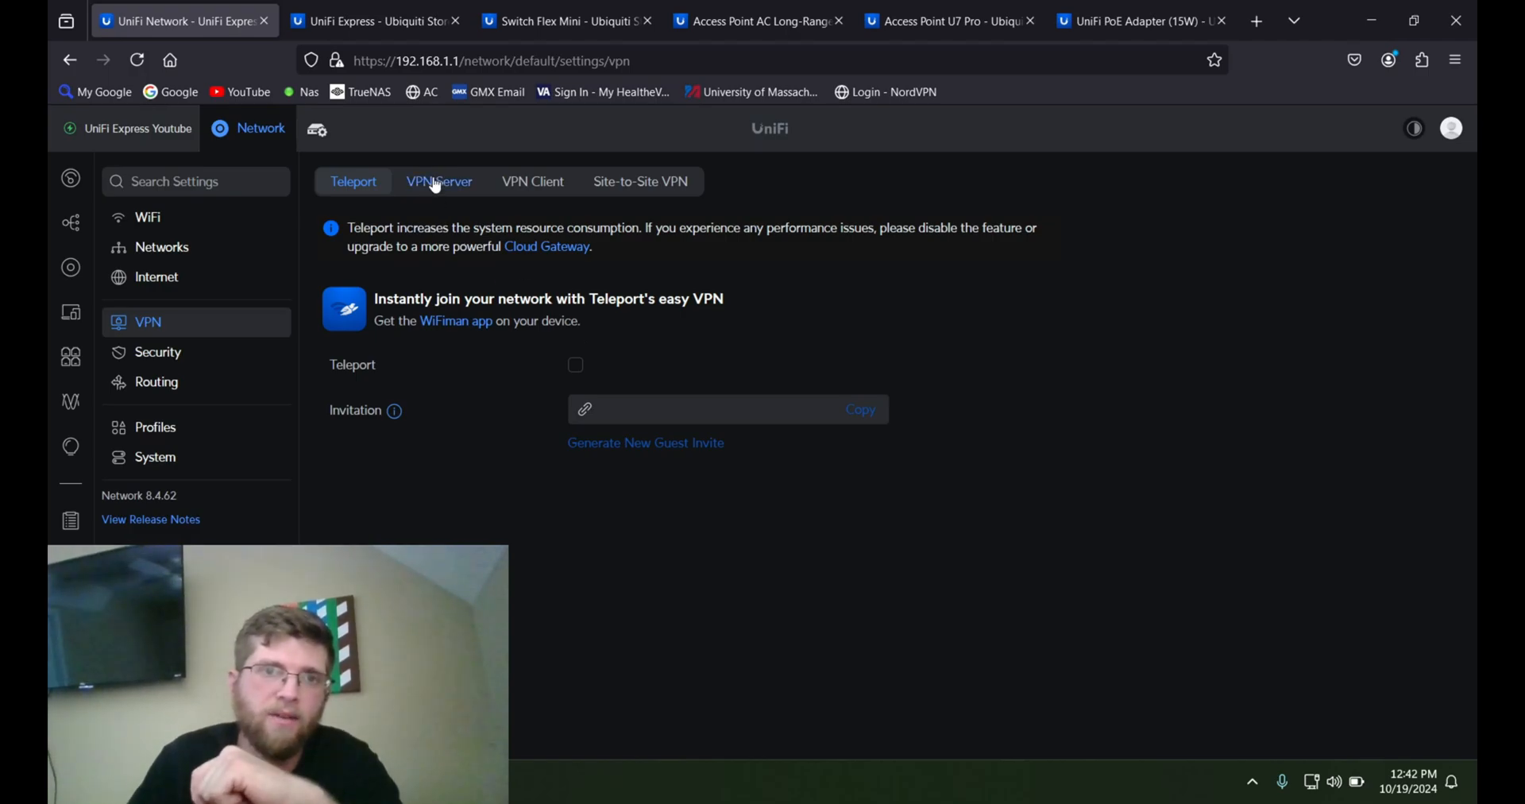
left_click(438, 181)
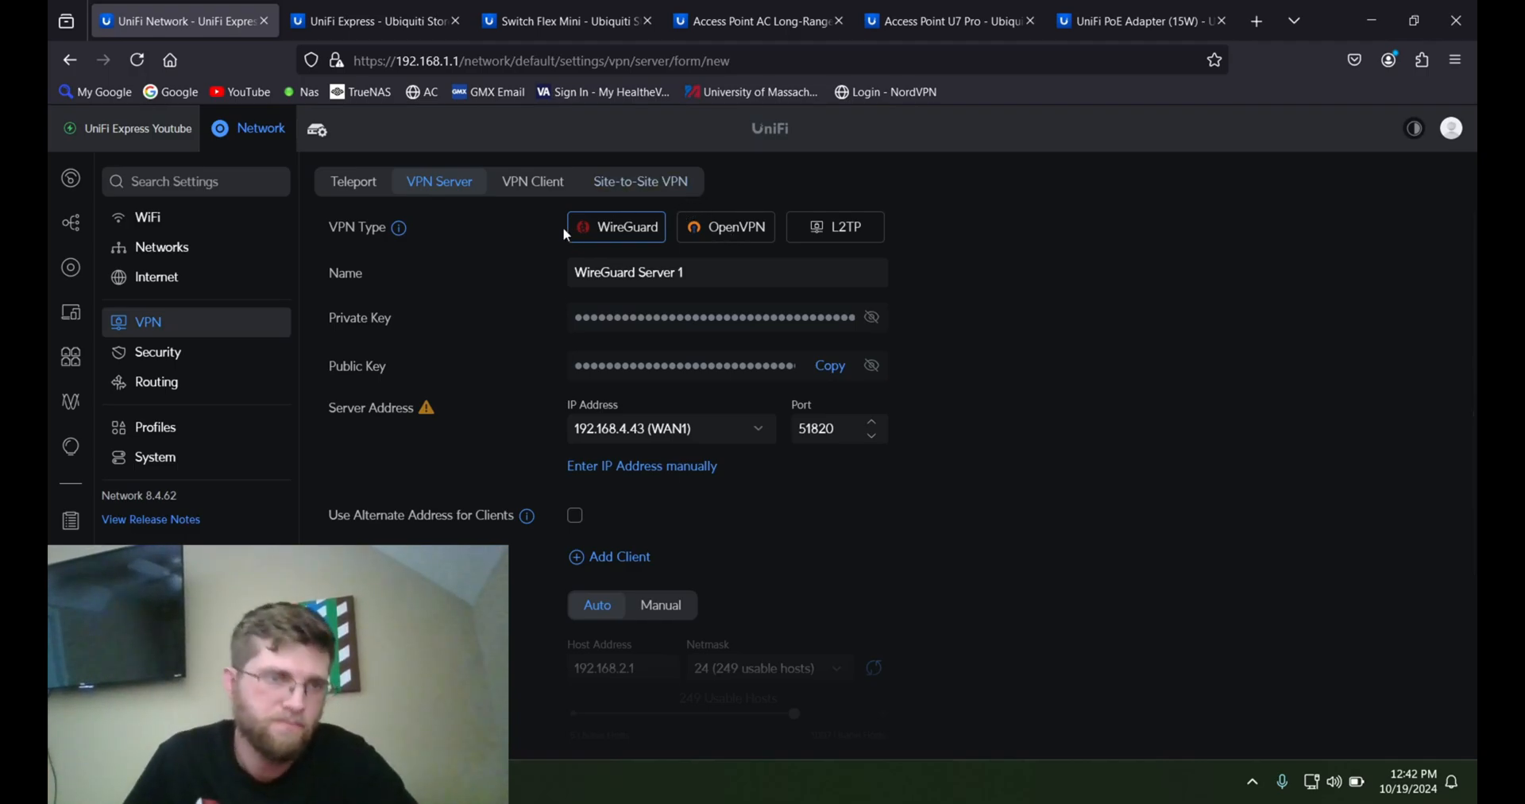
left_click(157, 351)
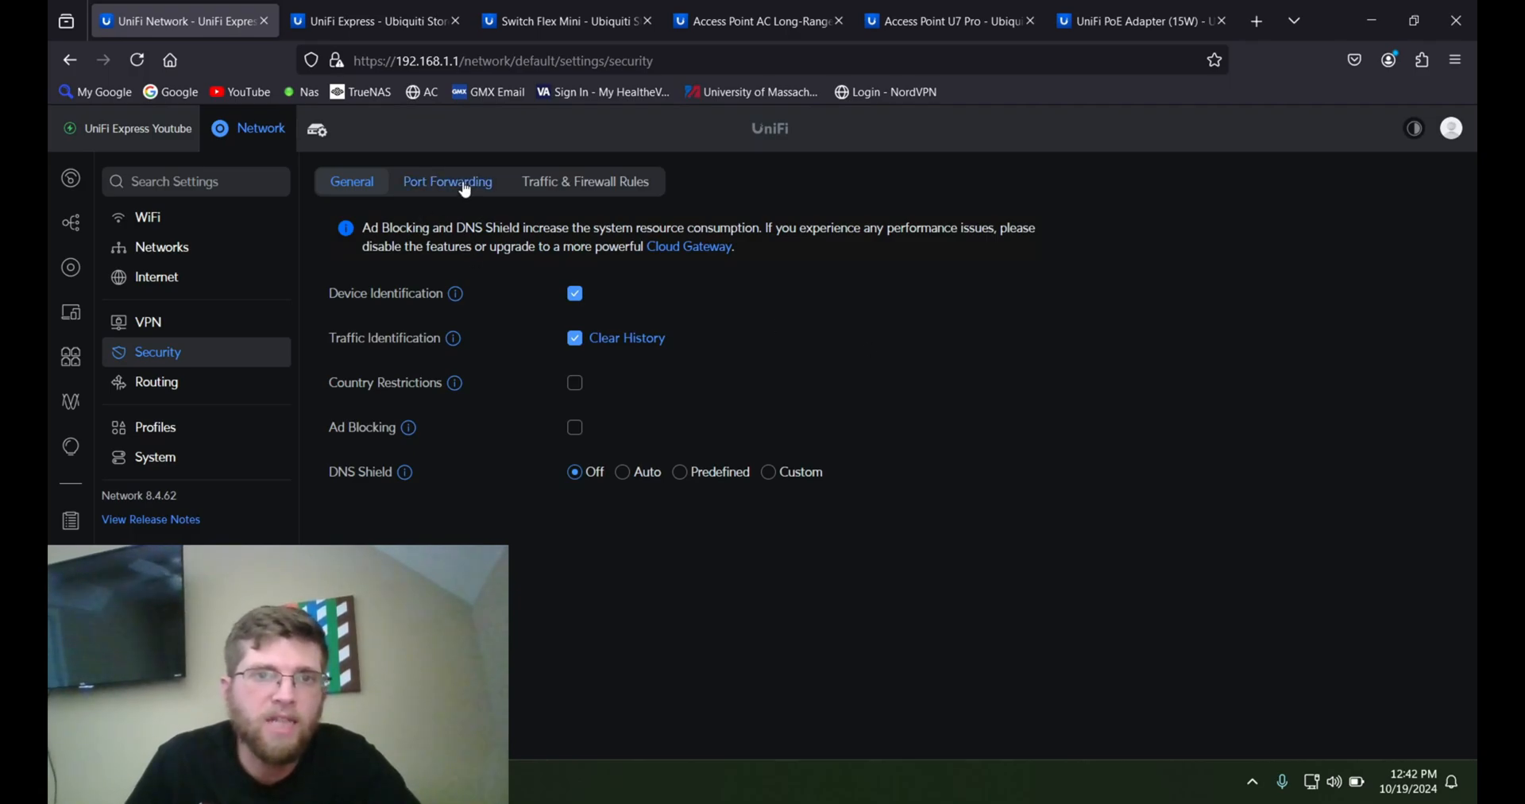
left_click(448, 181)
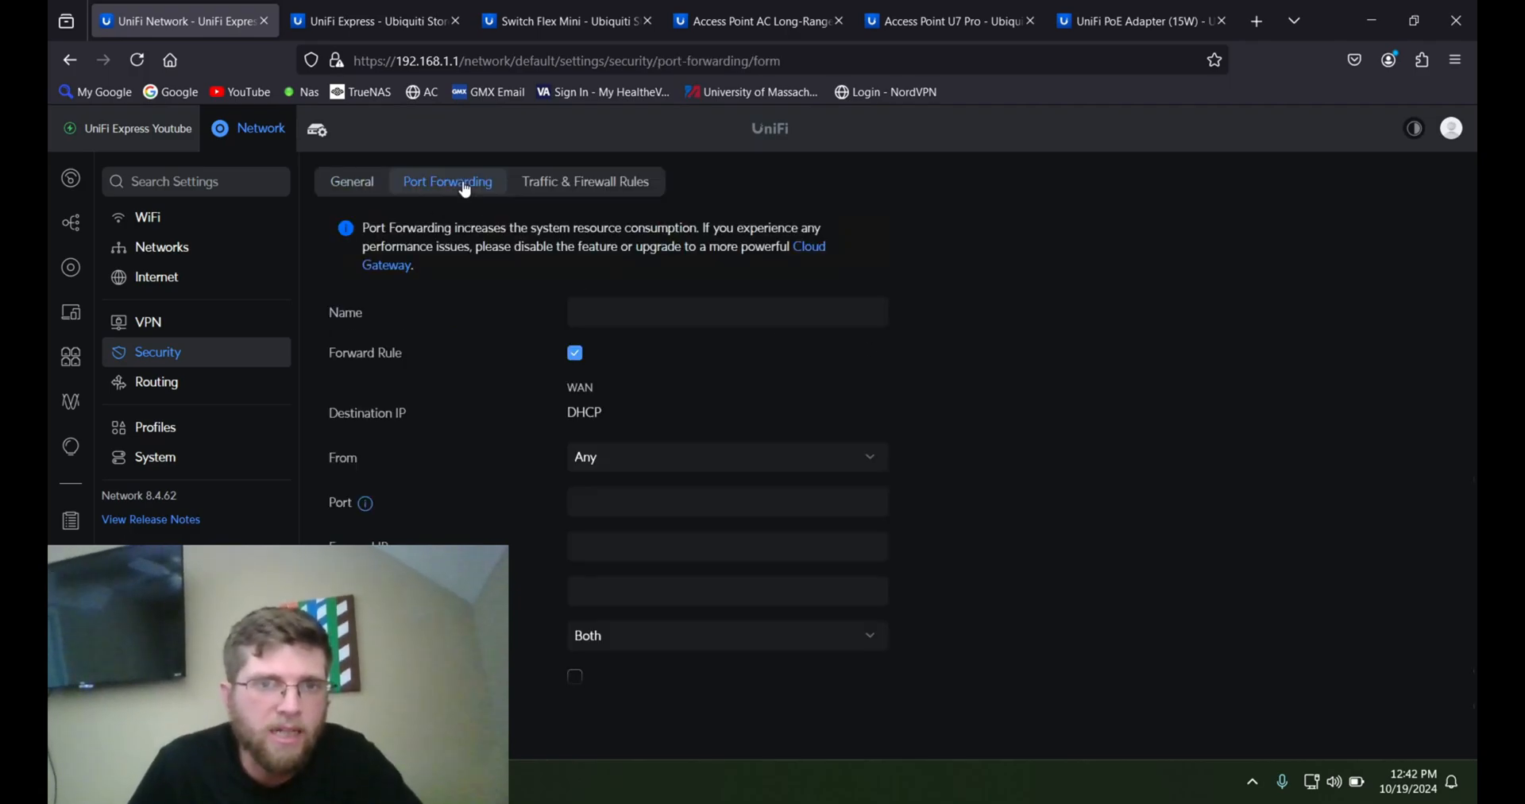
left_click(587, 181)
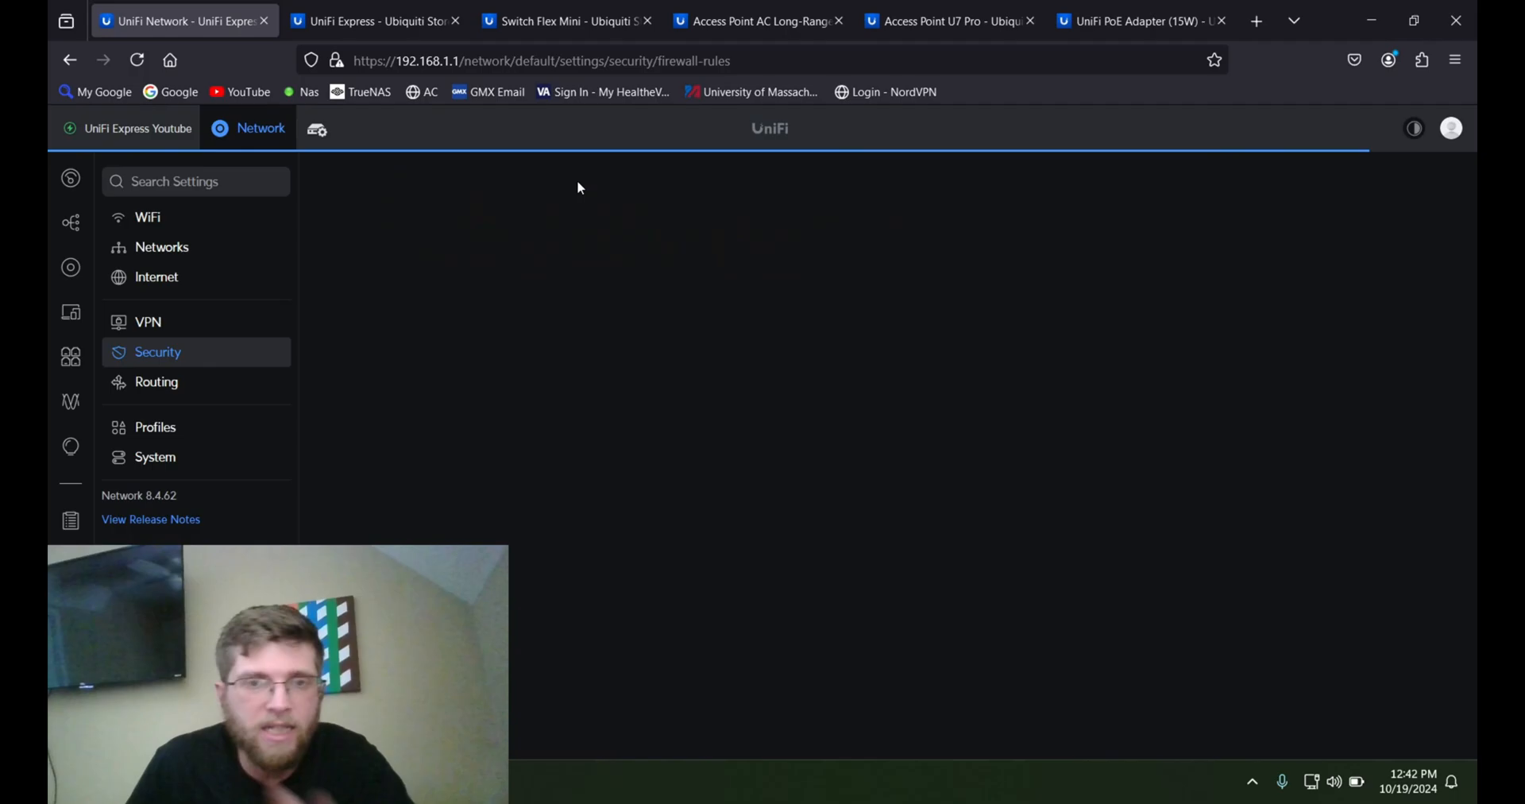
left_click(585, 181)
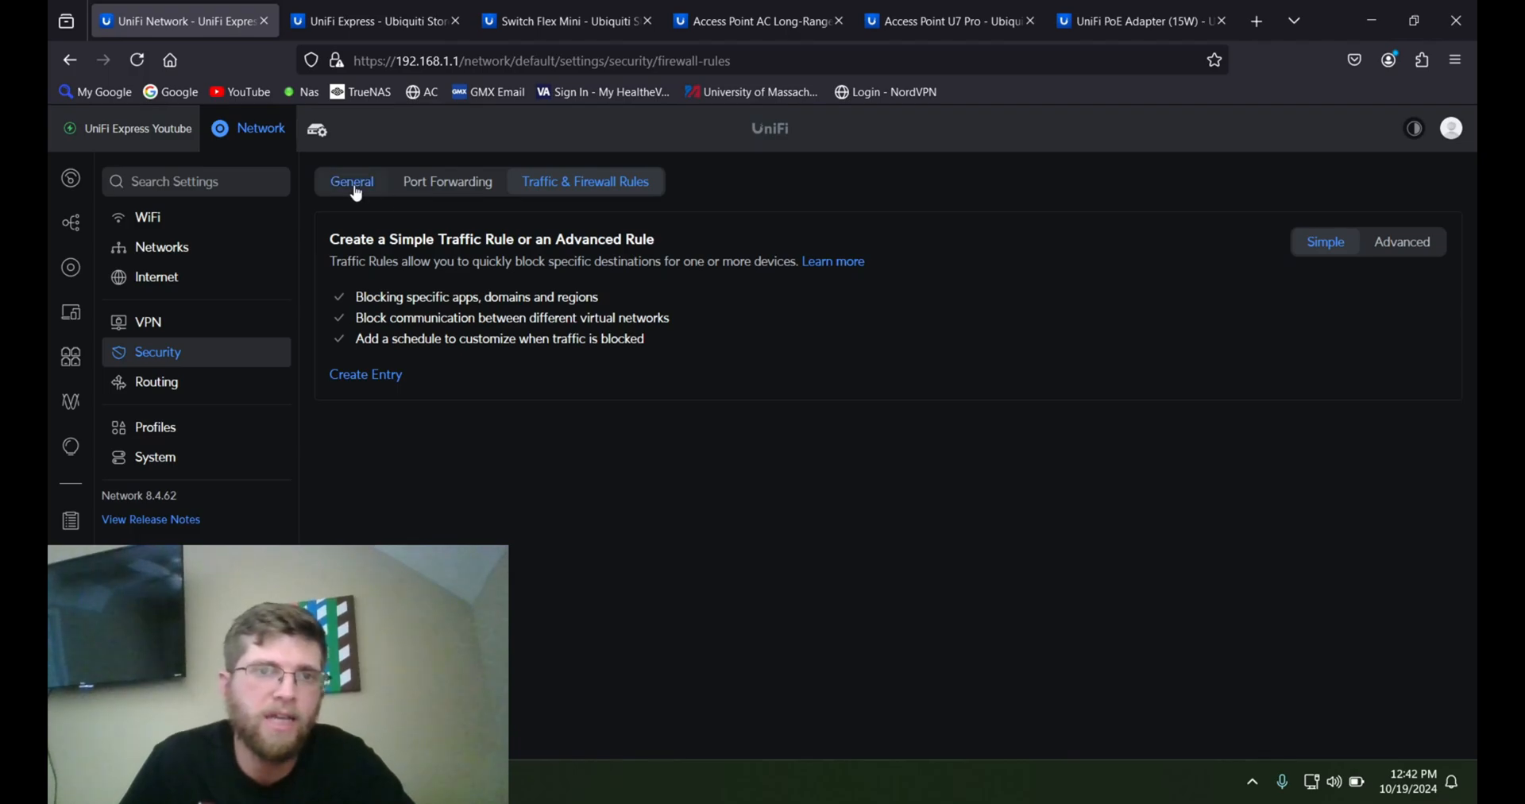
left_click(351, 181)
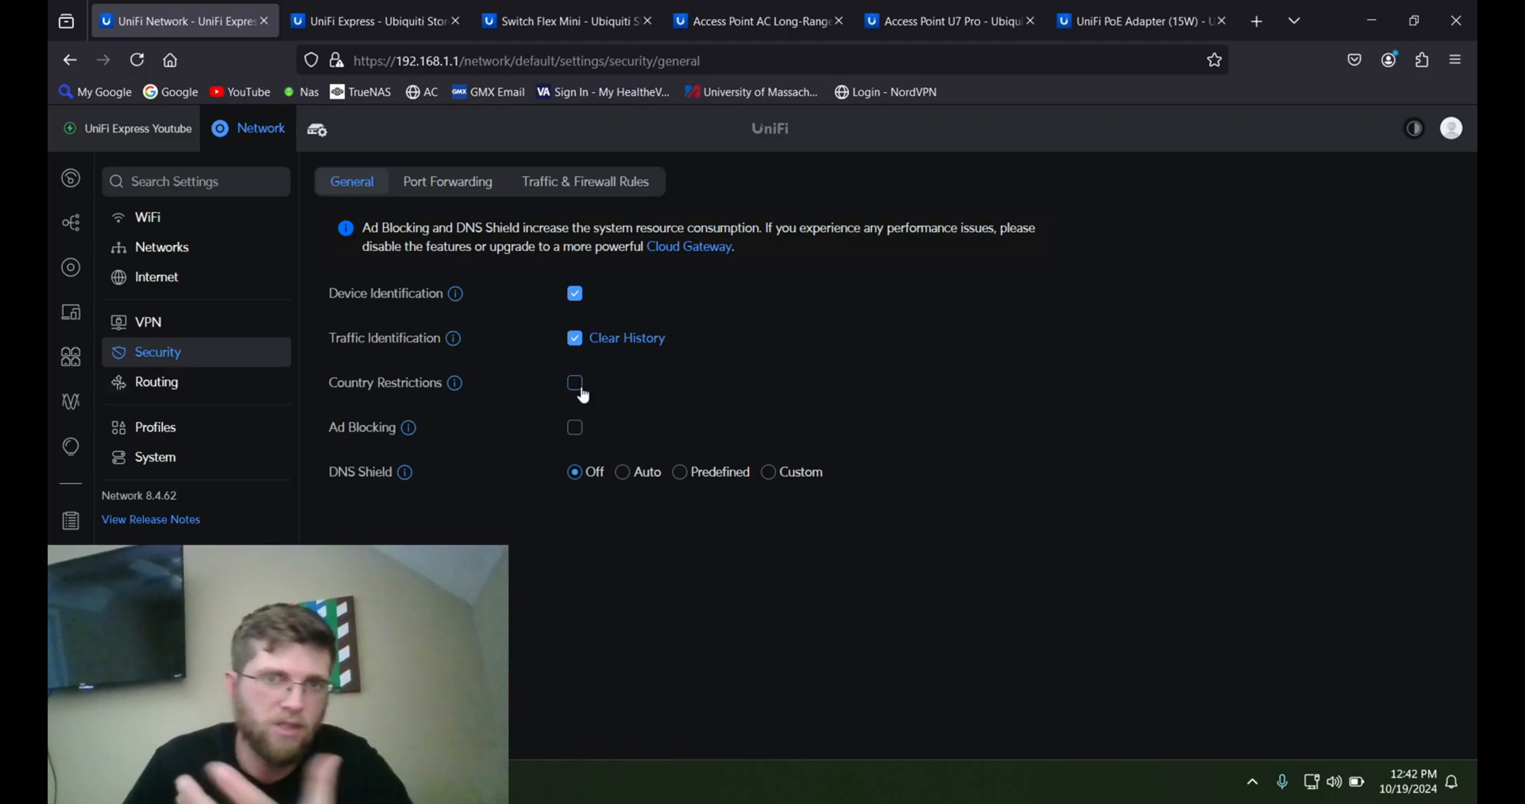
mouse_move(200, 437)
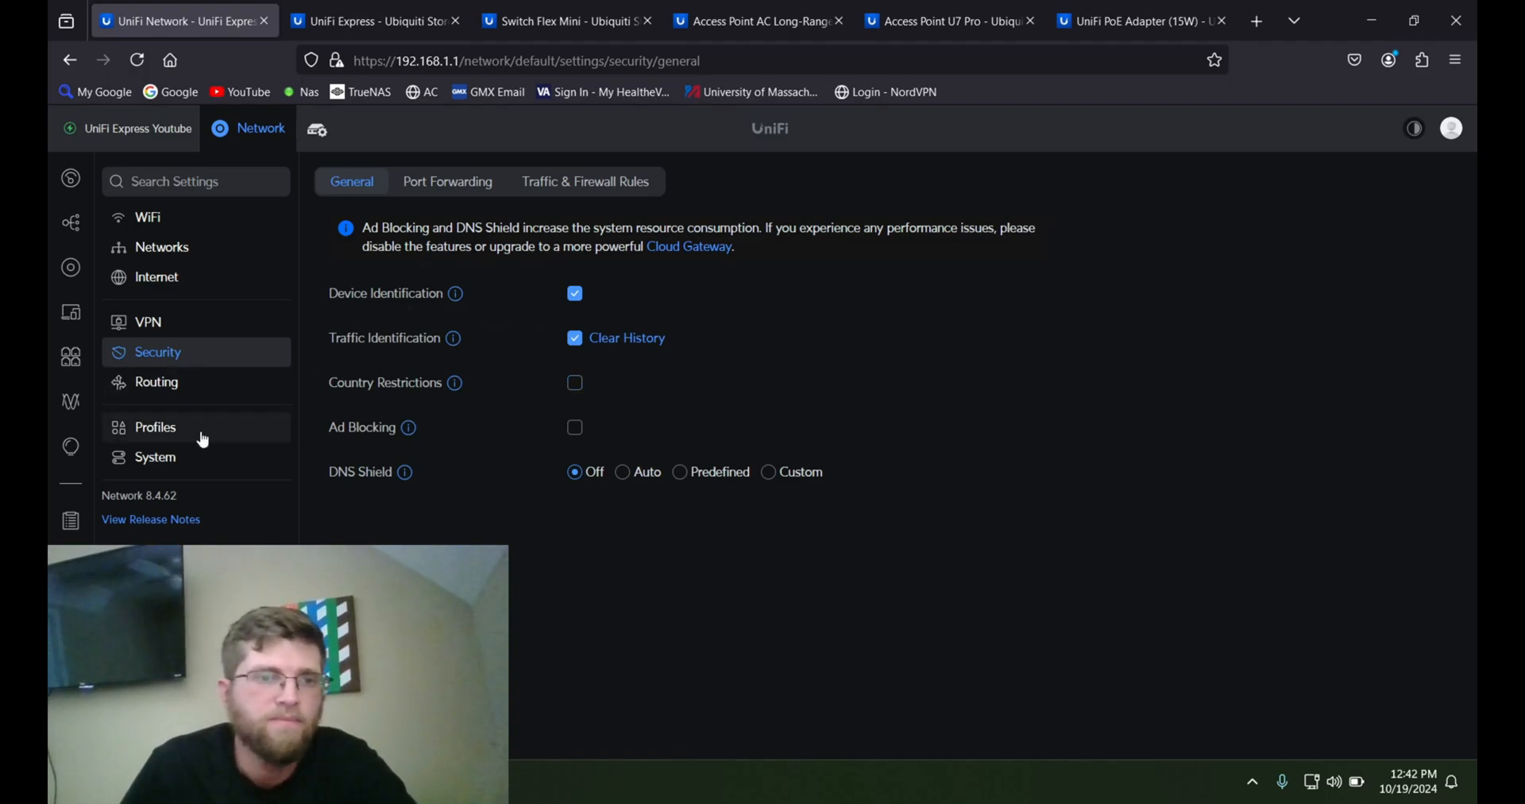
mouse_move(205, 458)
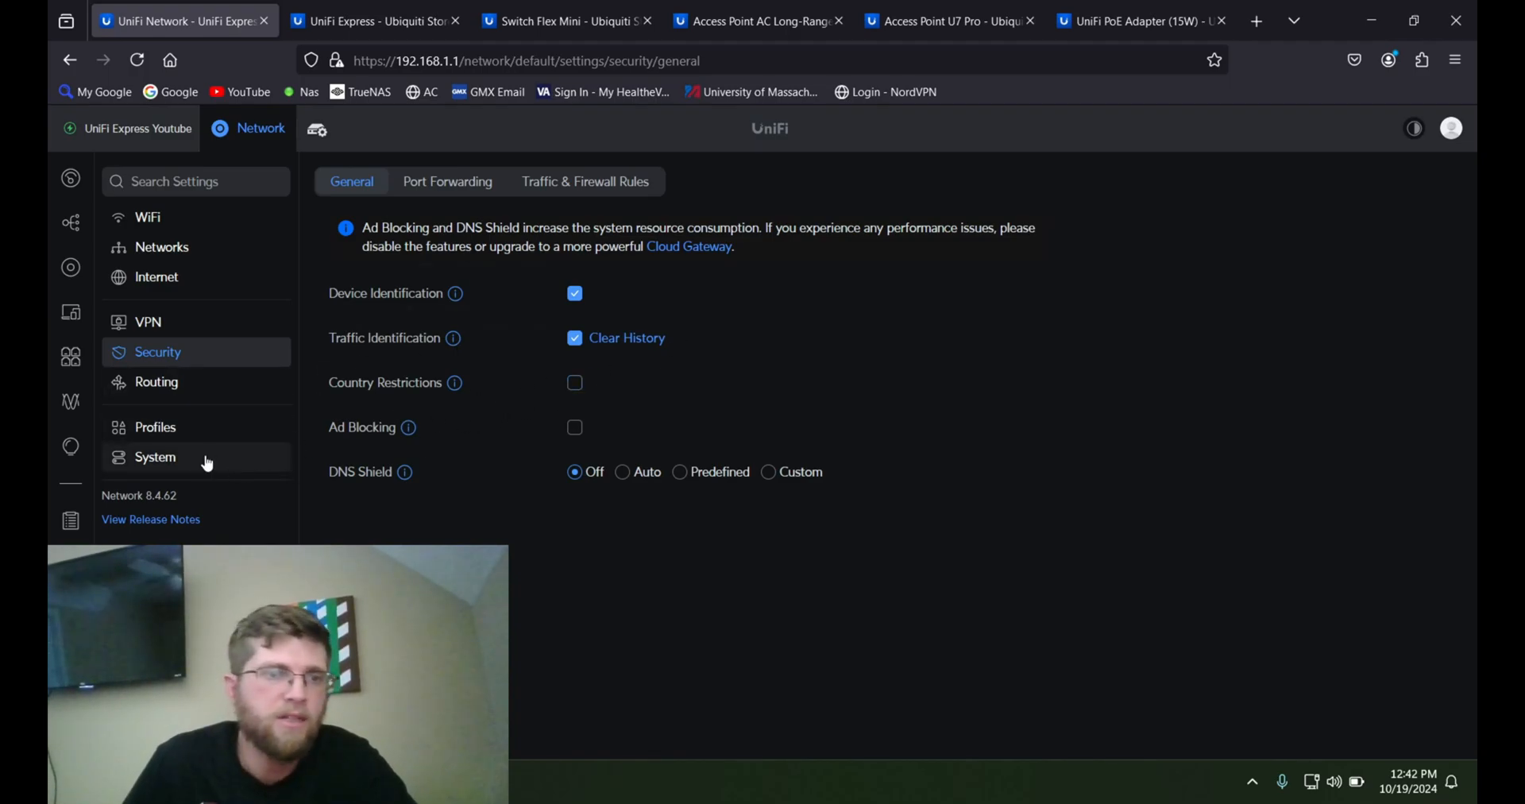
- View System > General Backups, showing monthly auto backup enabled
left_click(154, 456)
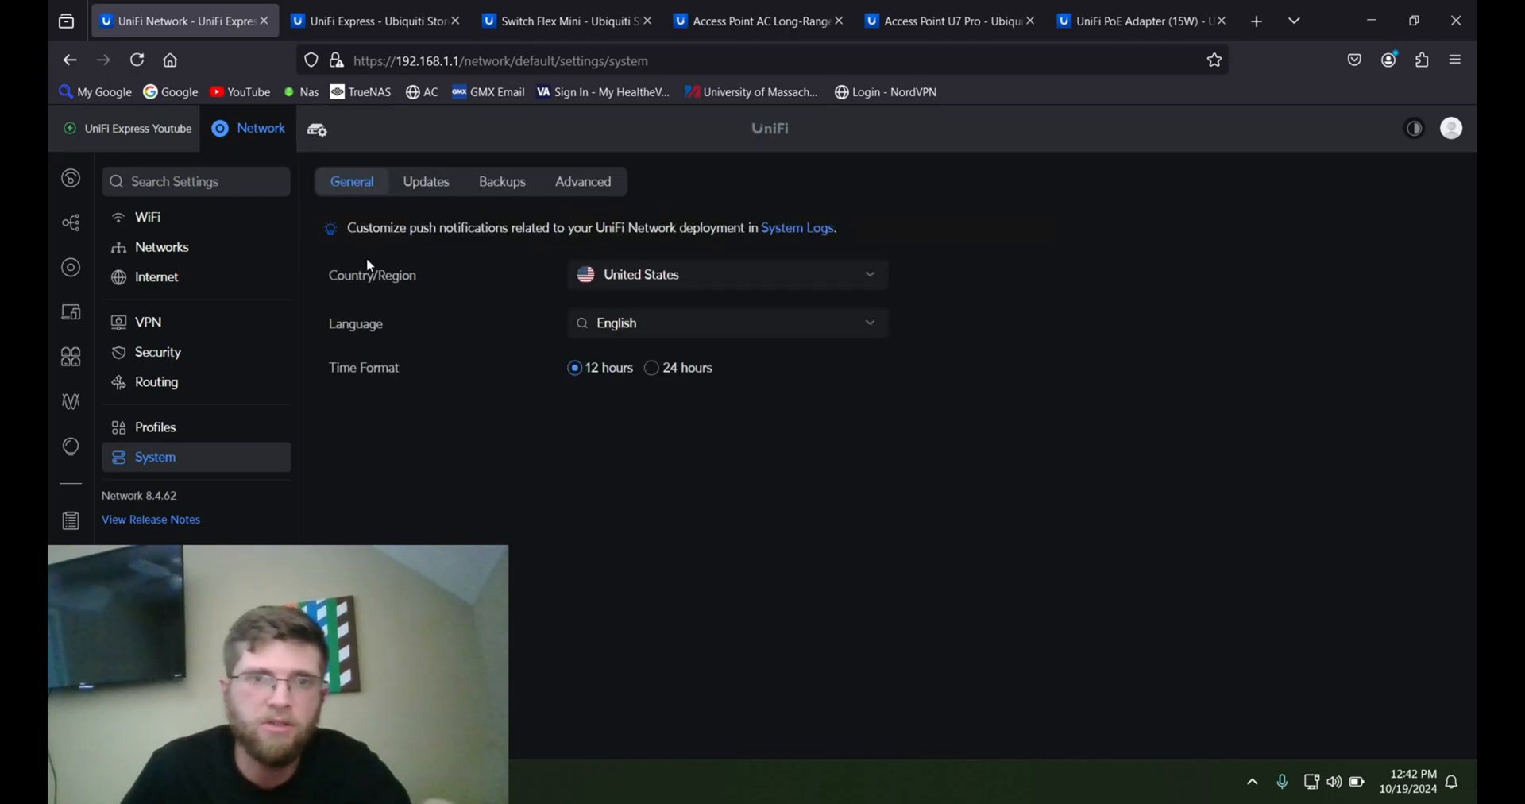
left_click(502, 181)
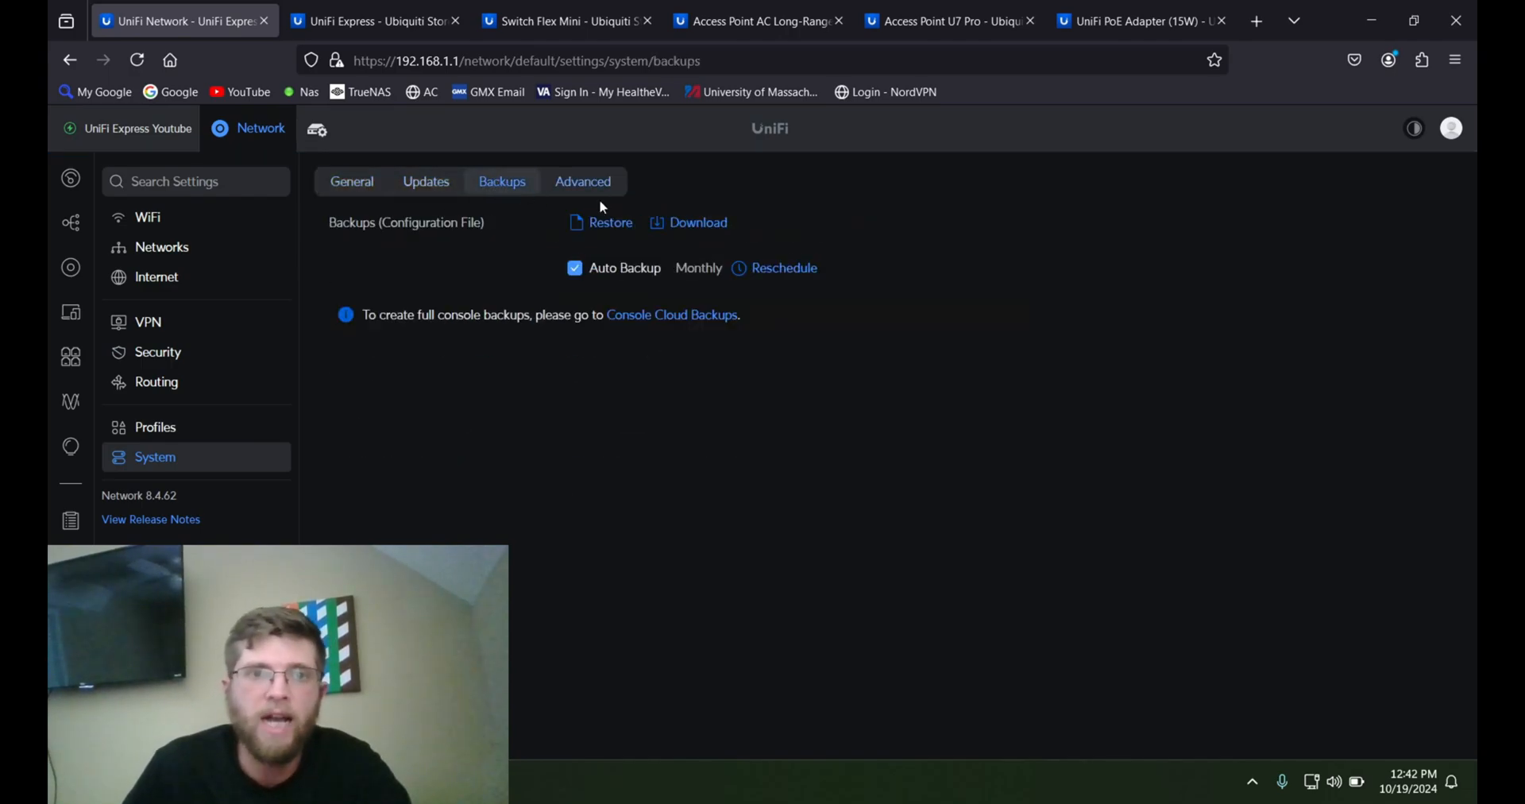
mouse_move(699, 223)
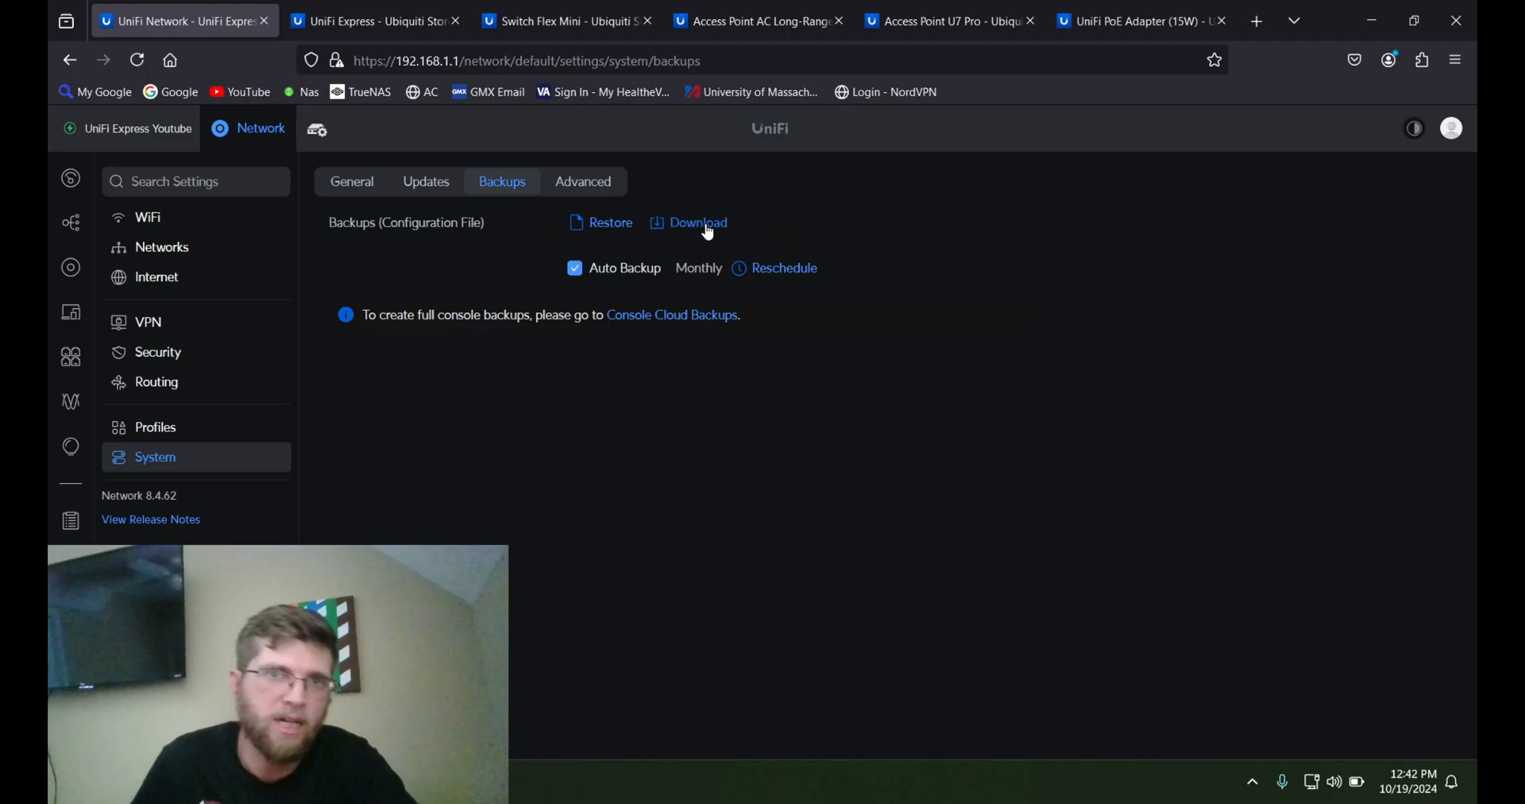
mouse_move(729, 392)
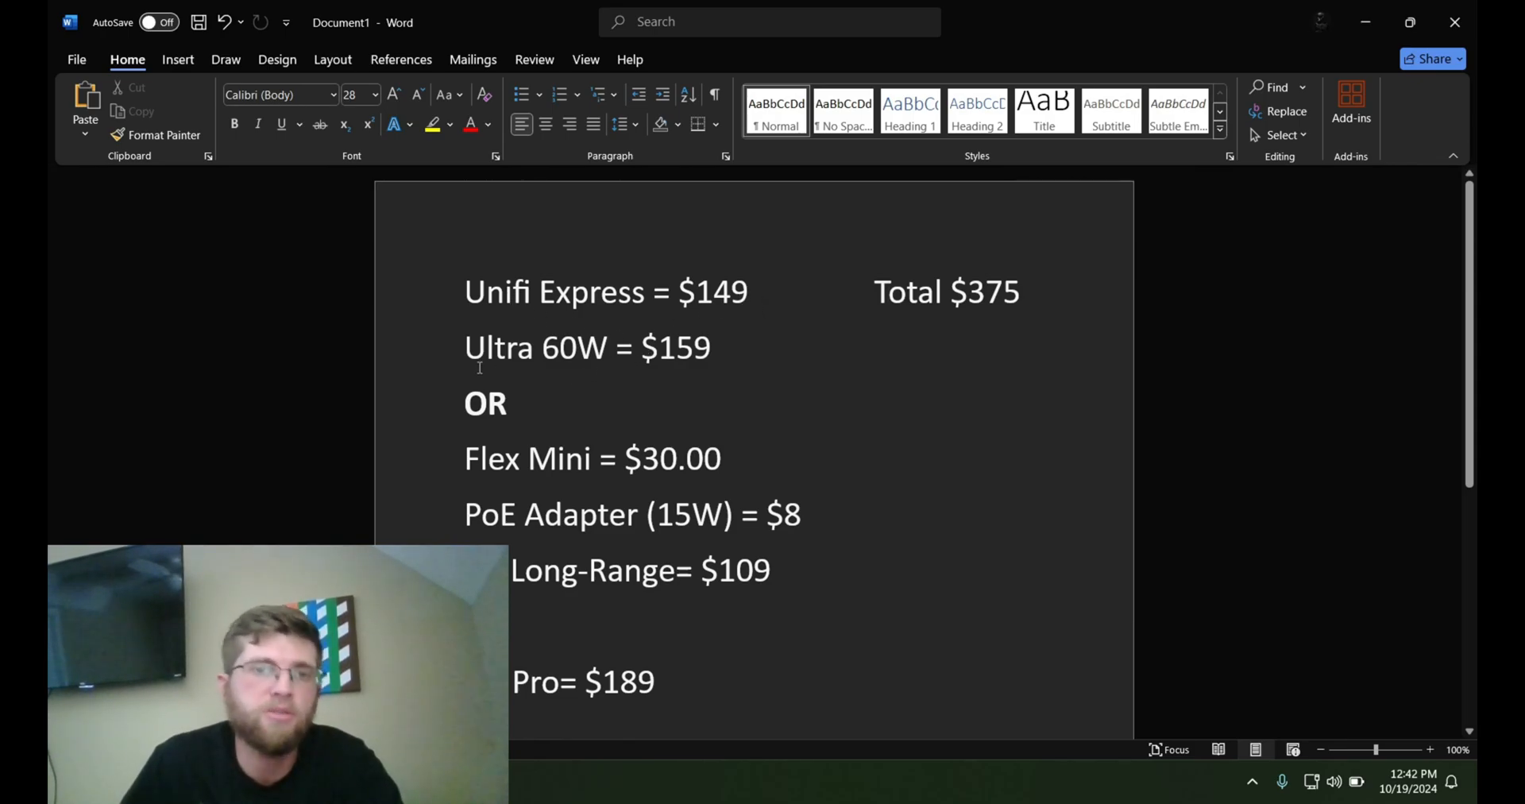
- Review the Word equipment price list and select its $375 total
left_click(883, 292)
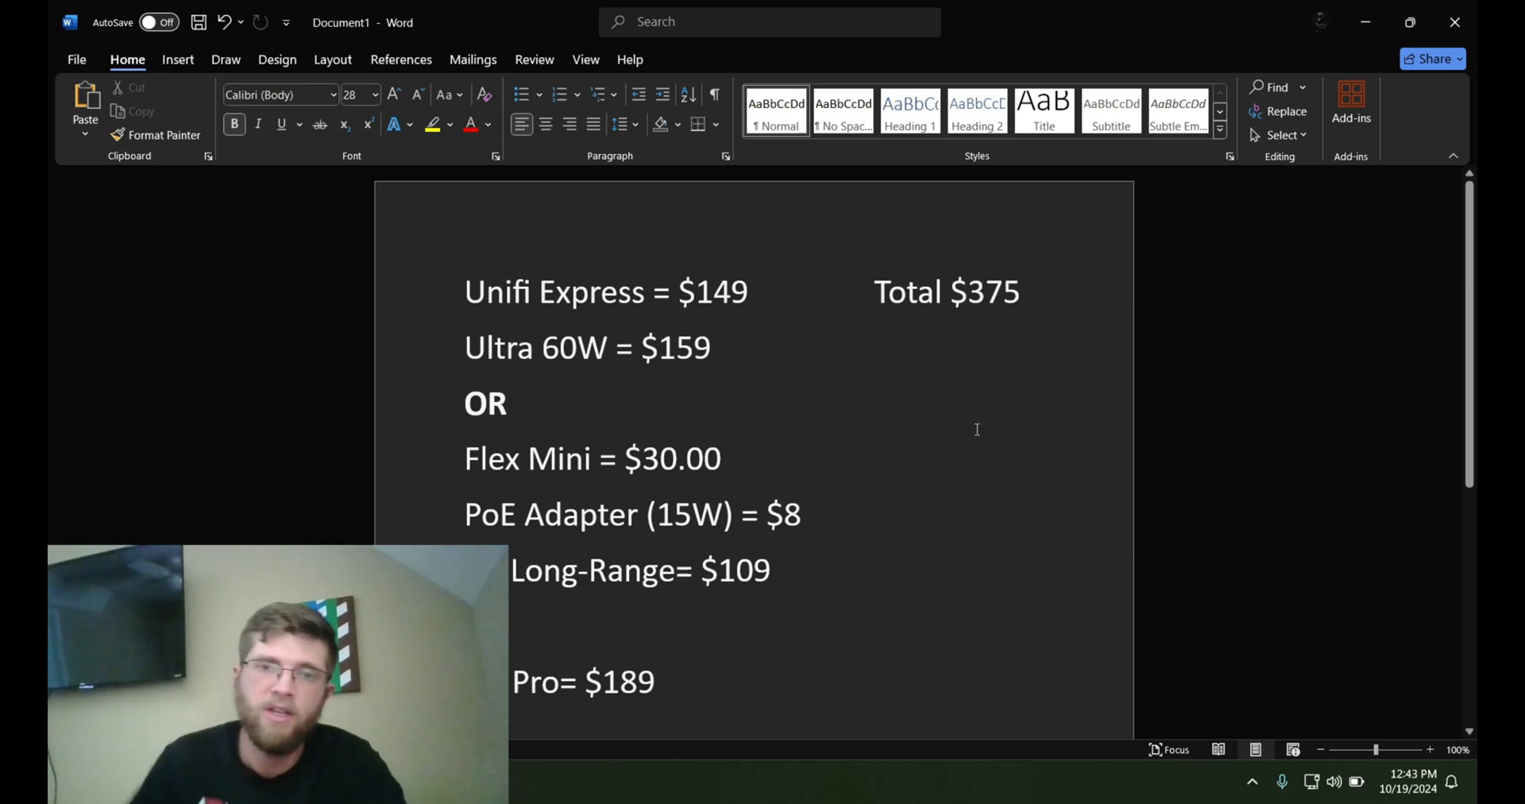
double_click(985, 292)
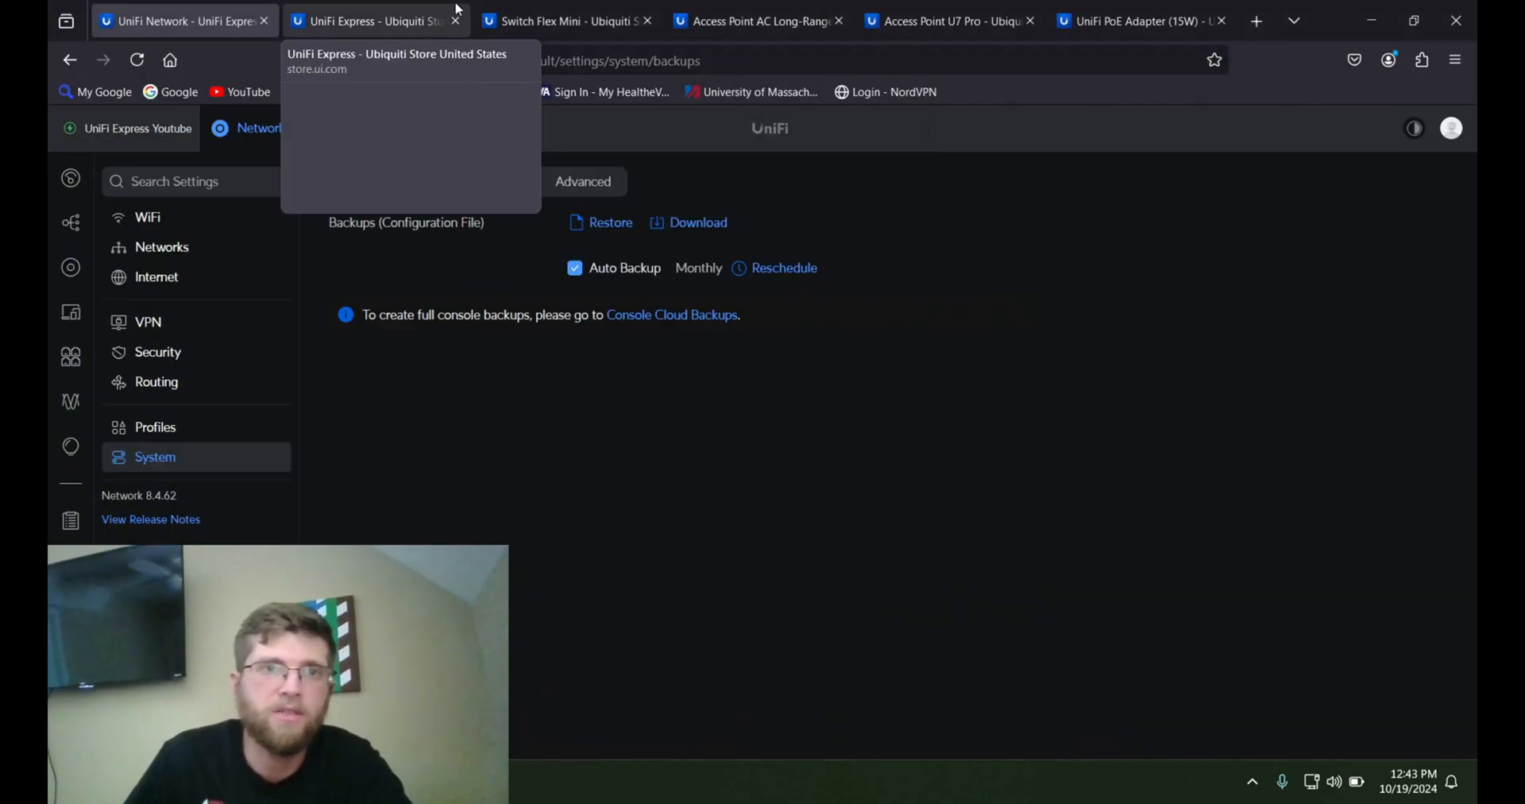
- Review store prices: UniFi Express $149, Flex Mini $29, AC Long-Range $109, U7 Pro $189
left_click(375, 21)
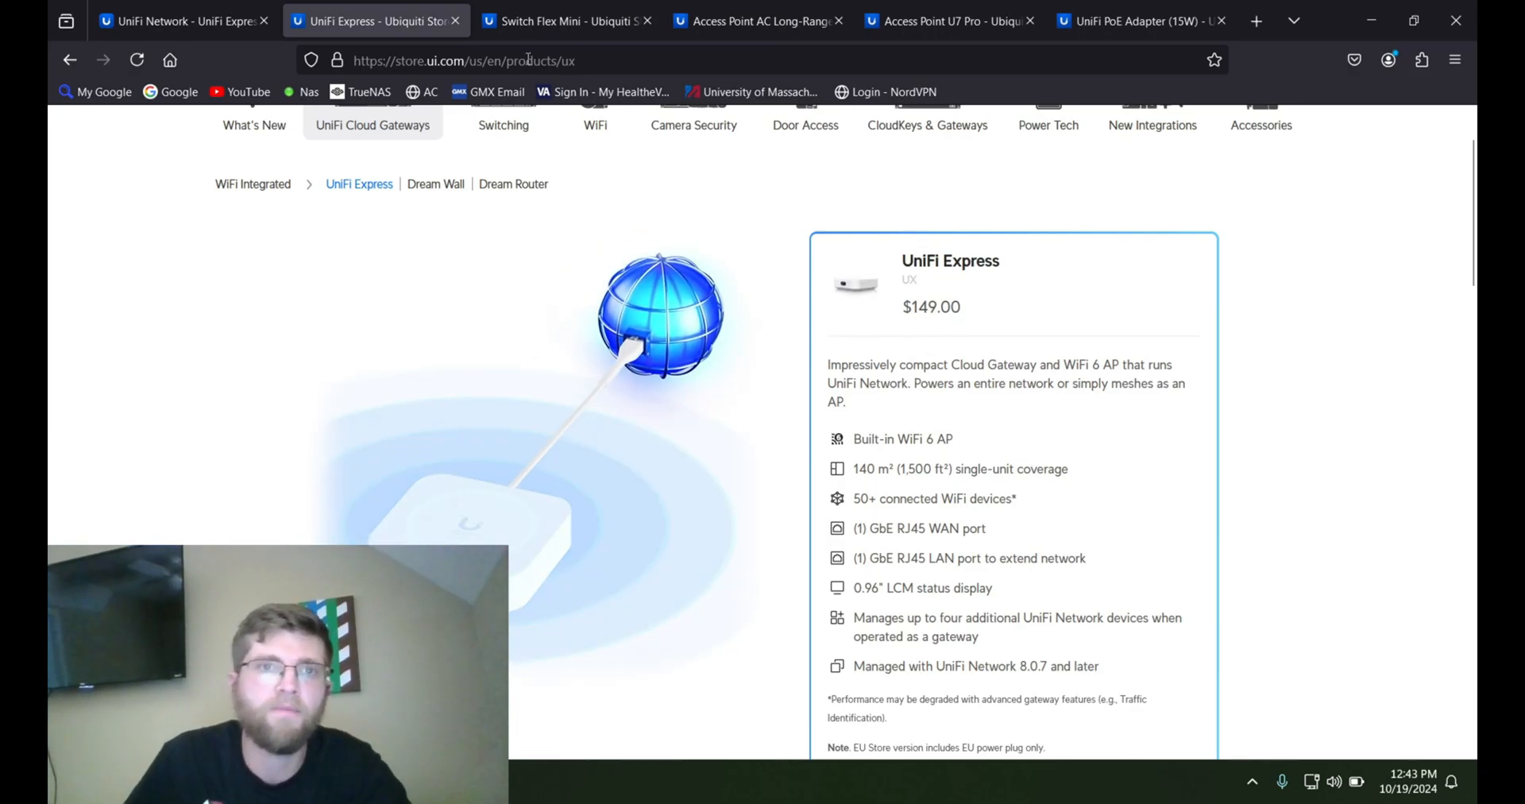
left_click(564, 21)
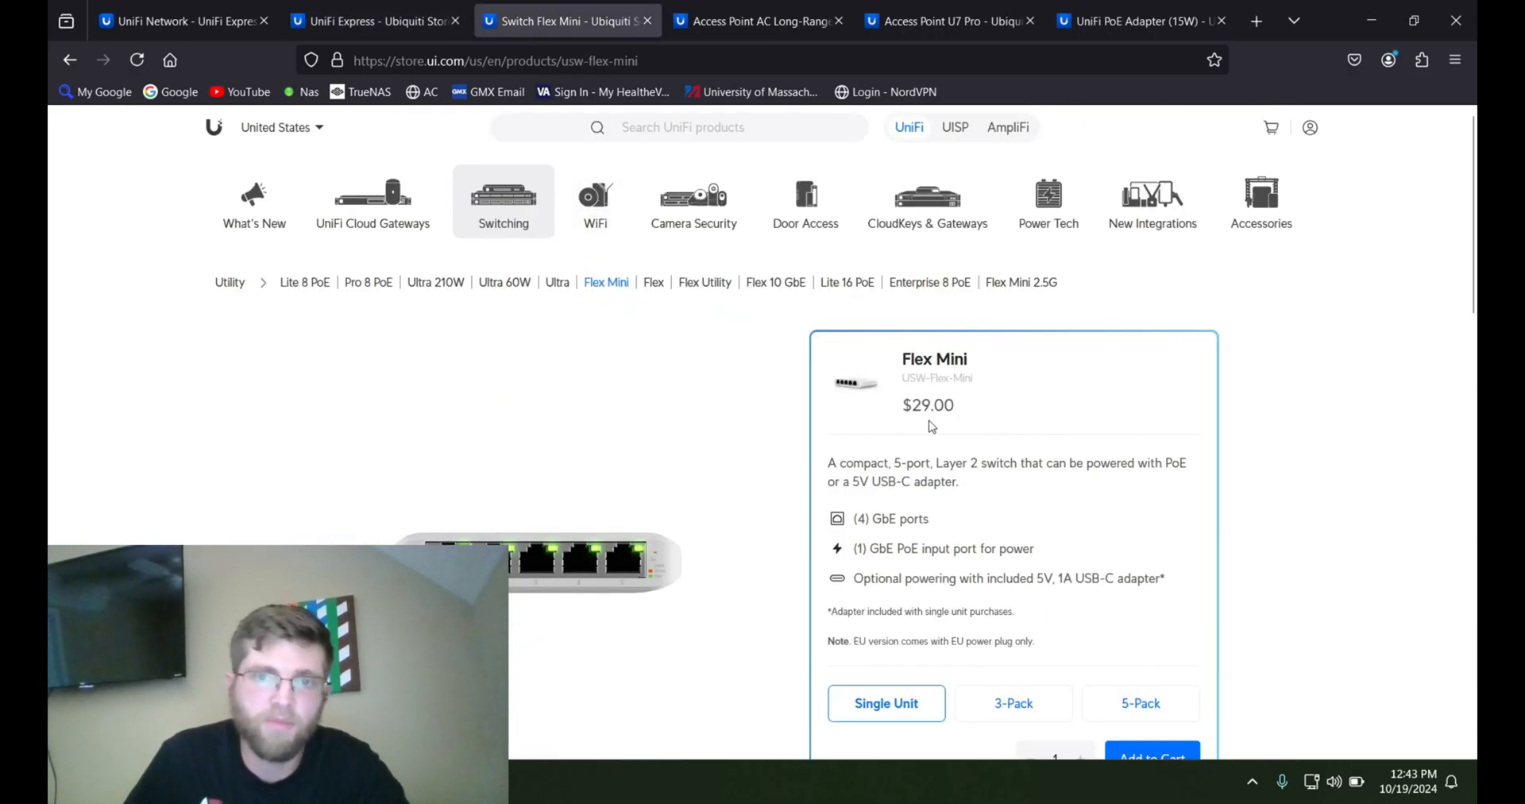
mouse_move(710, 528)
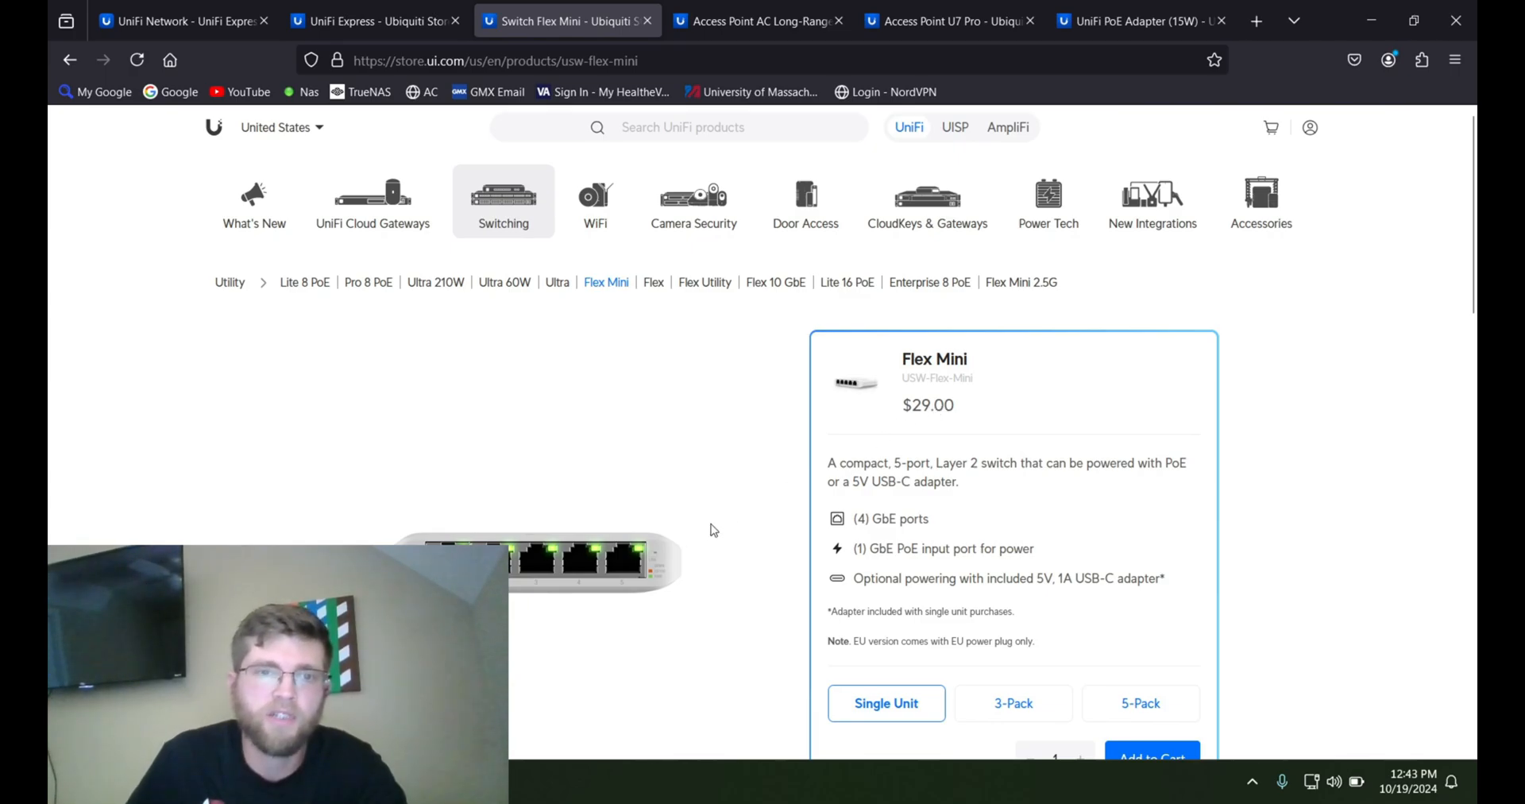
left_click(759, 21)
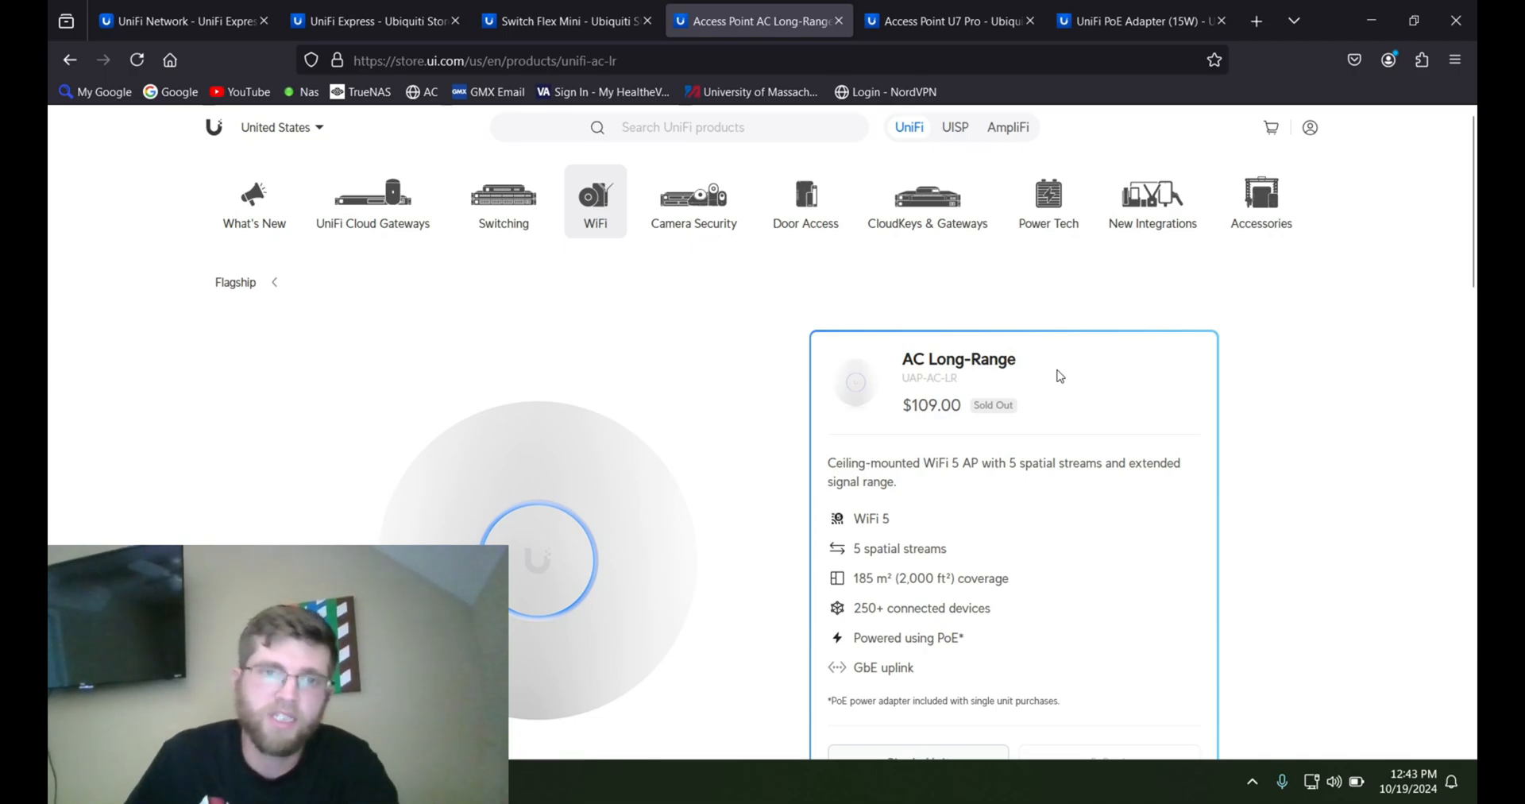
left_click(948, 21)
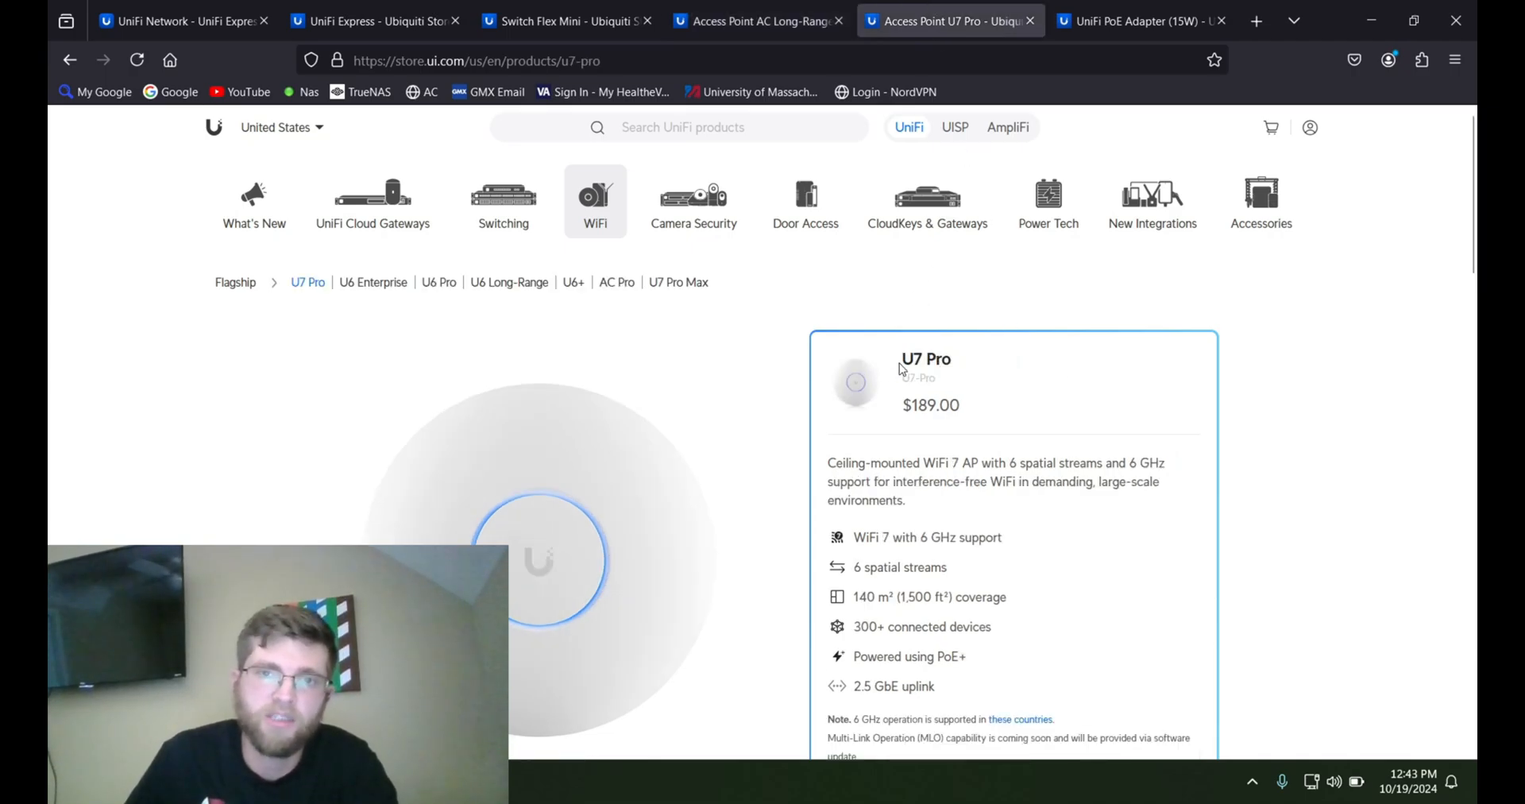
mouse_move(967, 370)
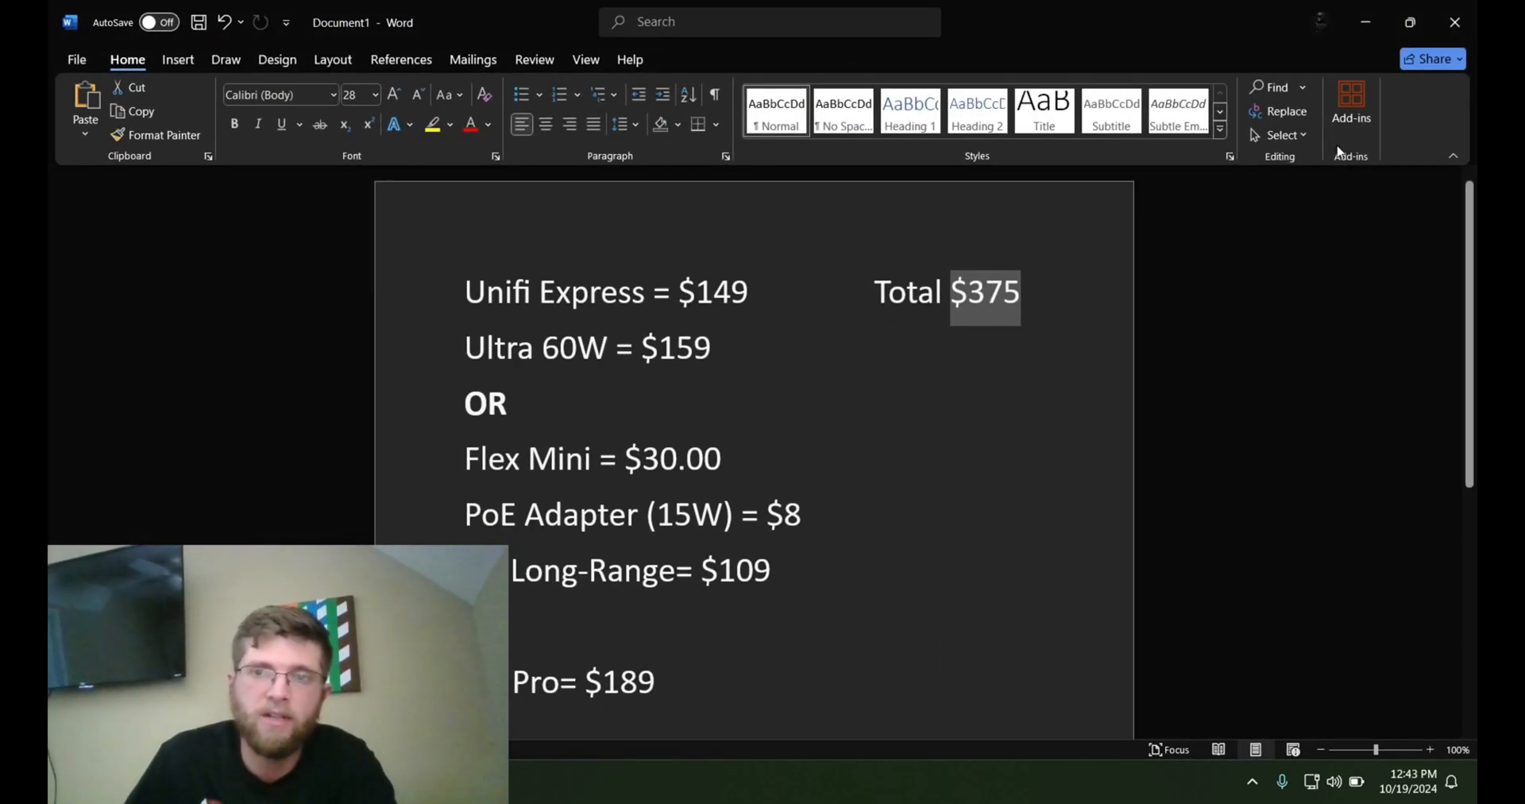
- Revisit the U7 Pro, AC Long-Range and UniFi Express pages, then the PoE Adapter (15W) at $8
left_click(950, 21)
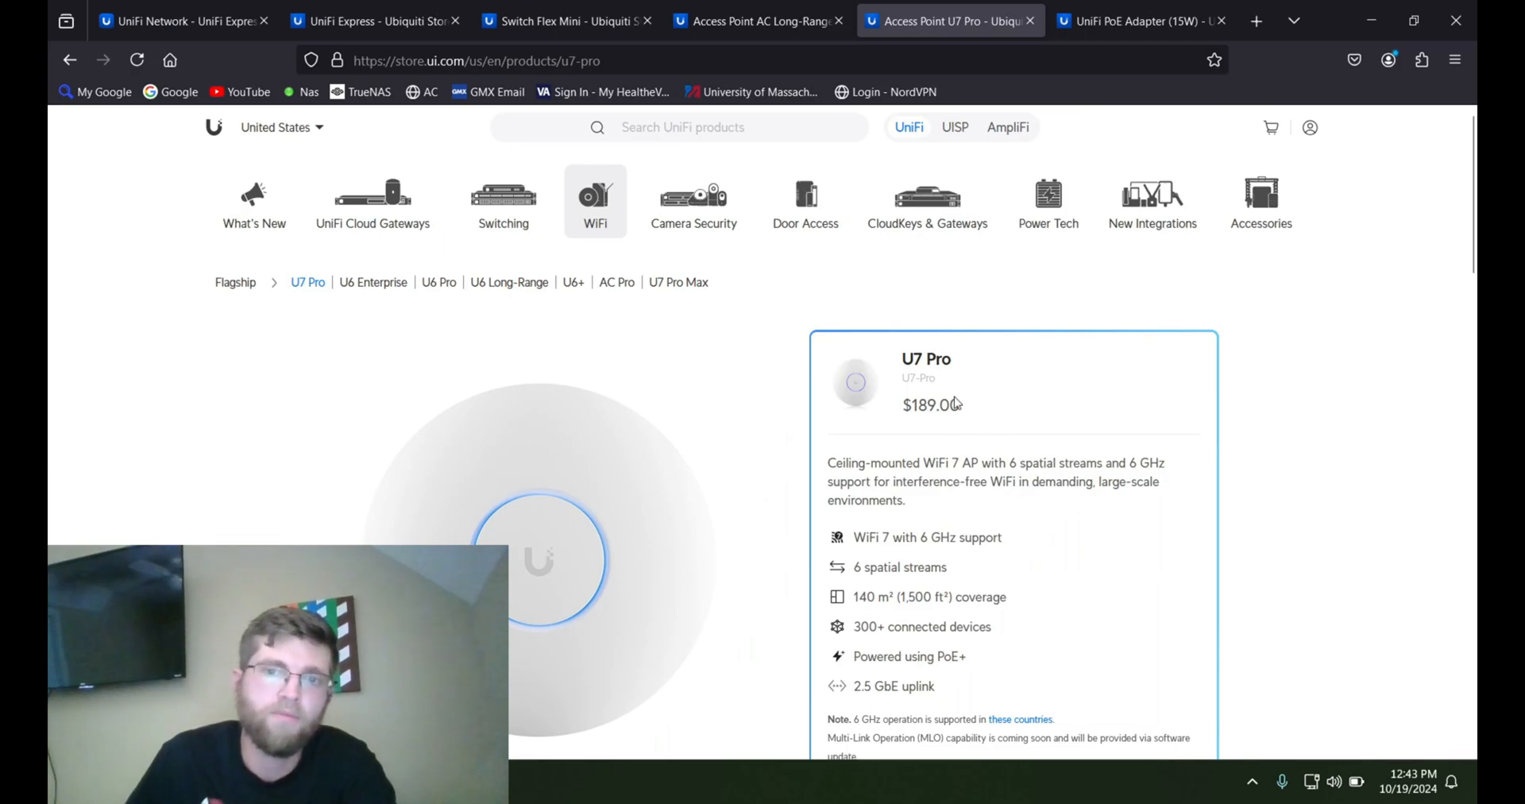
mouse_move(756, 19)
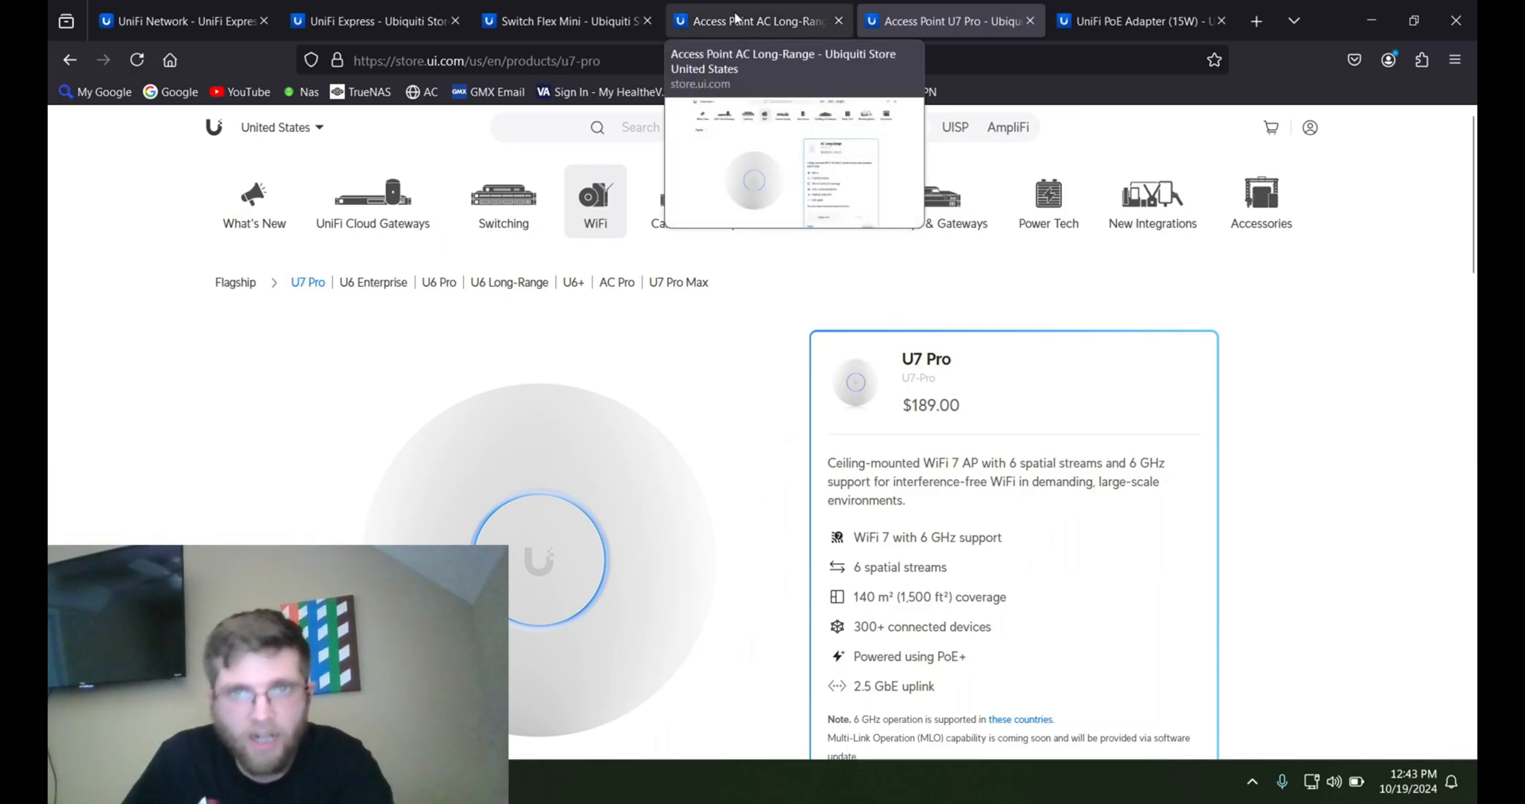
left_click(753, 21)
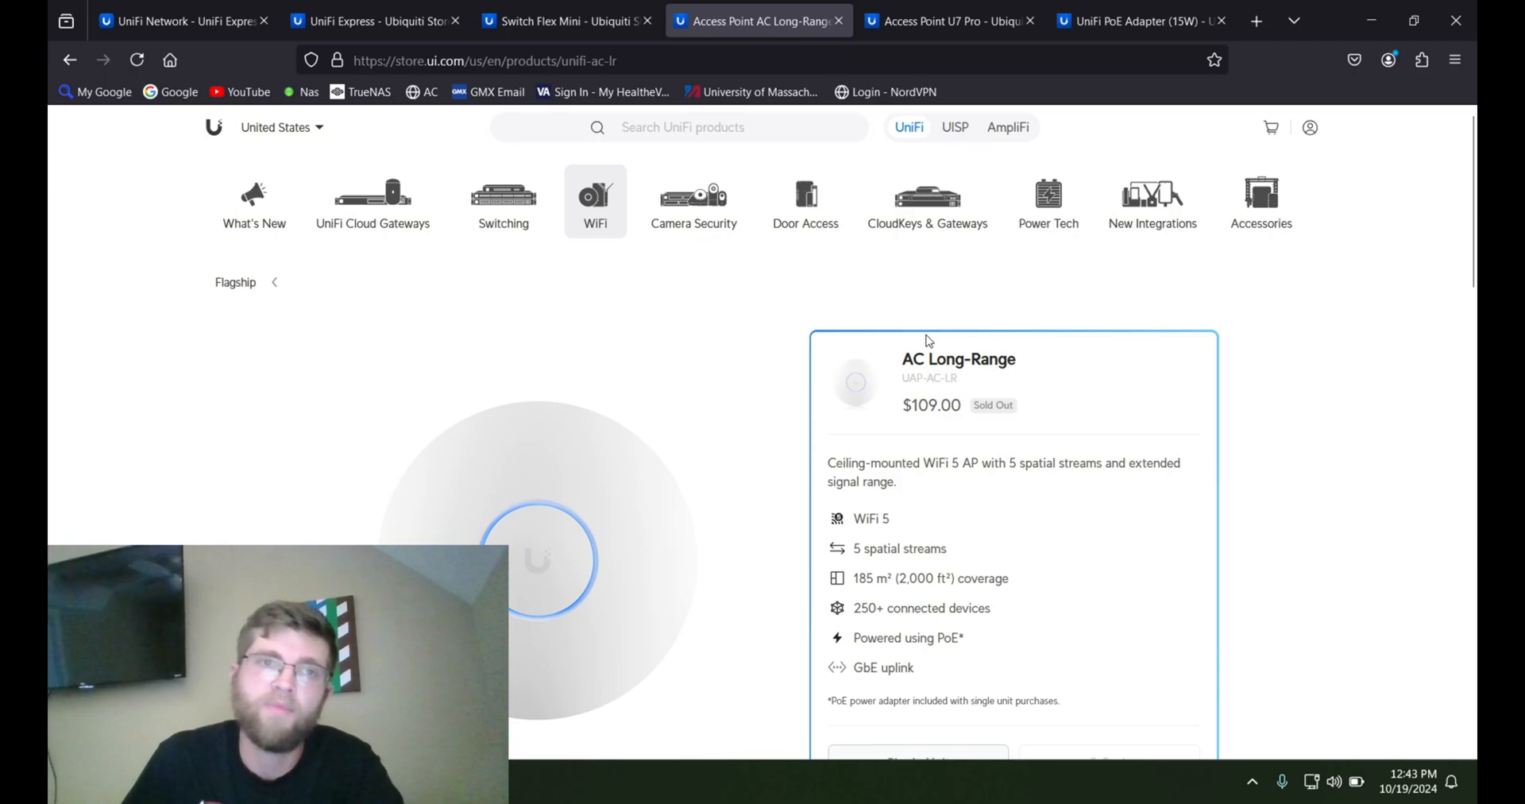
left_click(375, 20)
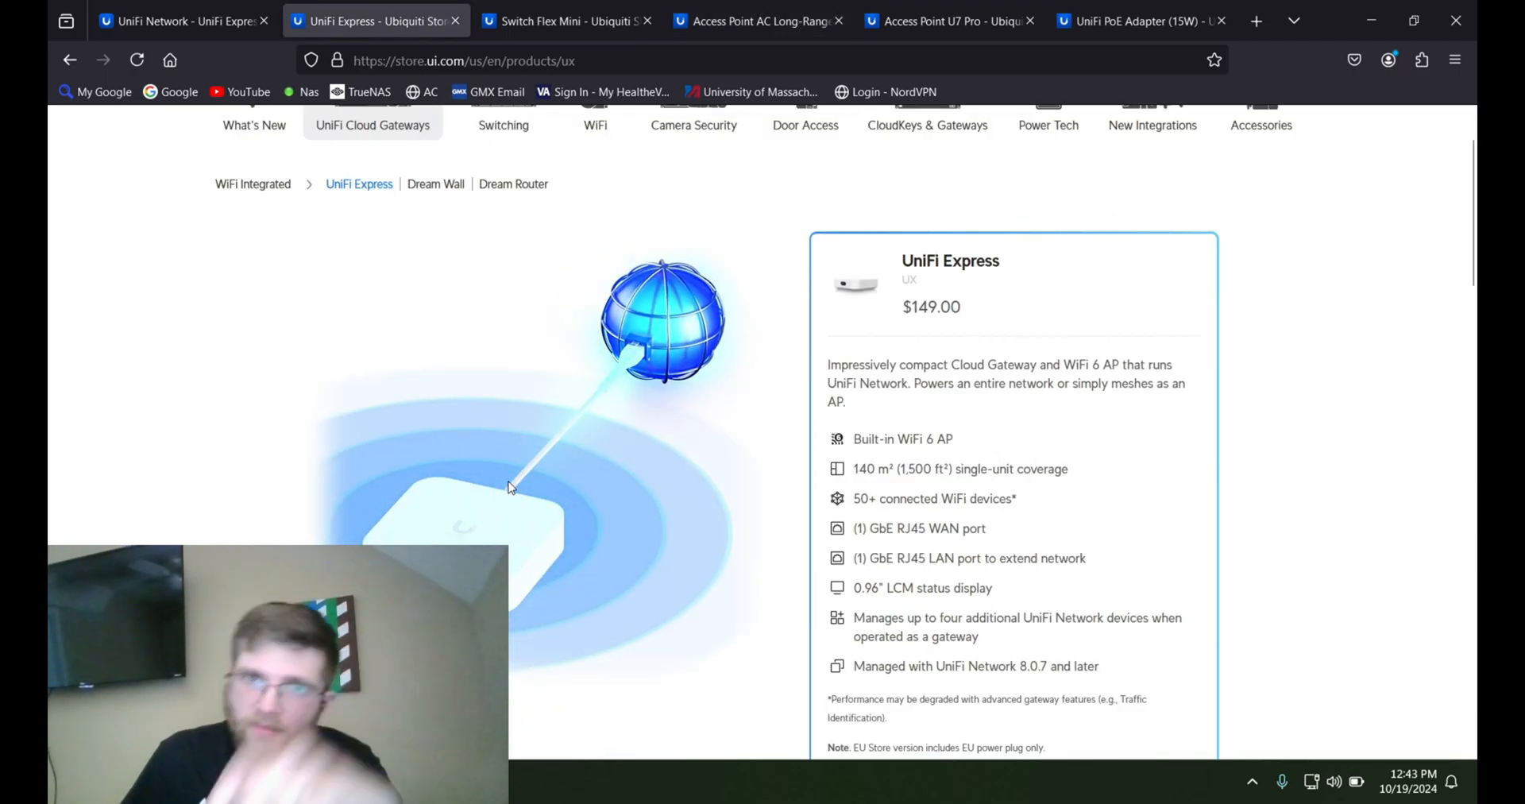
mouse_move(1128, 21)
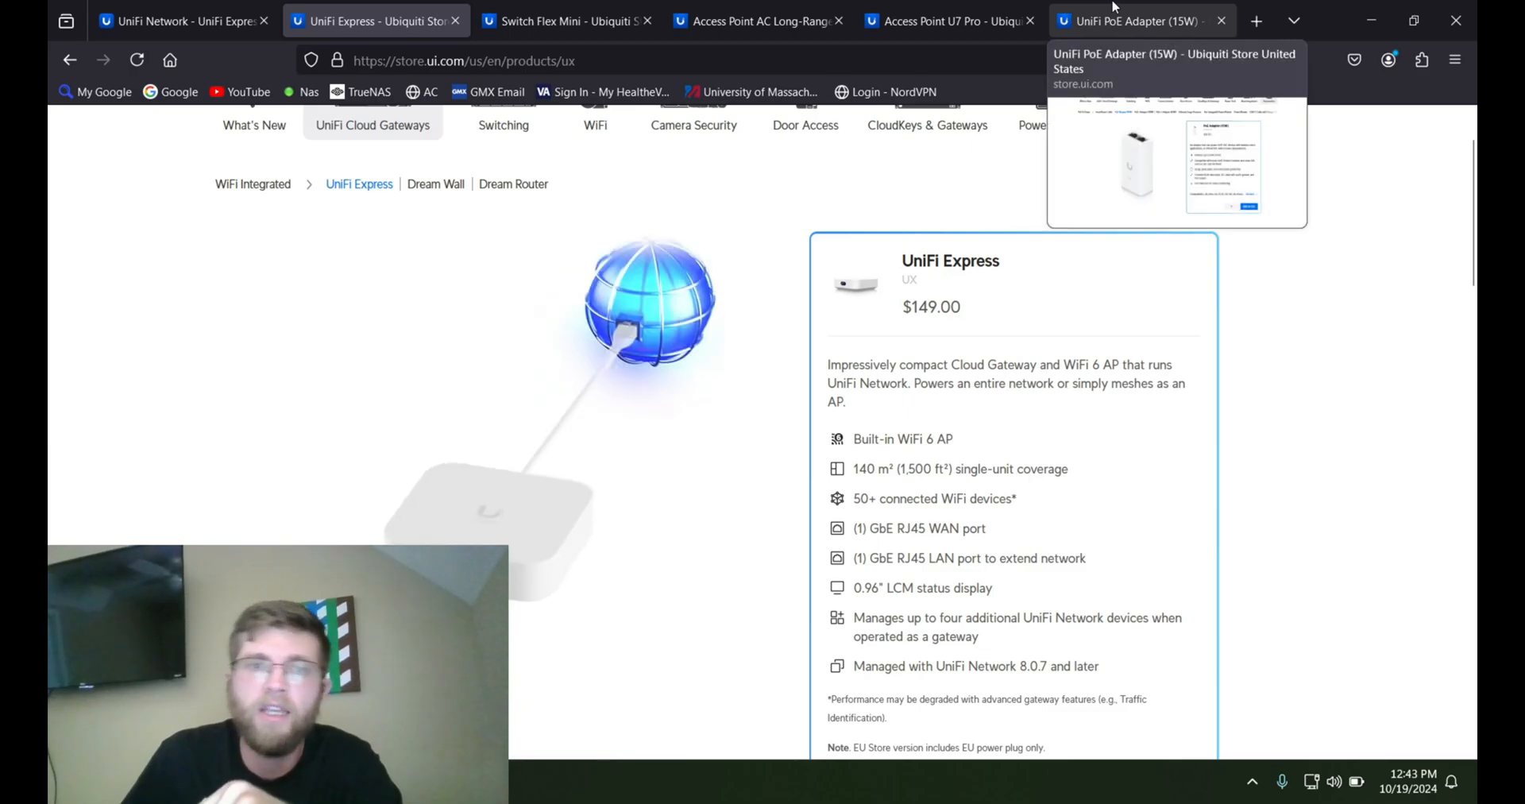
left_click(759, 20)
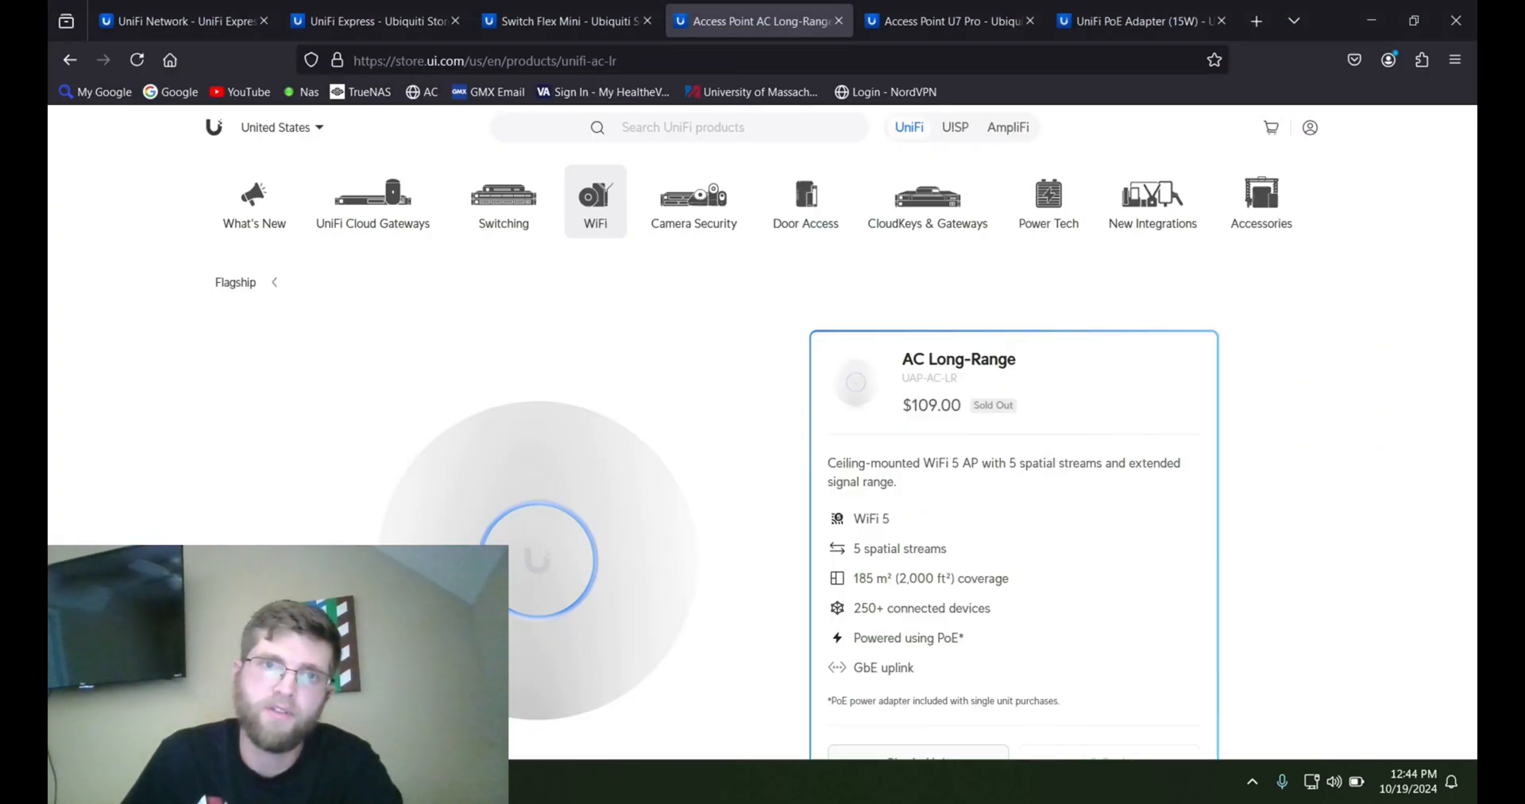
left_click(1138, 20)
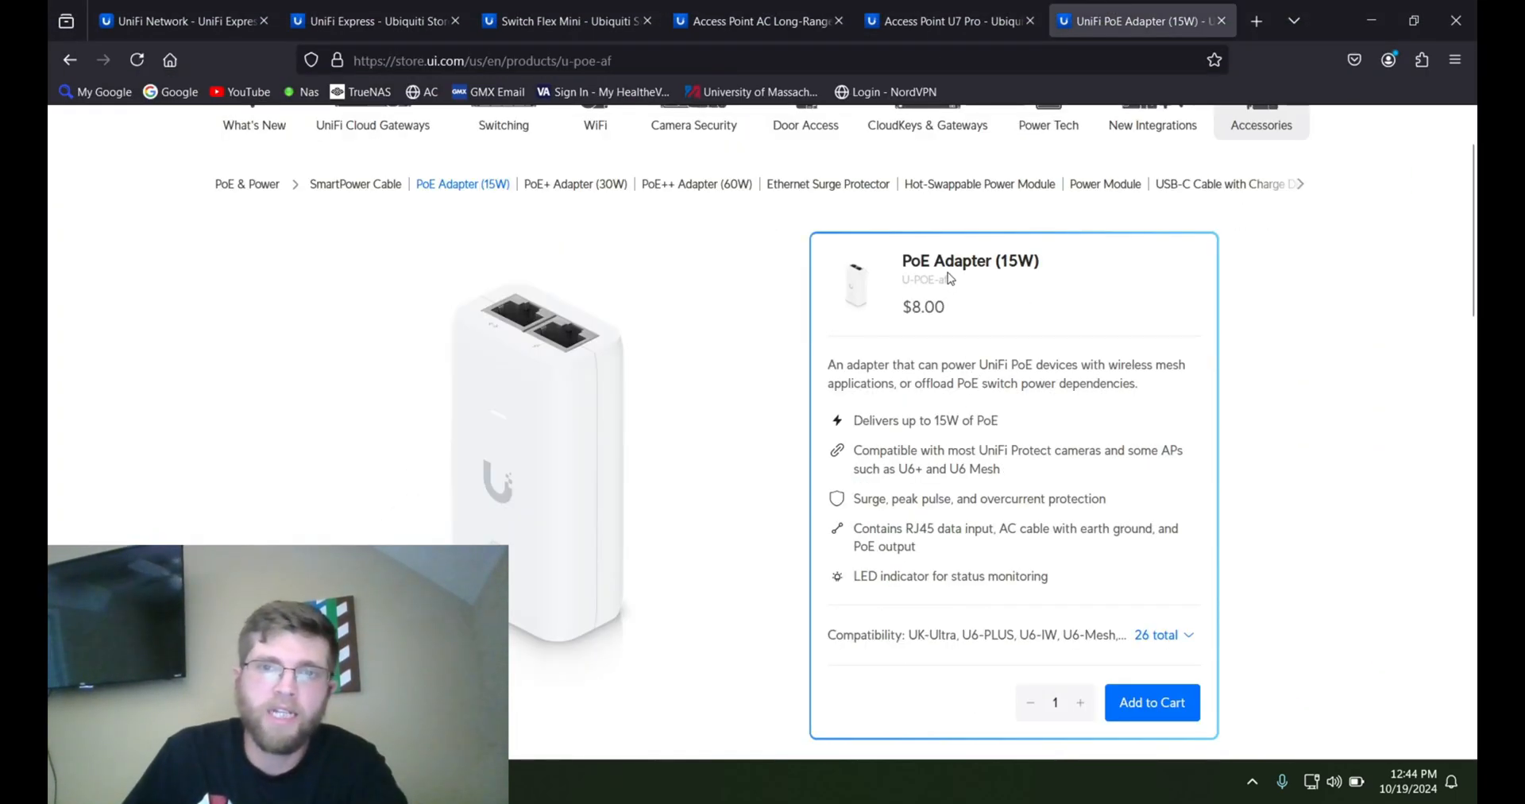
mouse_move(953, 278)
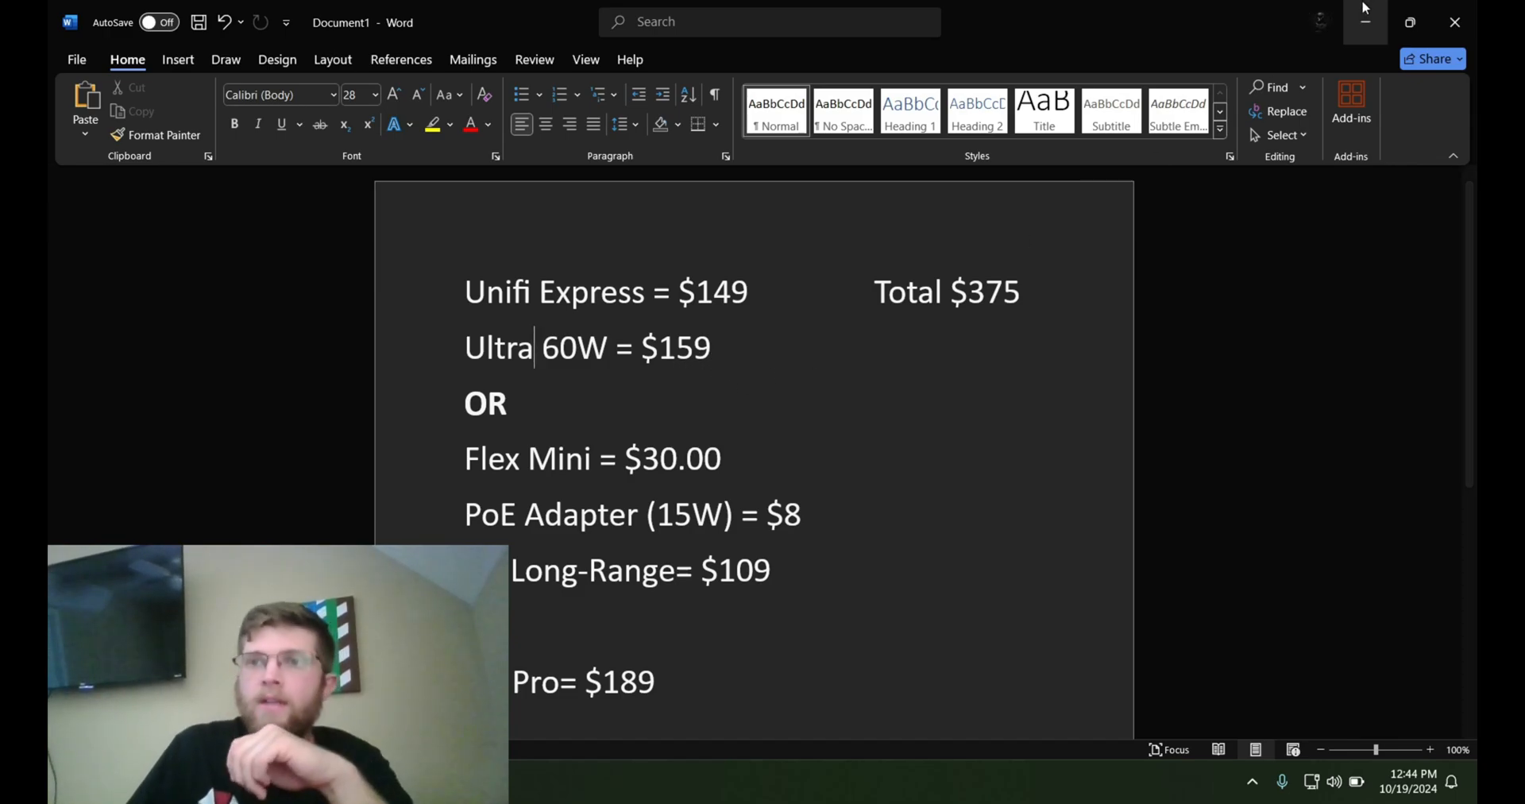
- Bring the UniFi Network dashboard for 'UniFi Express Youtube' back on screen
left_click(1137, 21)
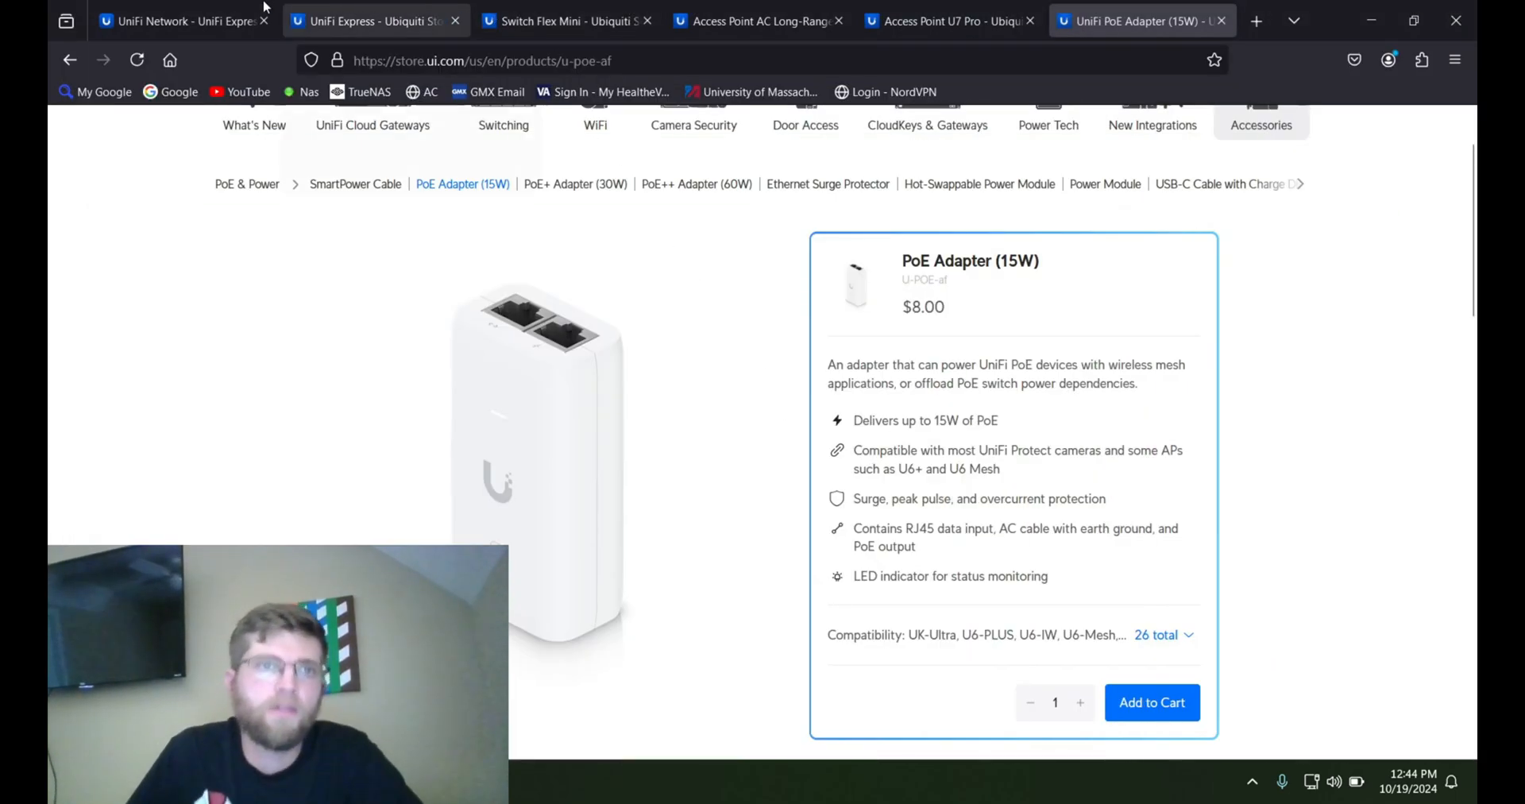
left_click(175, 21)
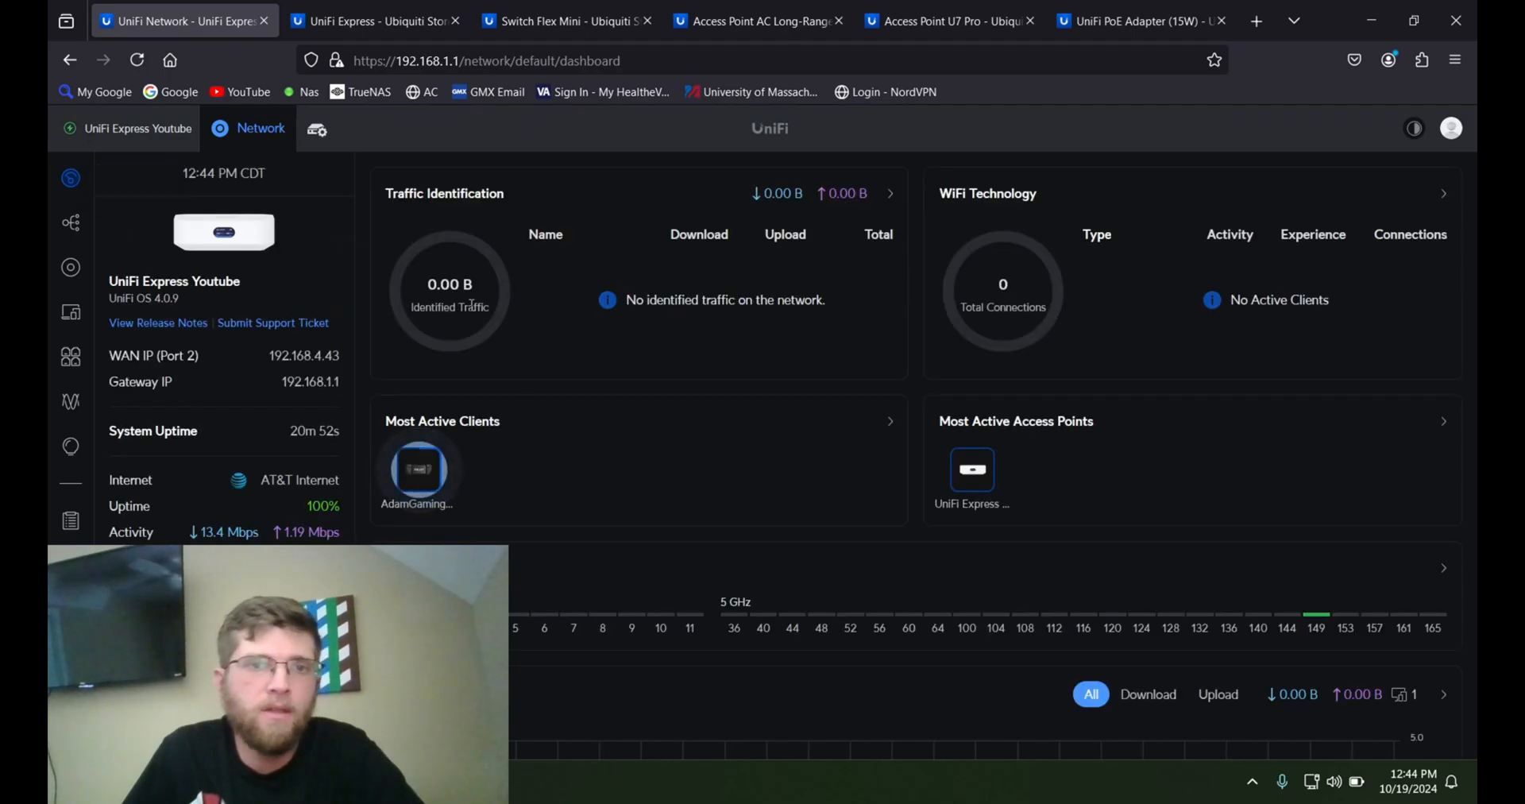